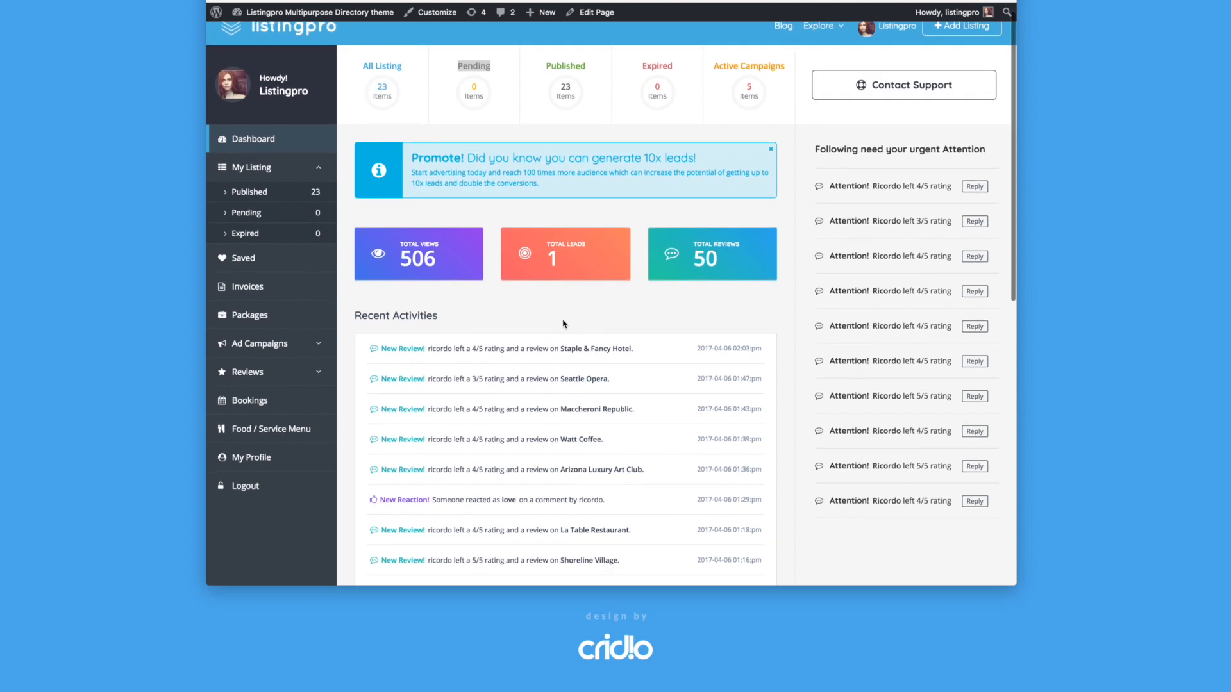
Dismiss the 'generate 10x leads' promotional banner while browsing the dashboard.
scroll(down, 3)
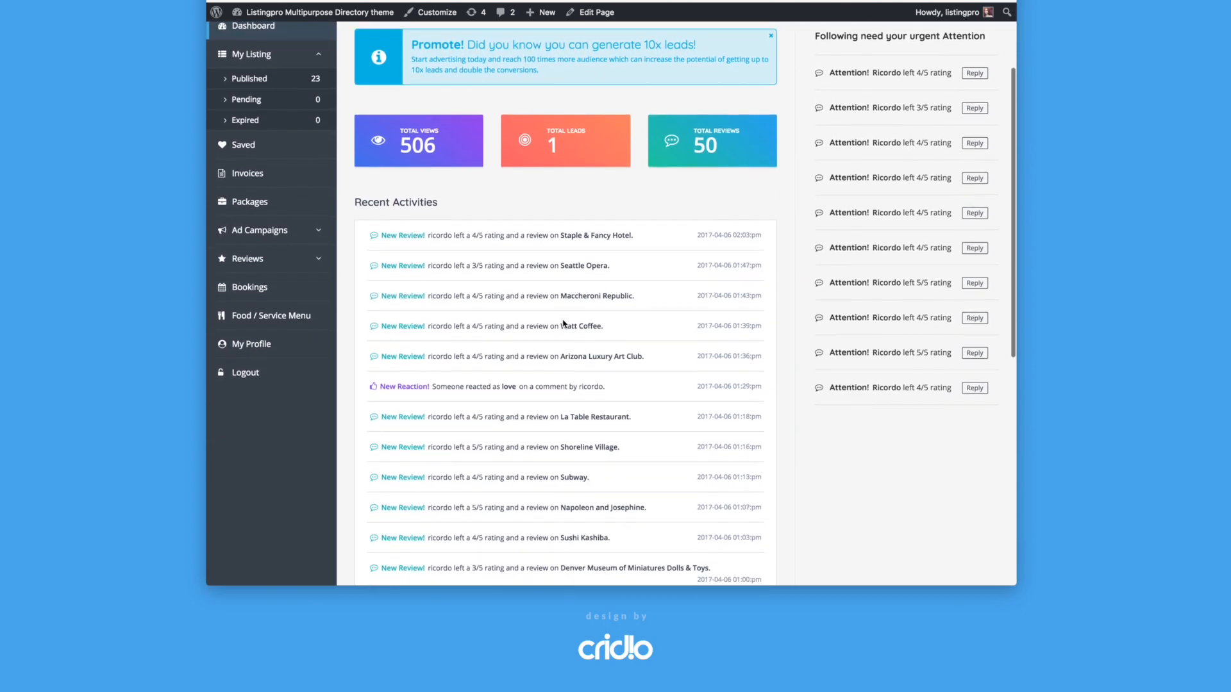
scroll(down, 3)
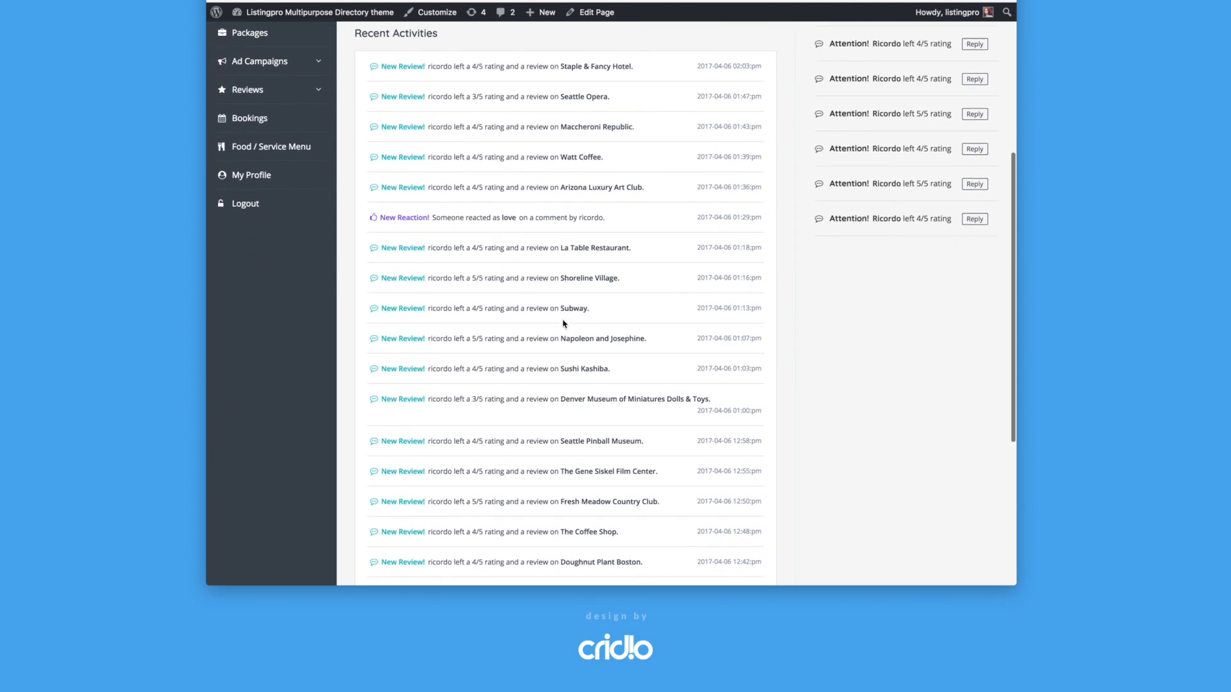
scroll(down, 3)
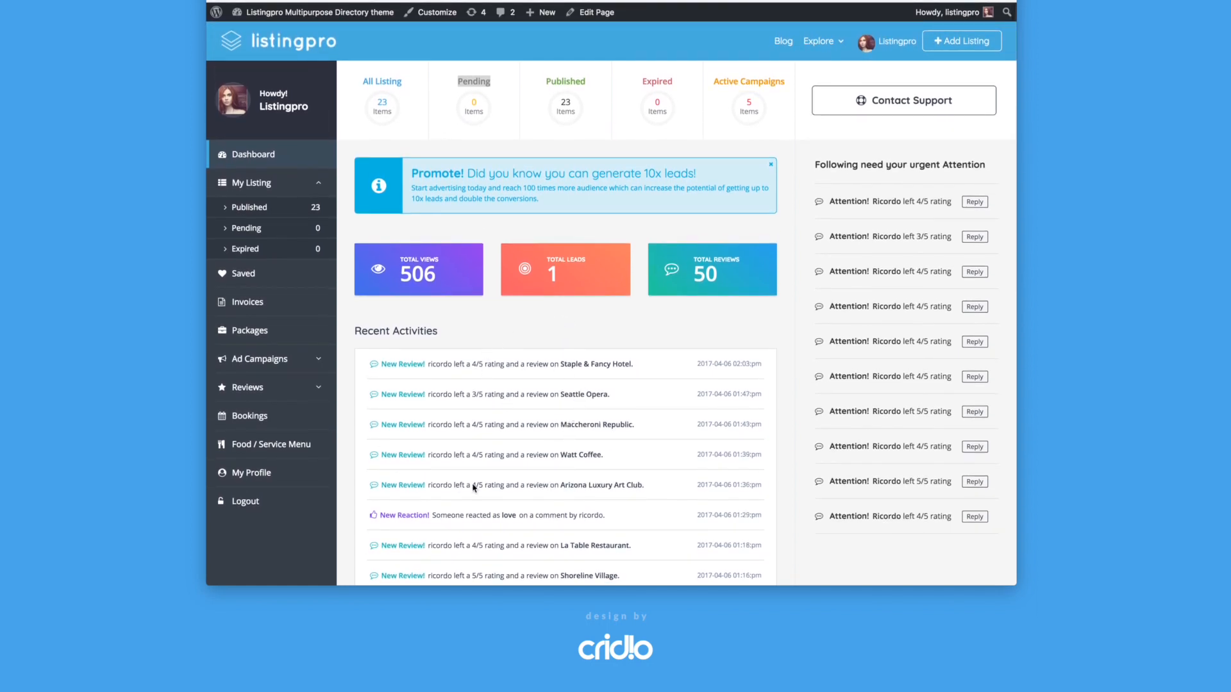
mouse_move(560, 133)
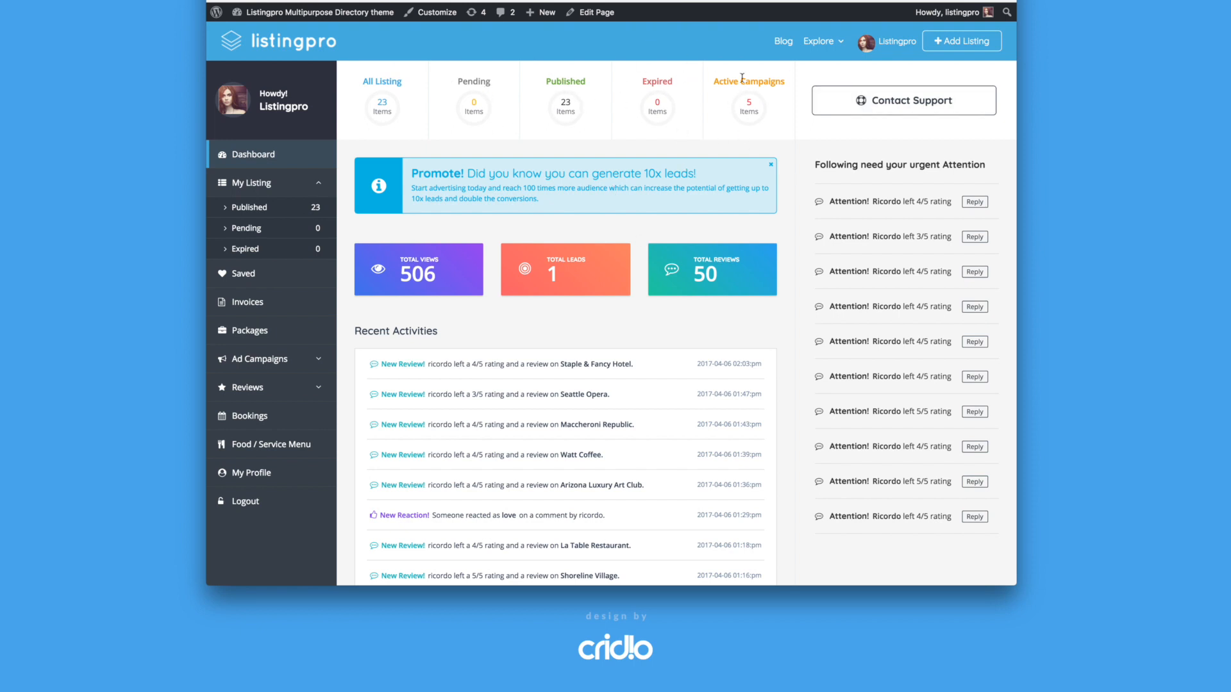
mouse_move(392, 95)
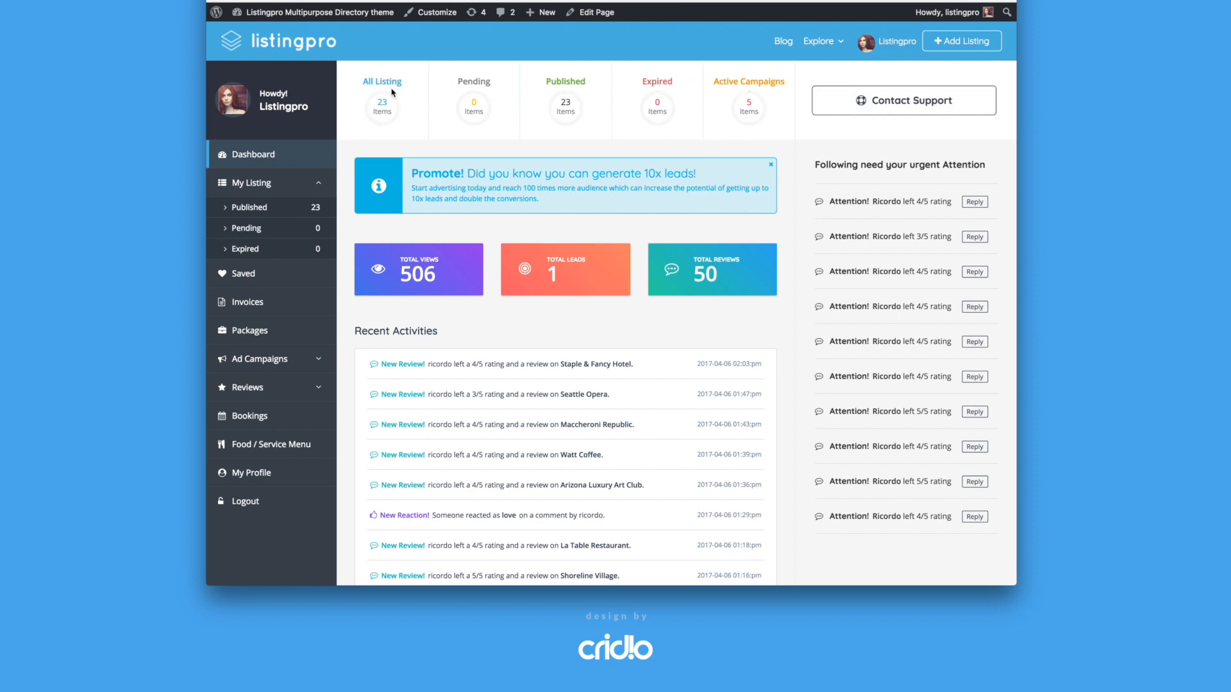
mouse_move(496, 115)
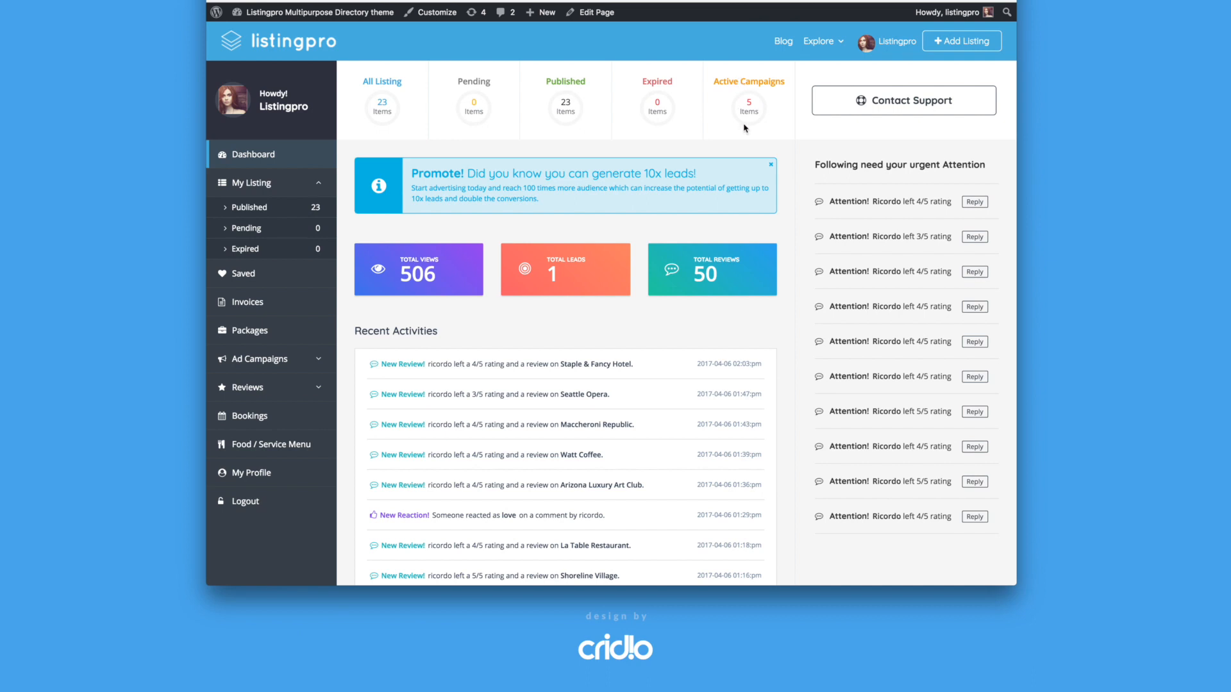
mouse_move(751, 114)
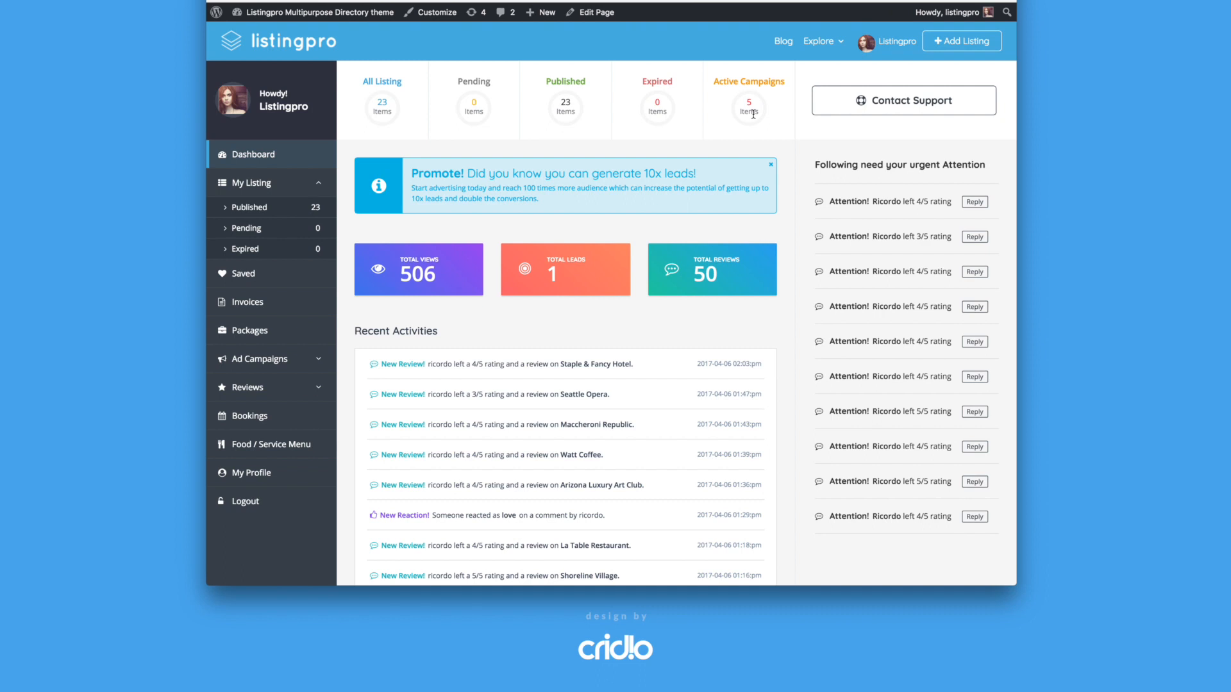
mouse_move(164, 403)
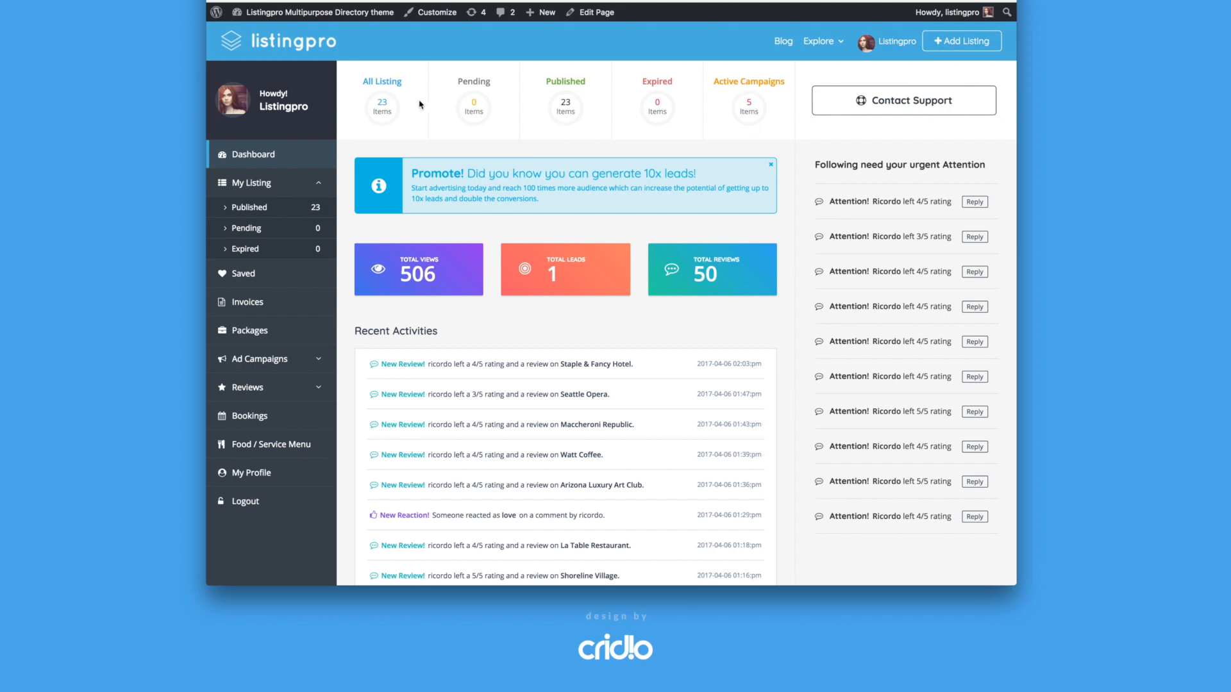
mouse_move(918, 118)
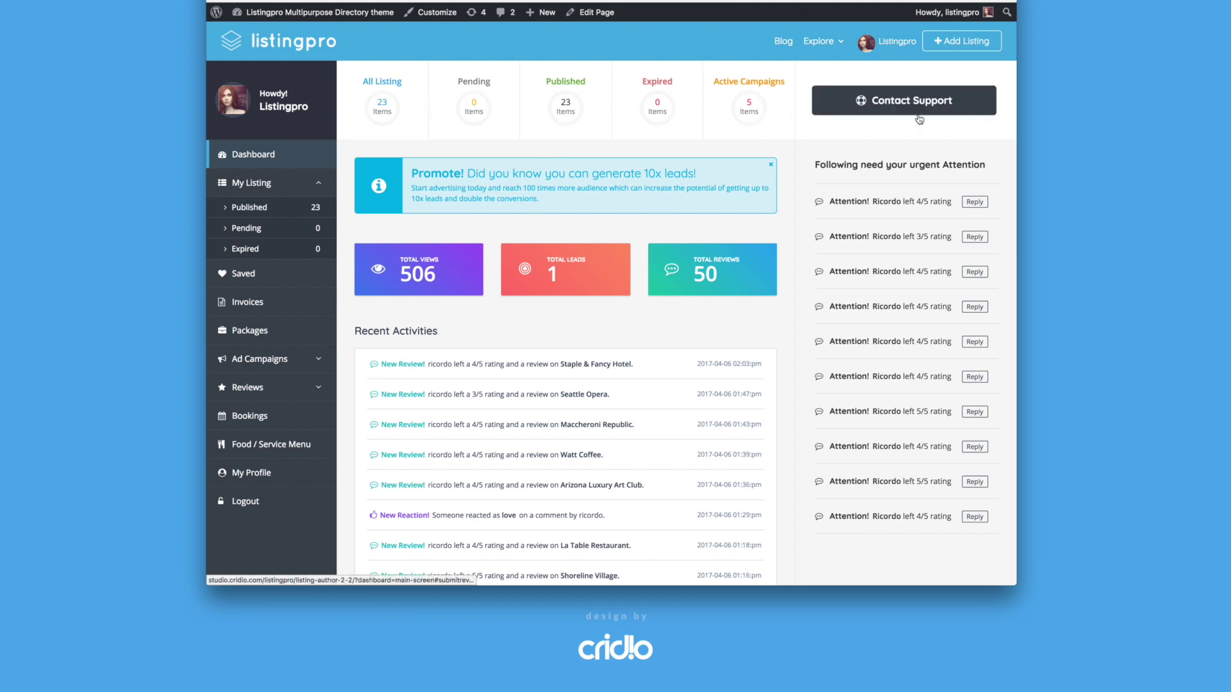
mouse_move(605, 155)
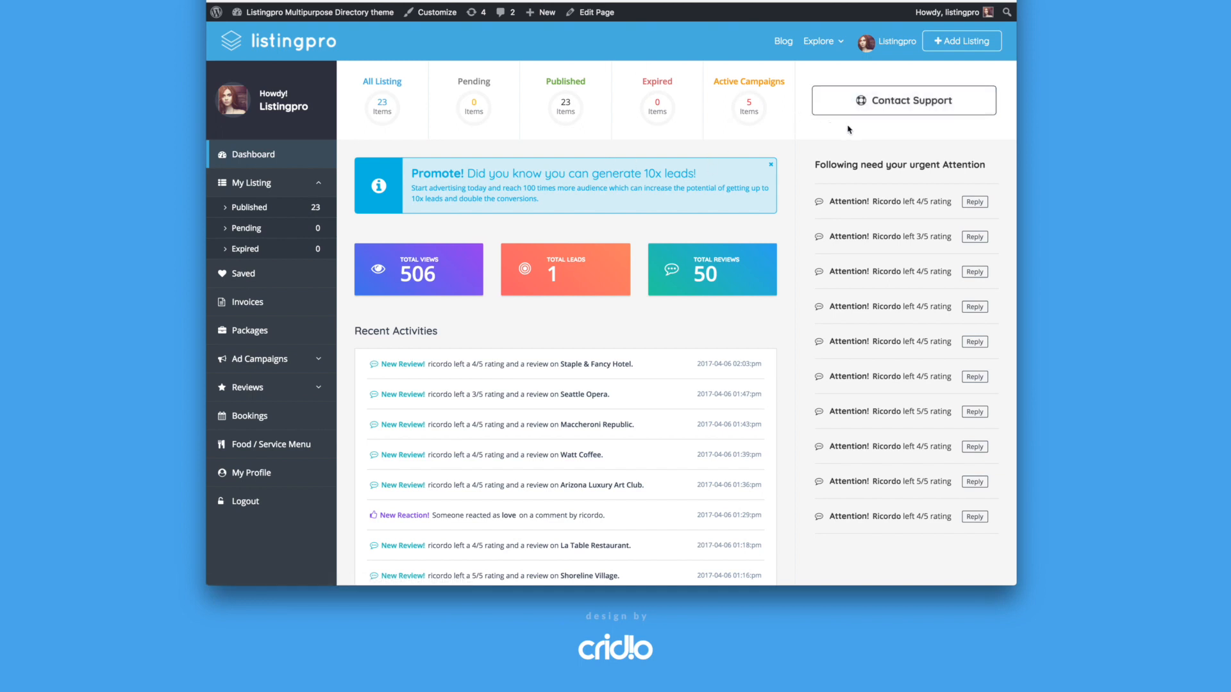
mouse_move(742, 190)
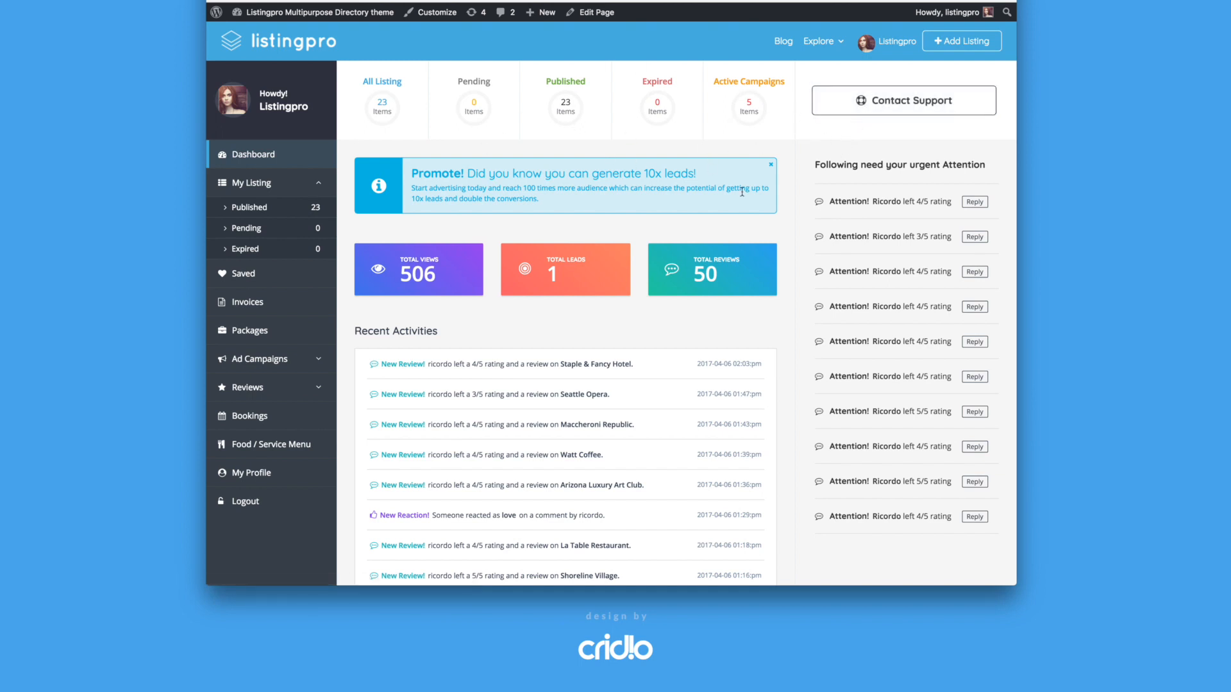
scroll(down, 3)
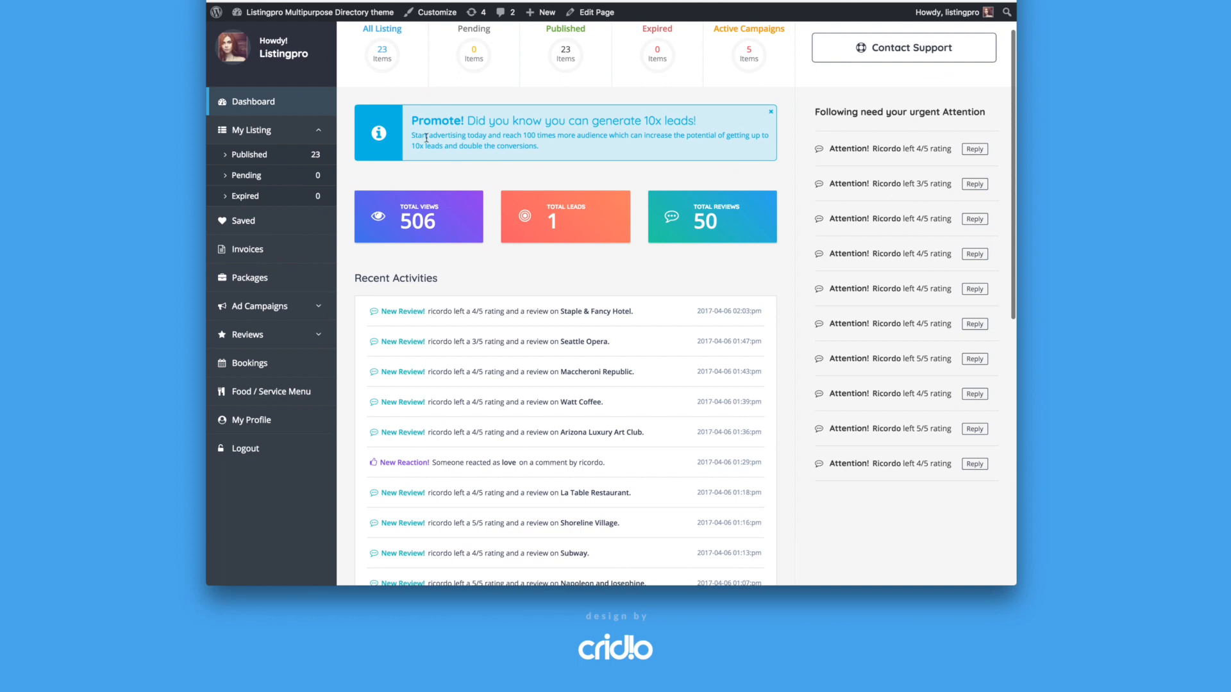
mouse_move(600, 138)
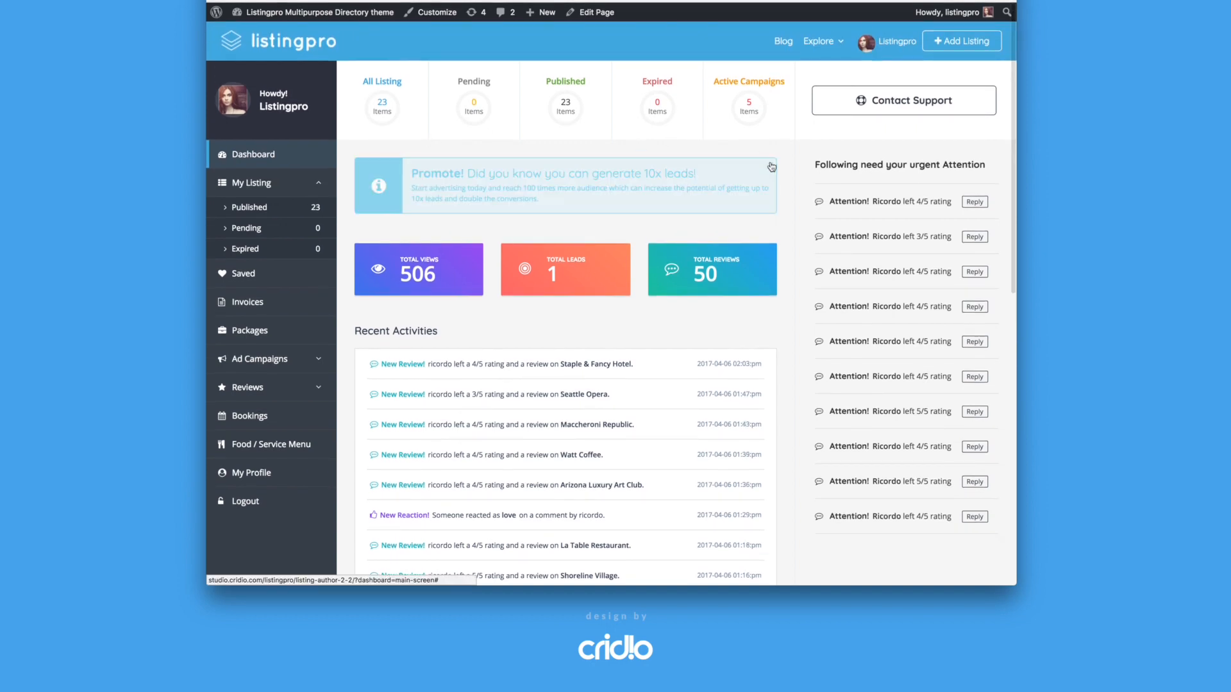
click(770, 165)
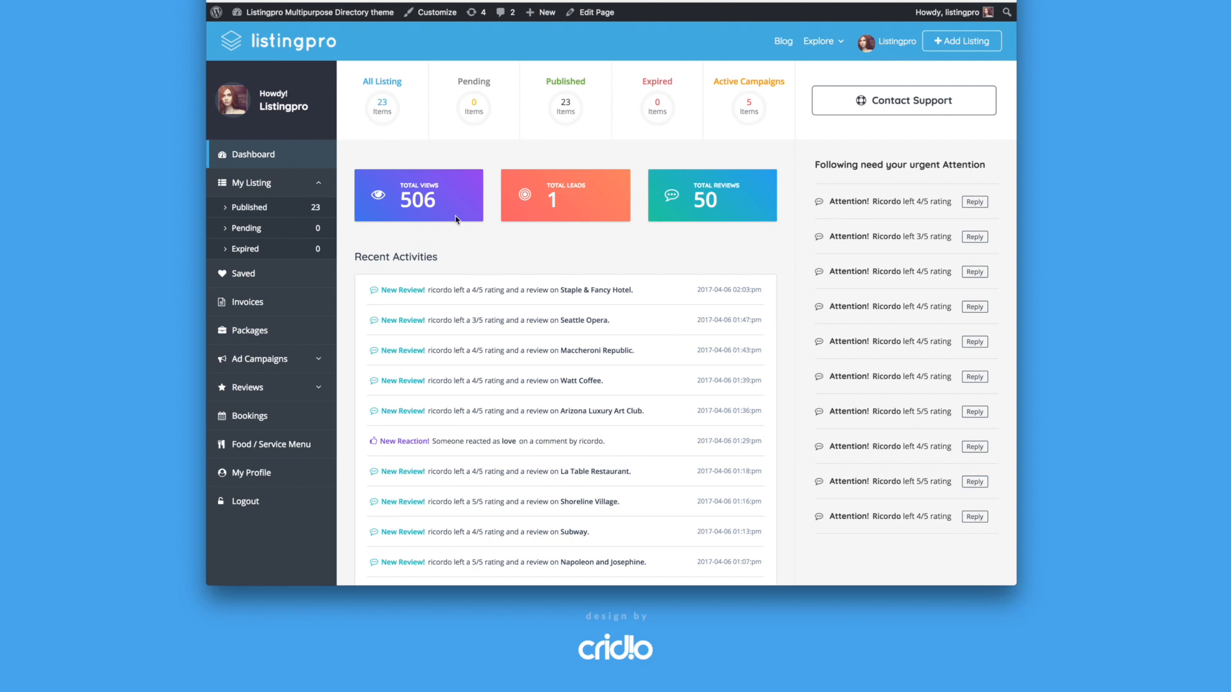
mouse_move(383, 203)
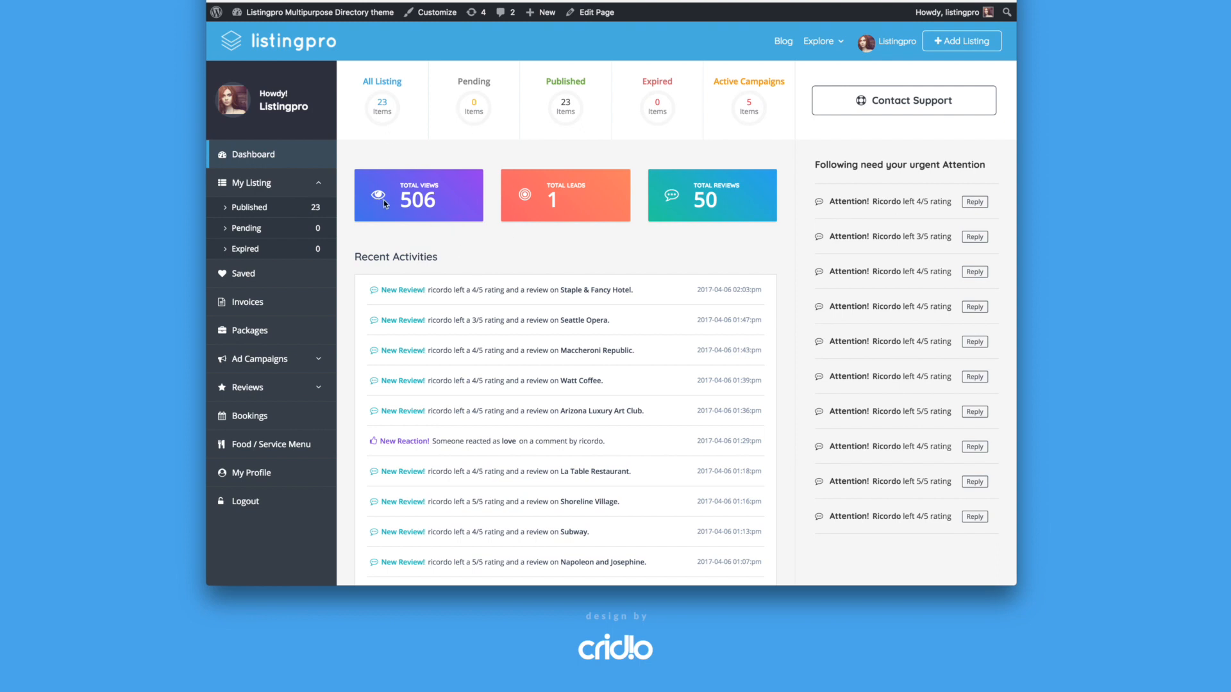
mouse_move(667, 204)
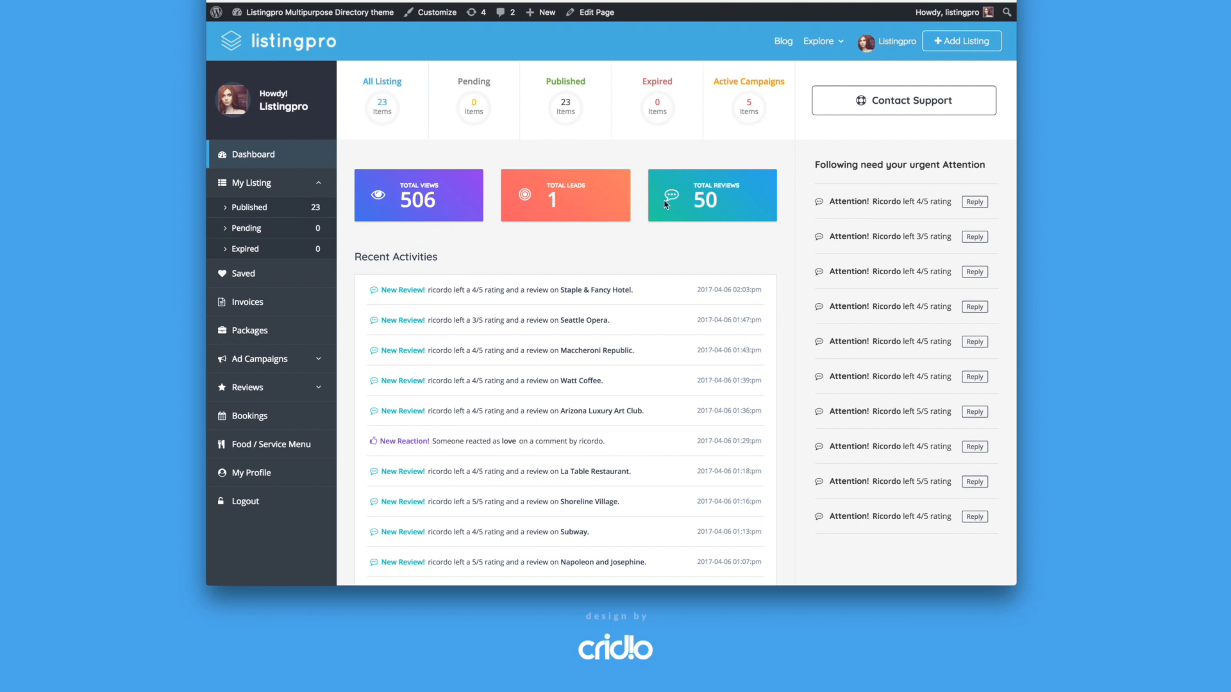
mouse_move(398, 208)
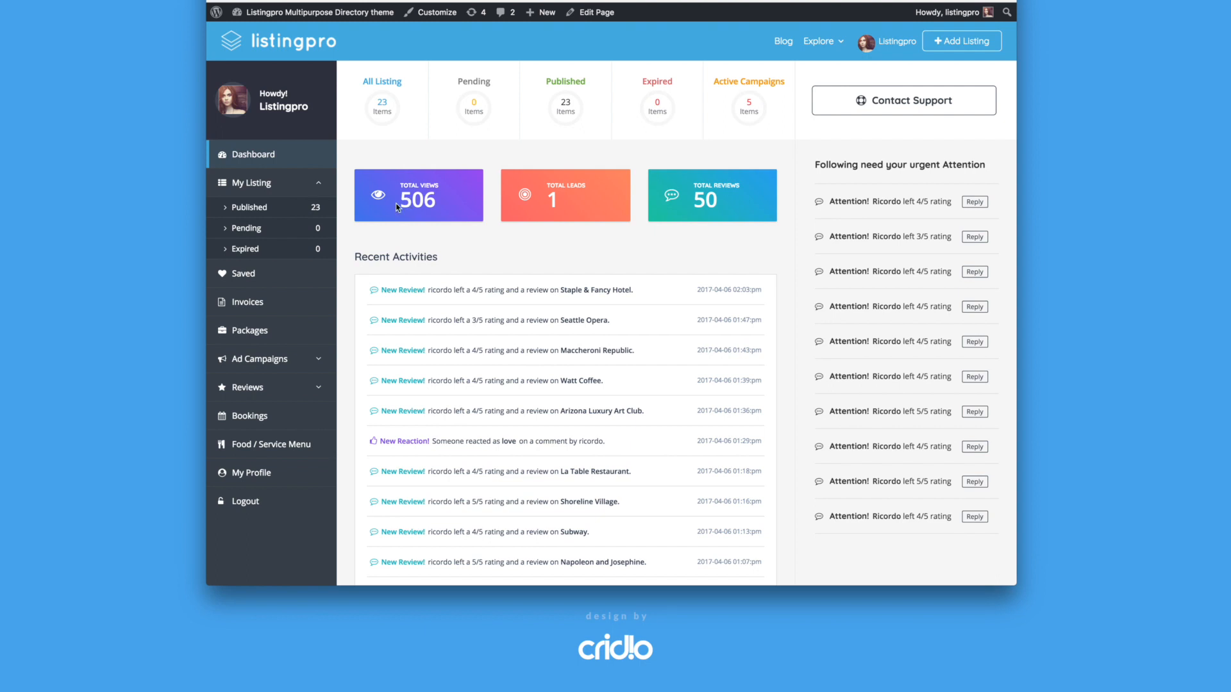
mouse_move(564, 203)
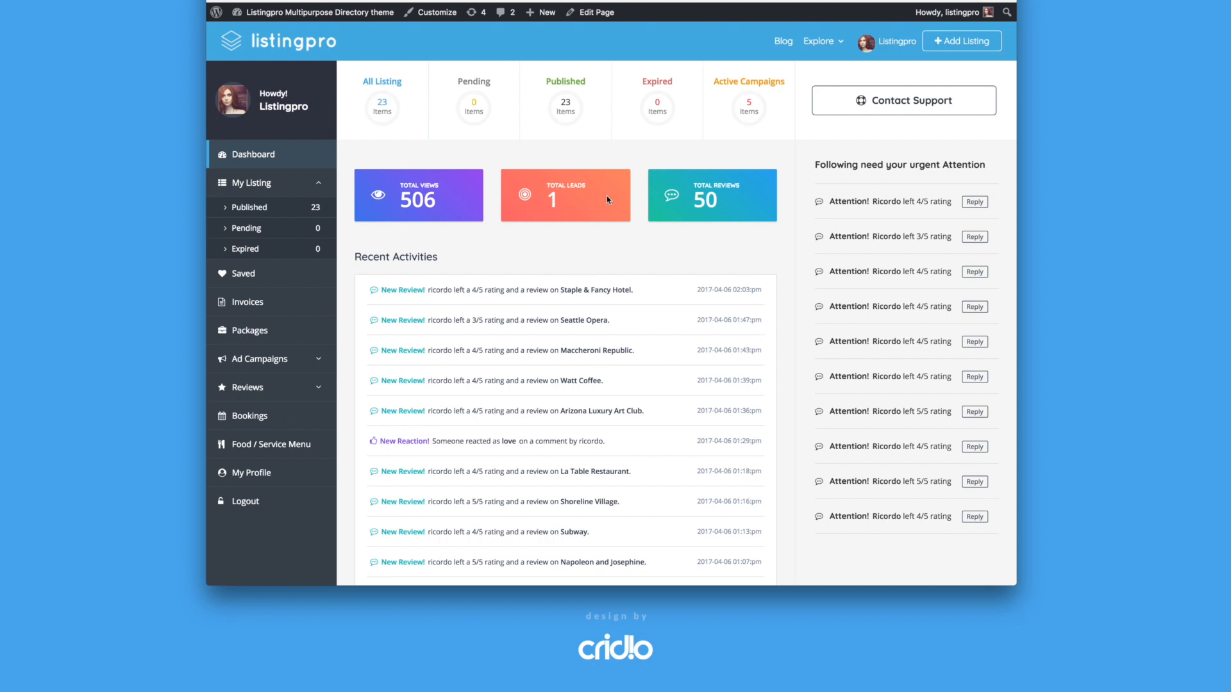
mouse_move(525, 191)
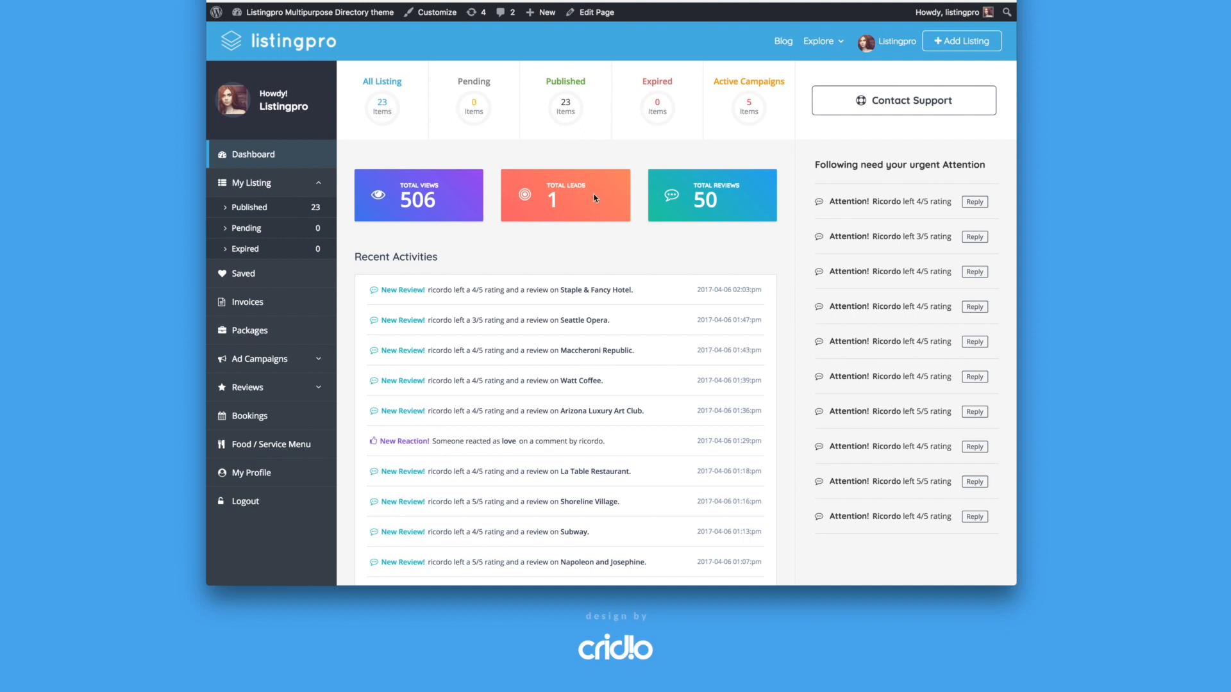
mouse_move(591, 169)
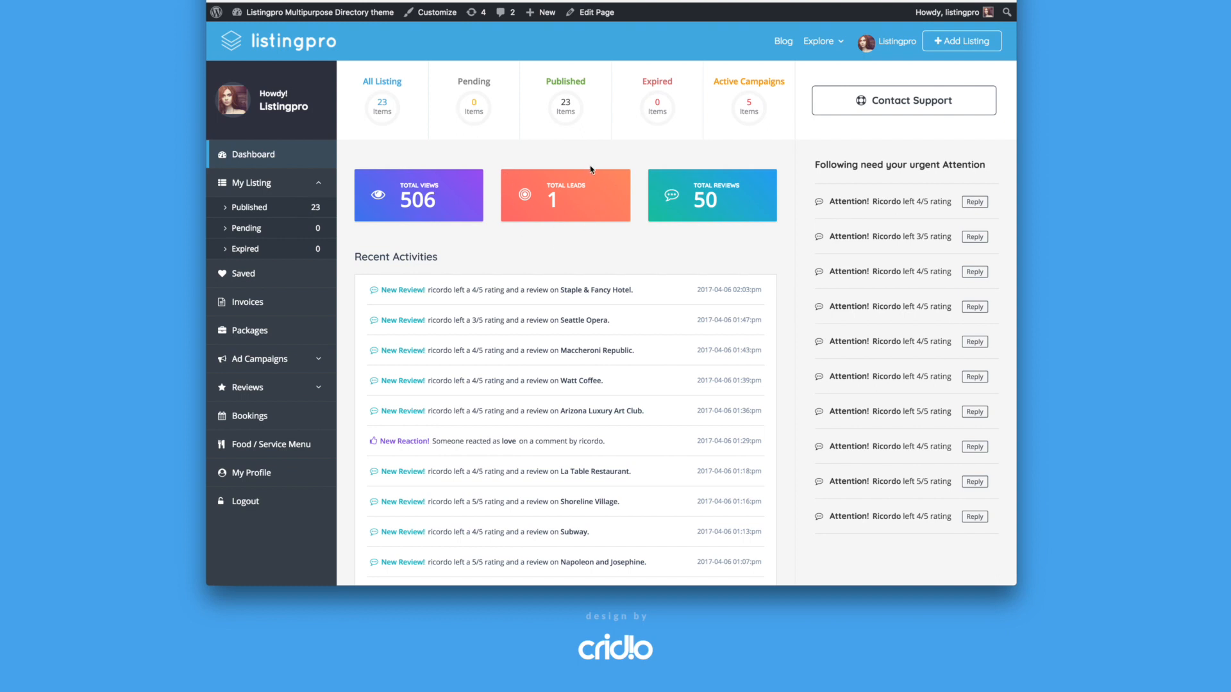
mouse_move(592, 223)
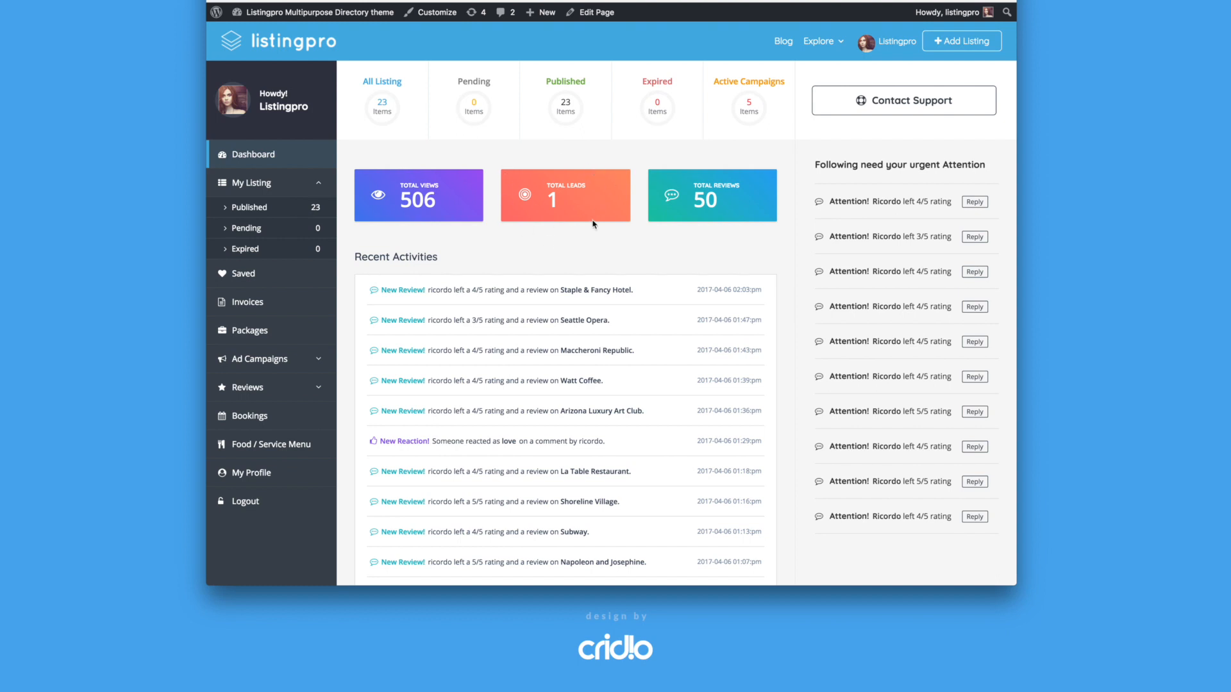
mouse_move(582, 254)
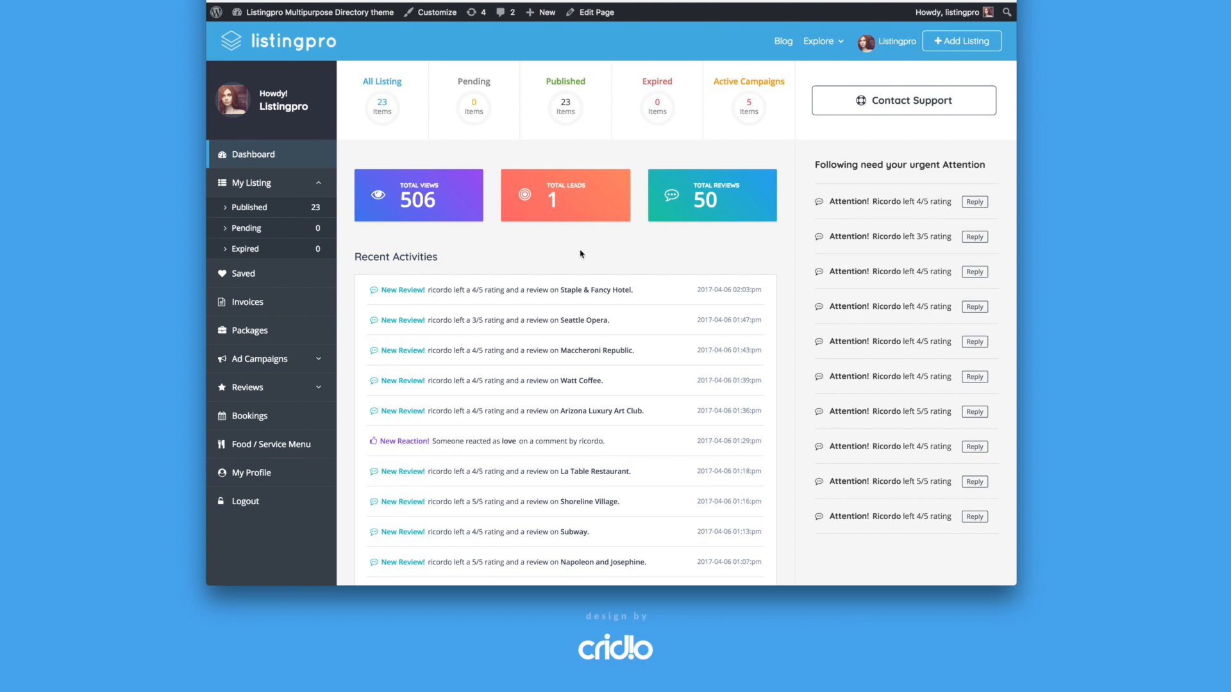
scroll(down, 3)
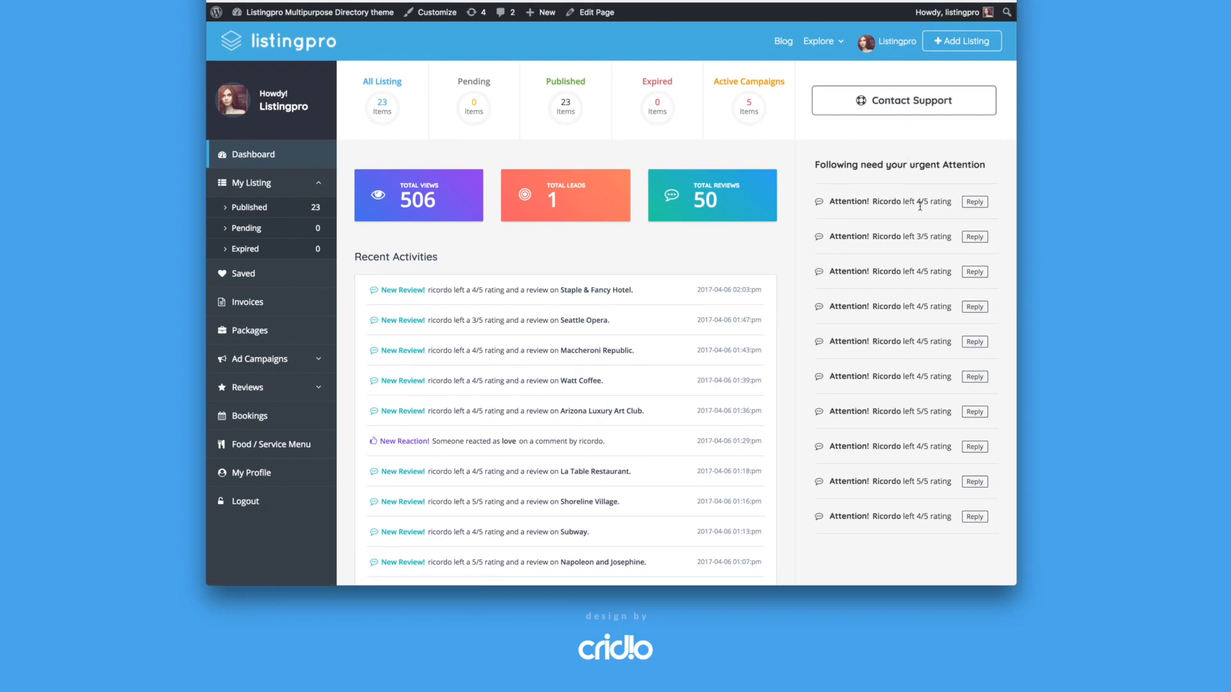
mouse_move(864, 196)
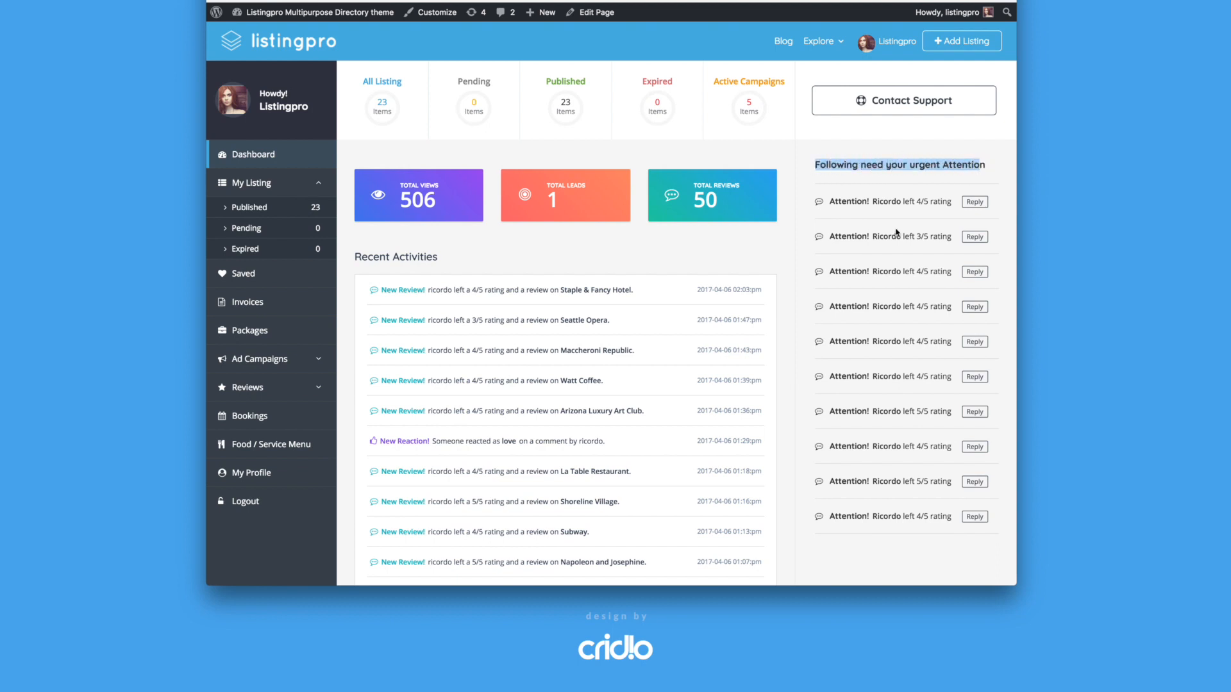
scroll(down, 3)
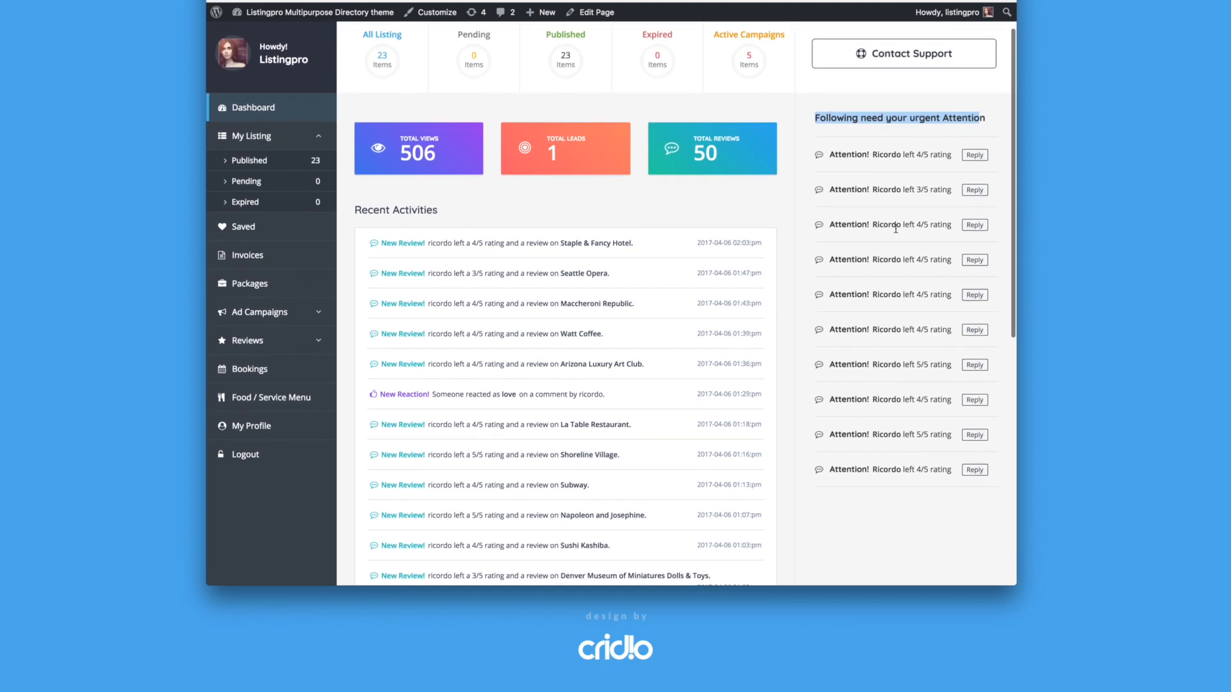
scroll(down, 3)
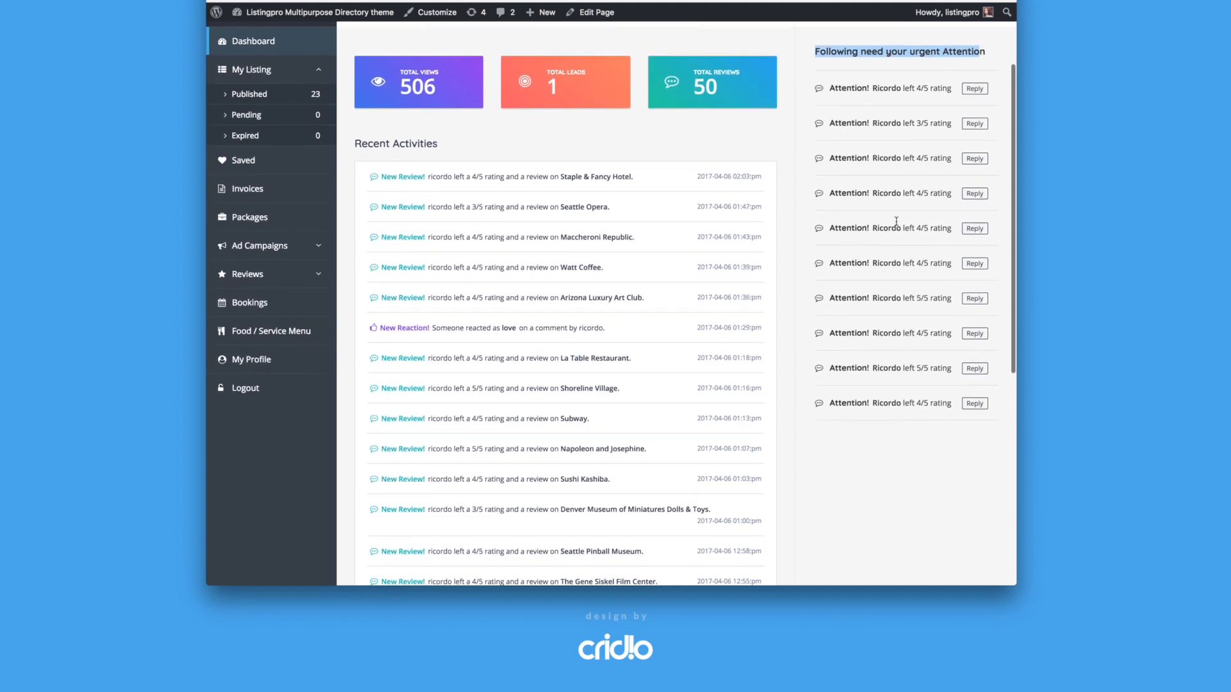
mouse_move(910, 85)
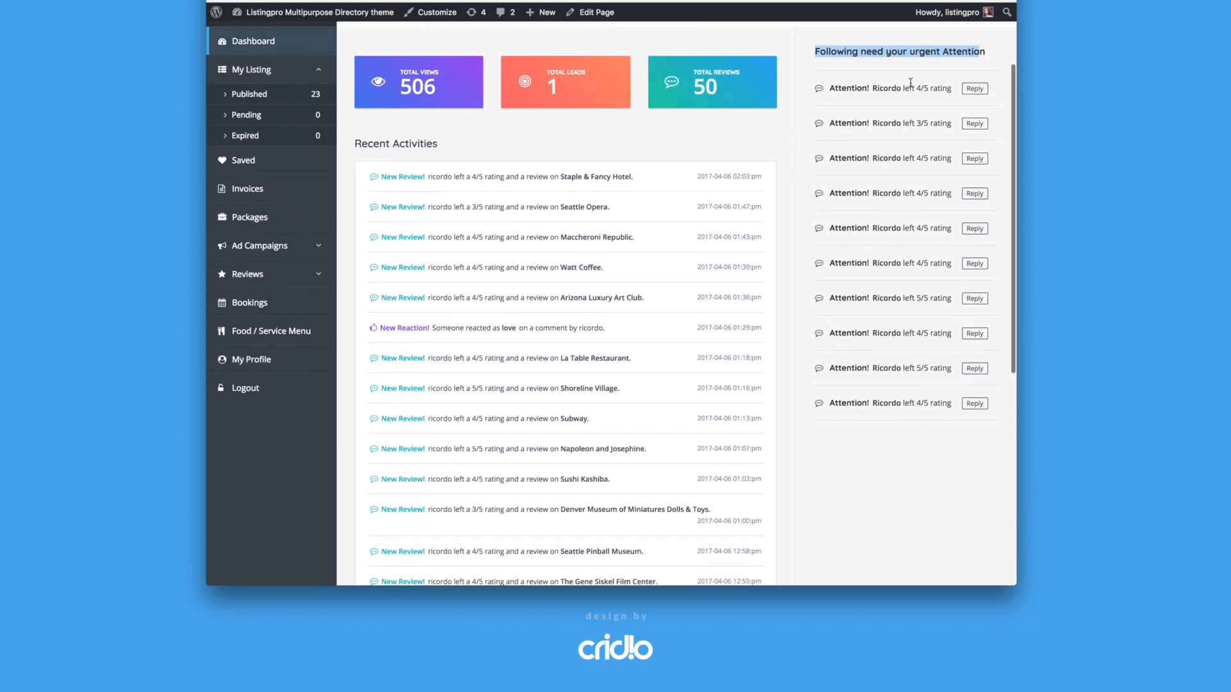
scroll(down, 3)
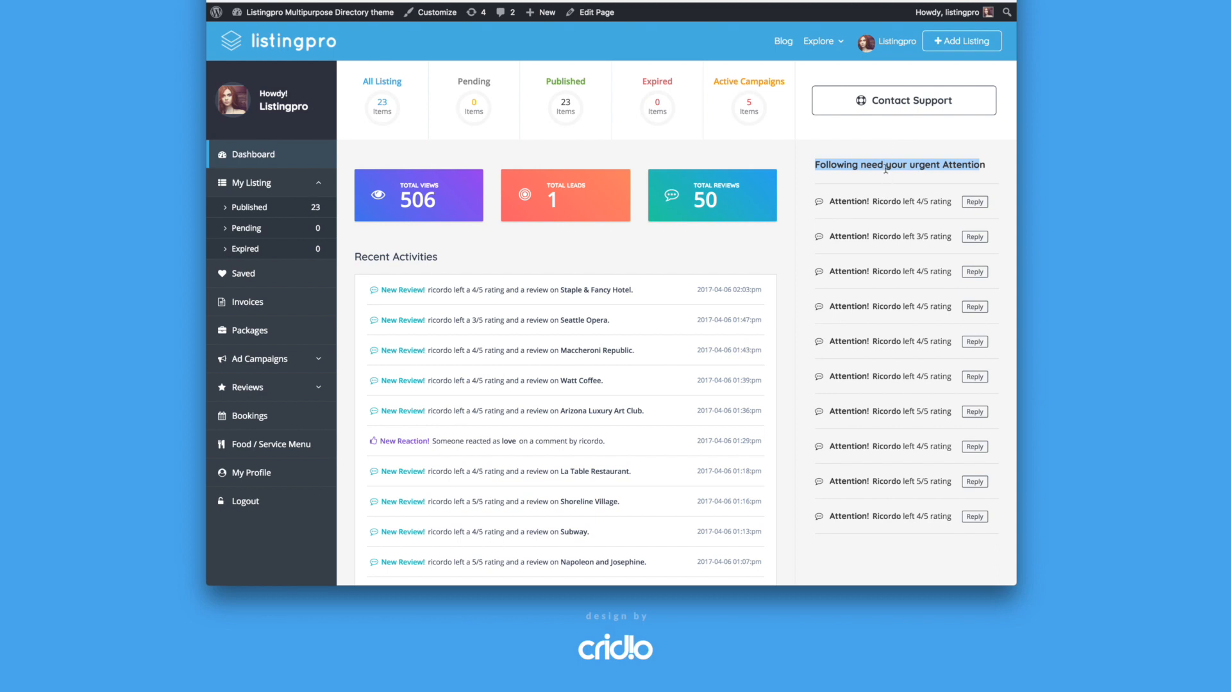
scroll(down, 3)
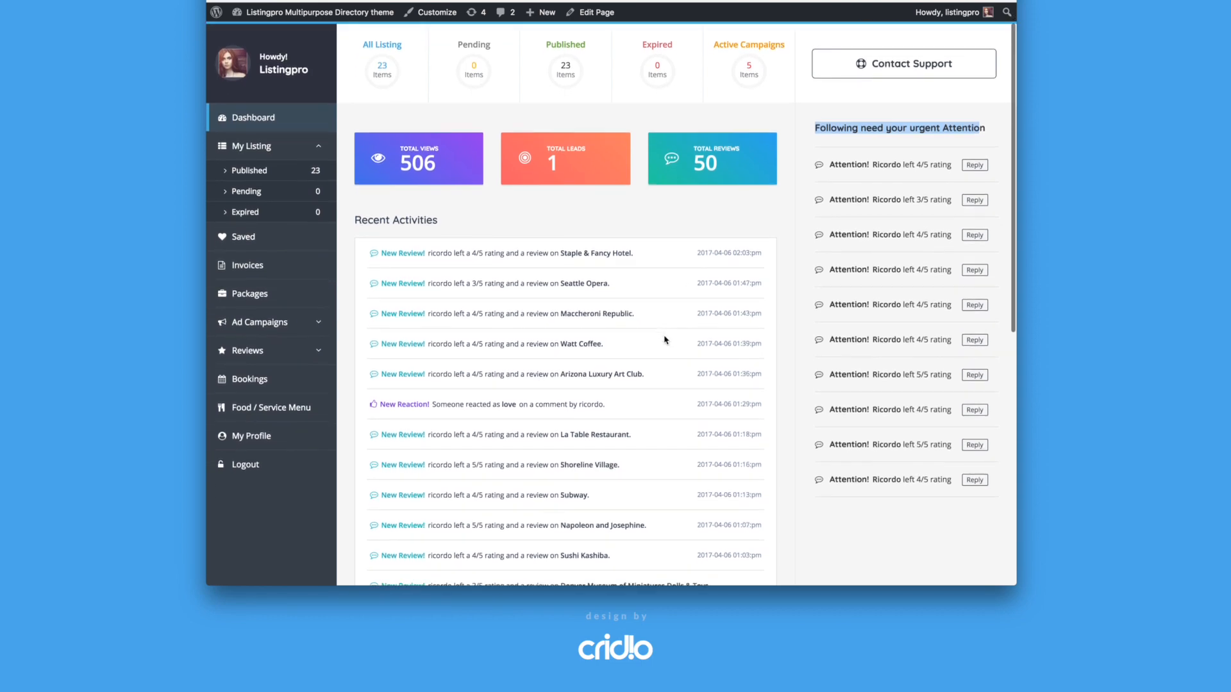
scroll(down, 3)
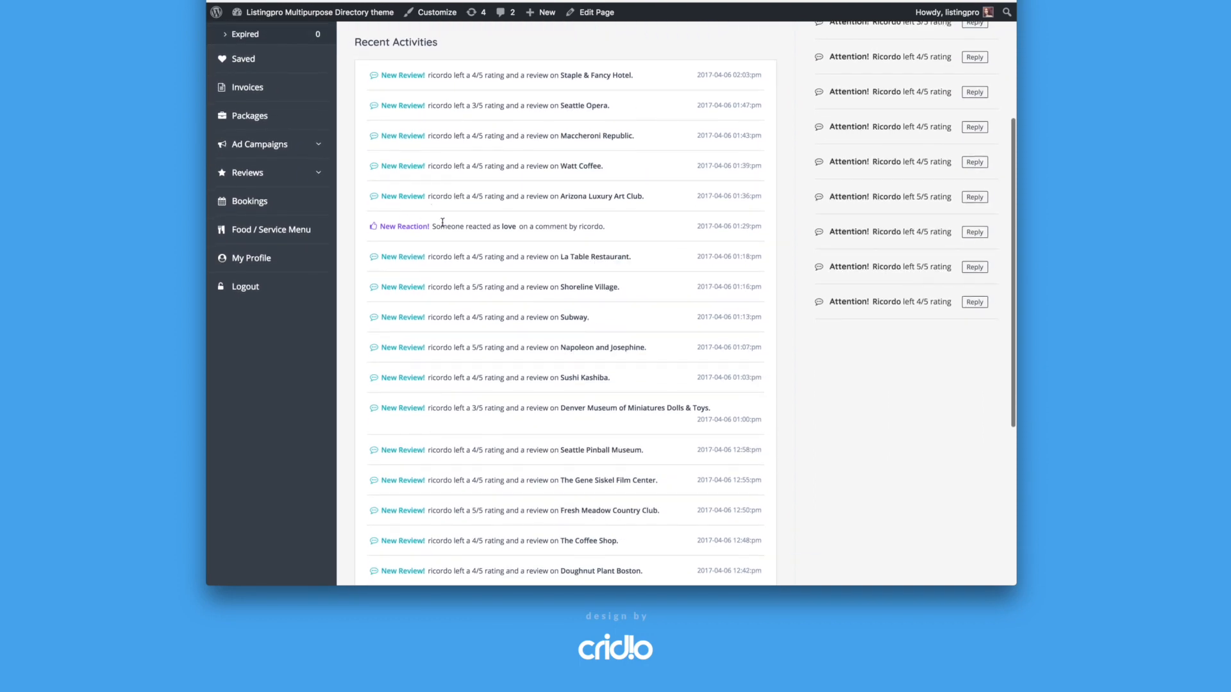
scroll(down, 3)
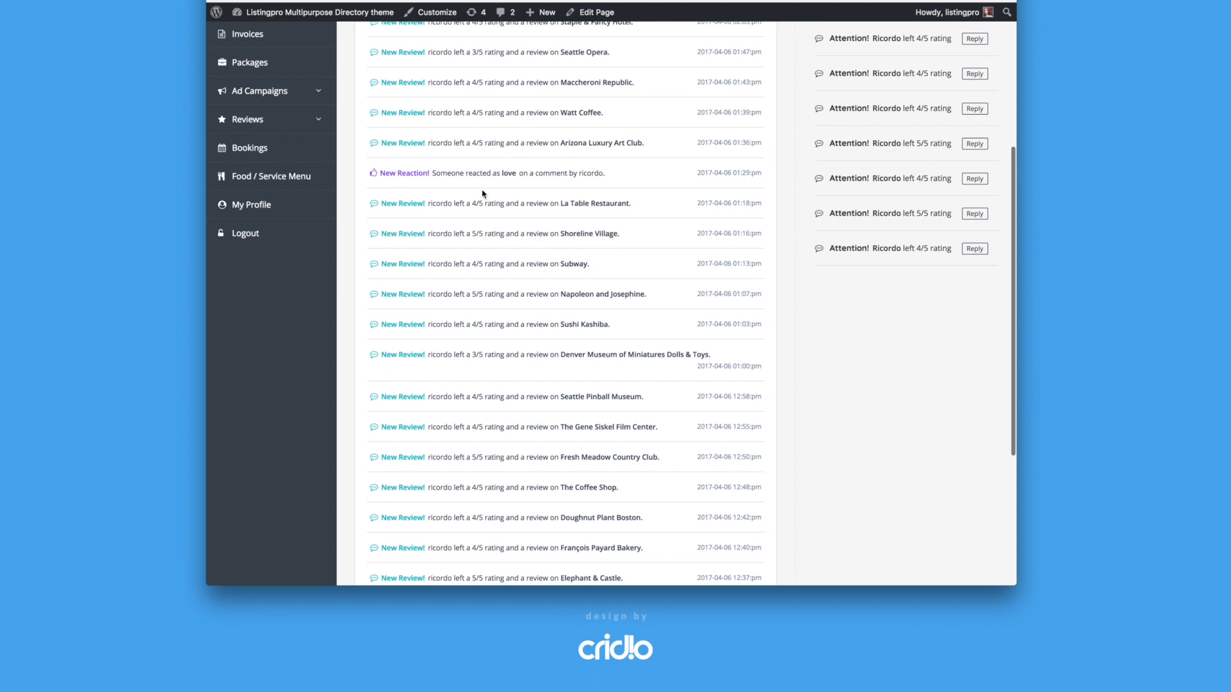
scroll(down, 3)
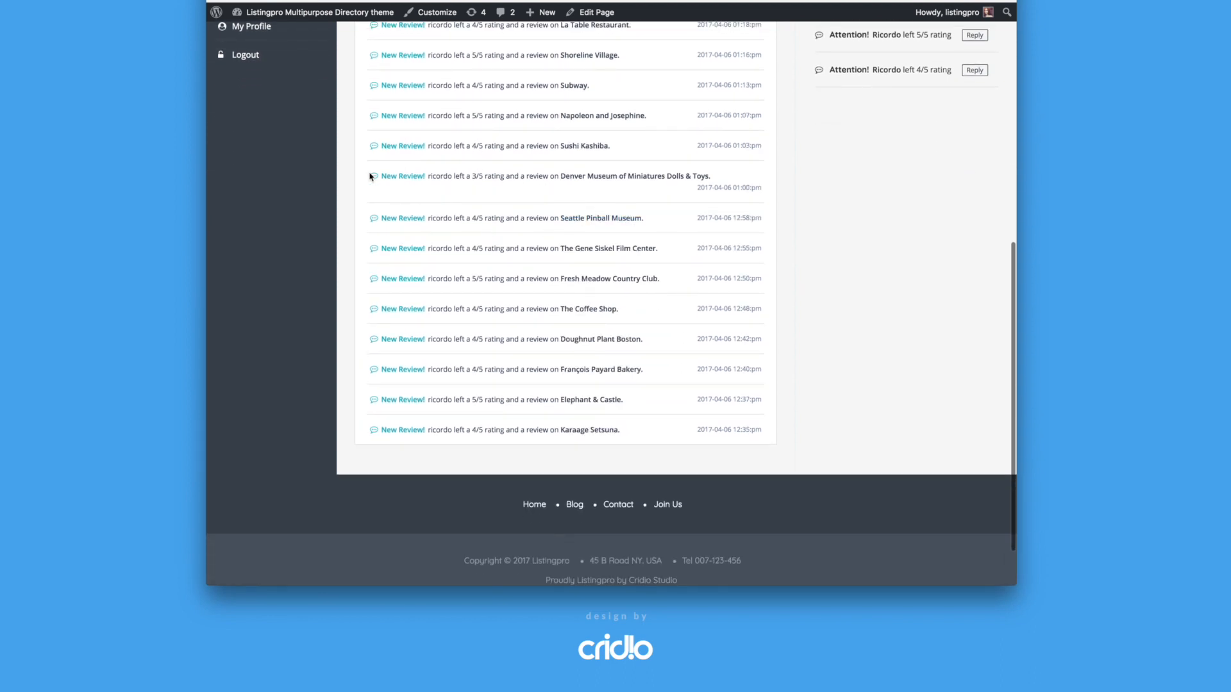
scroll(up, 3)
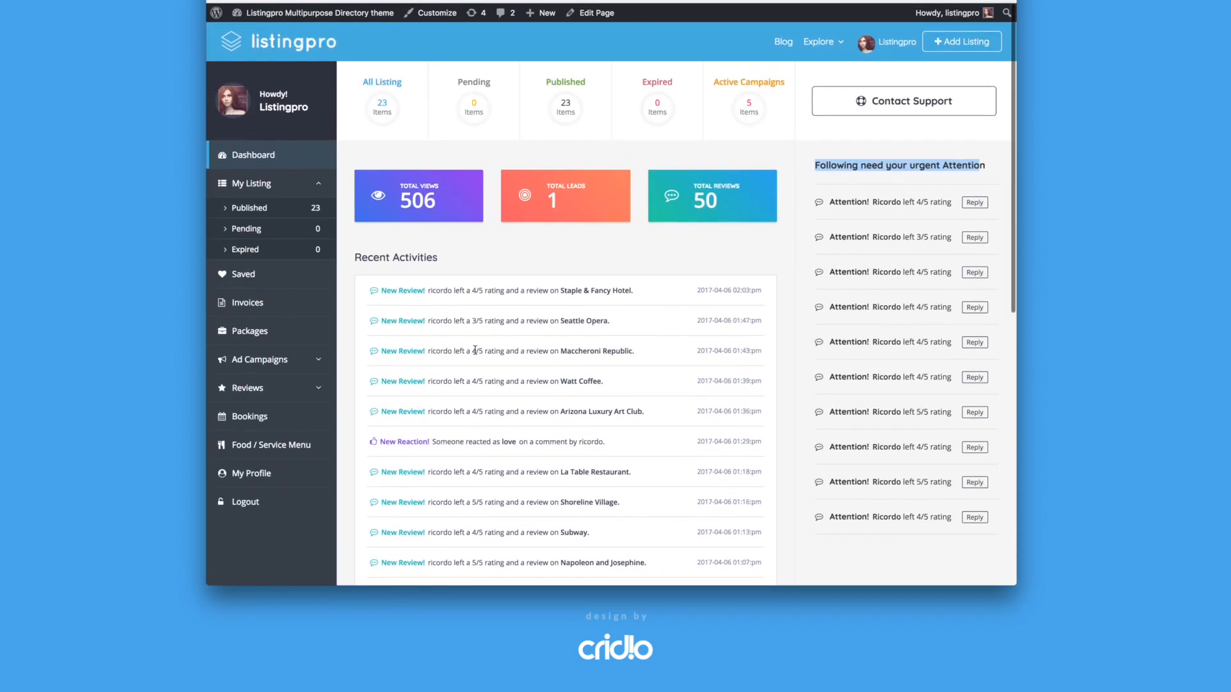
mouse_move(694, 431)
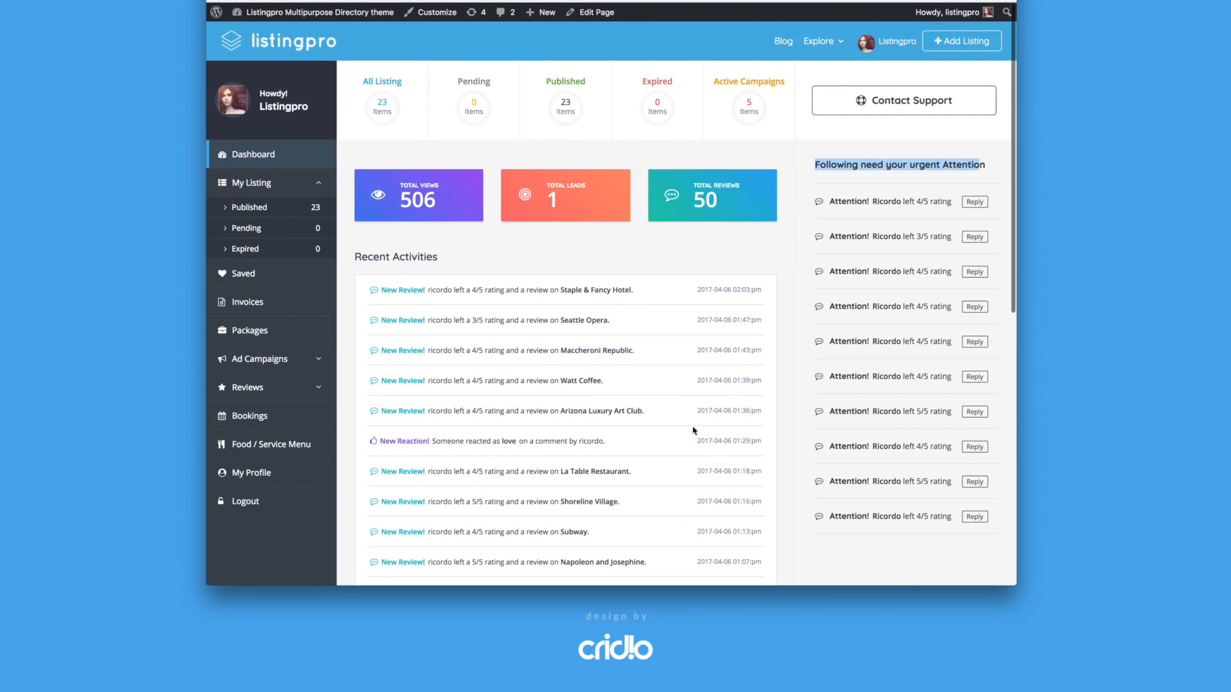
mouse_move(472, 413)
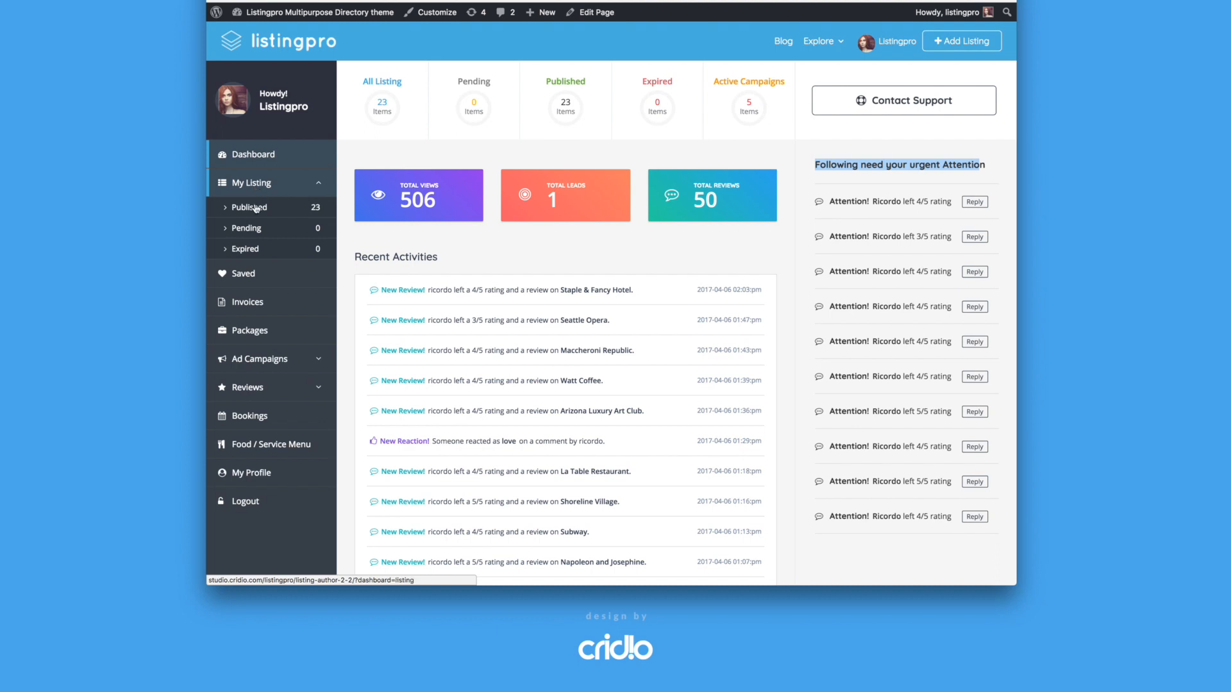
Show the Published Listings page with the owner's 23 published businesses.
click(249, 208)
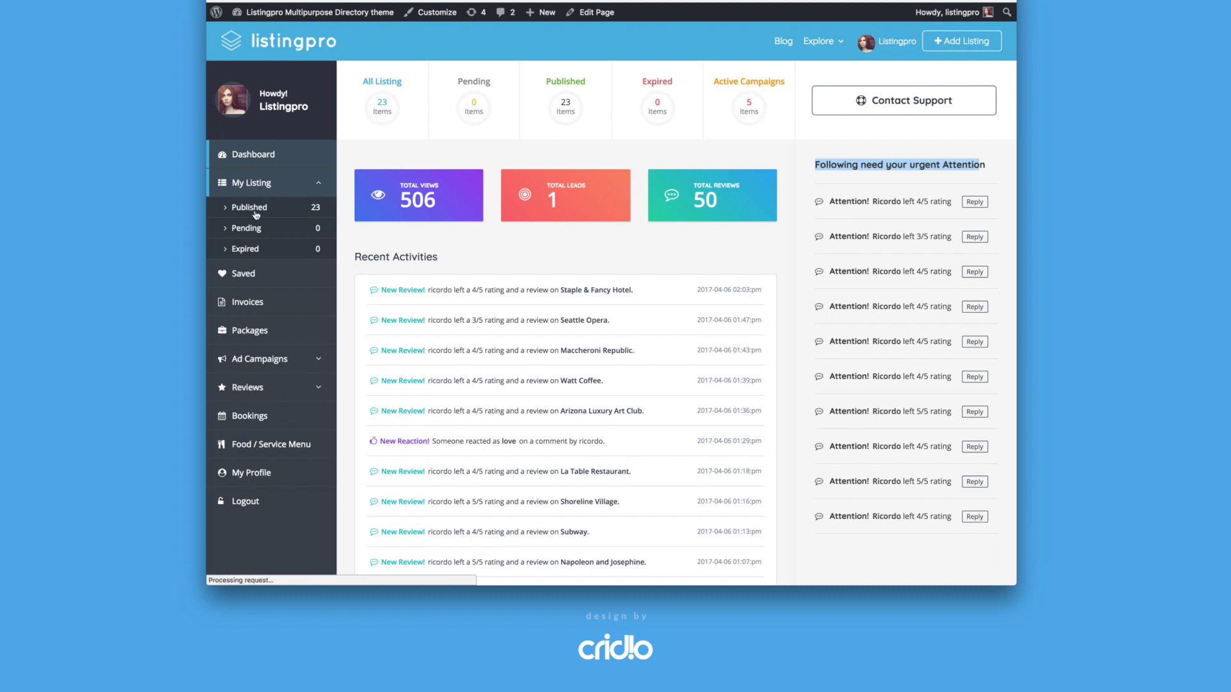
click(249, 207)
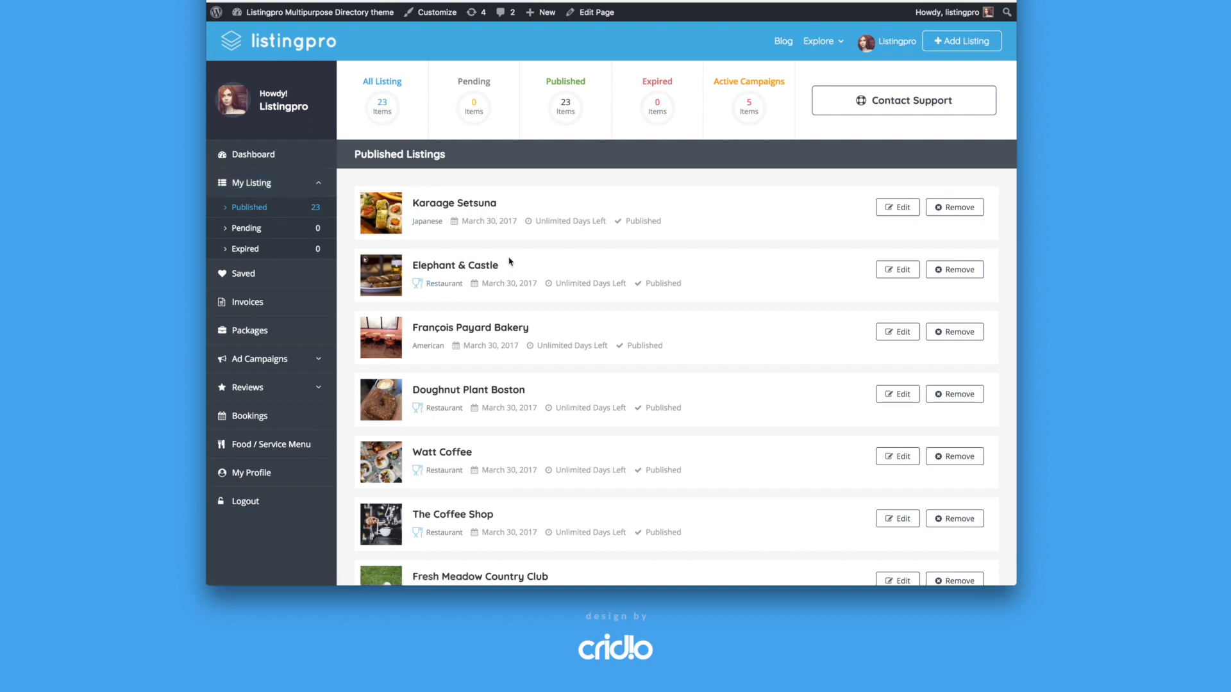
mouse_move(704, 247)
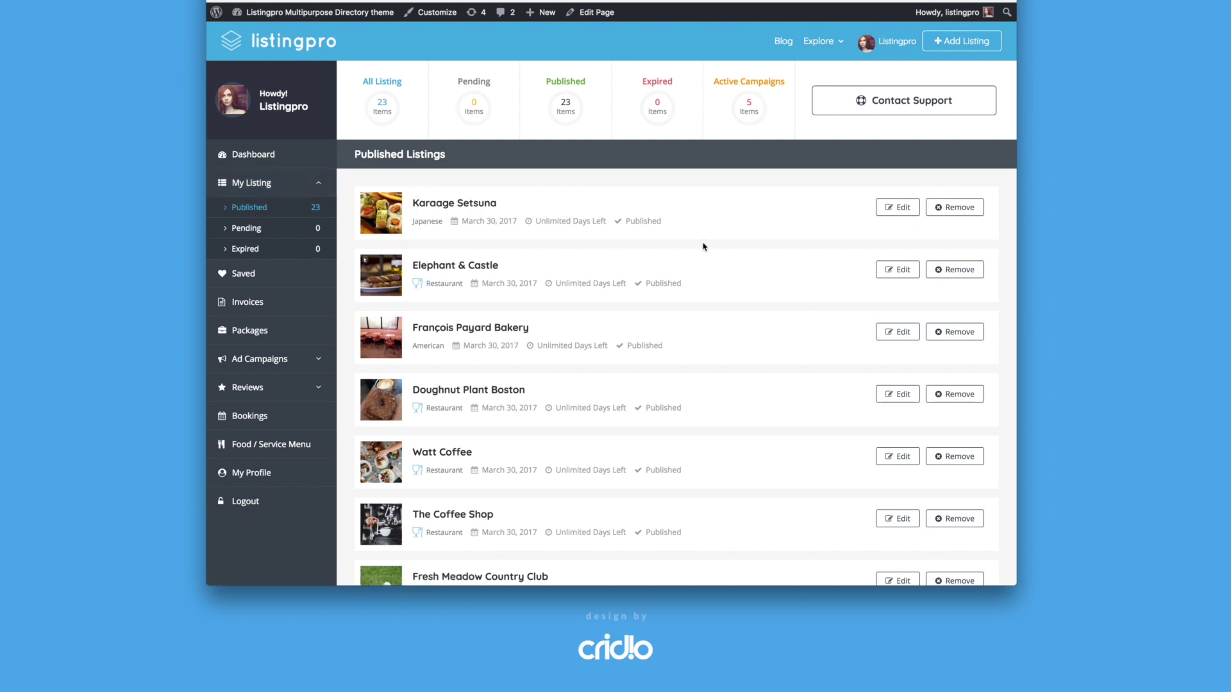
mouse_move(902, 207)
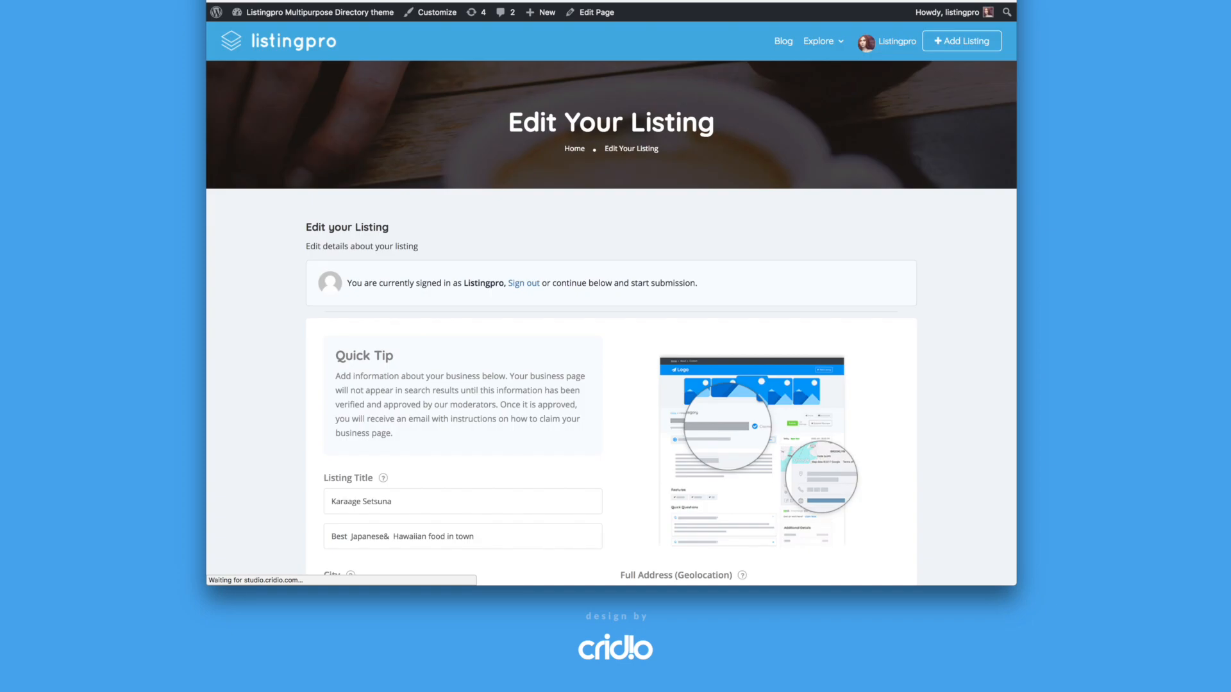
Browse the Karaage Setsuna edit form's hours, features and prices.
scroll(down, 3)
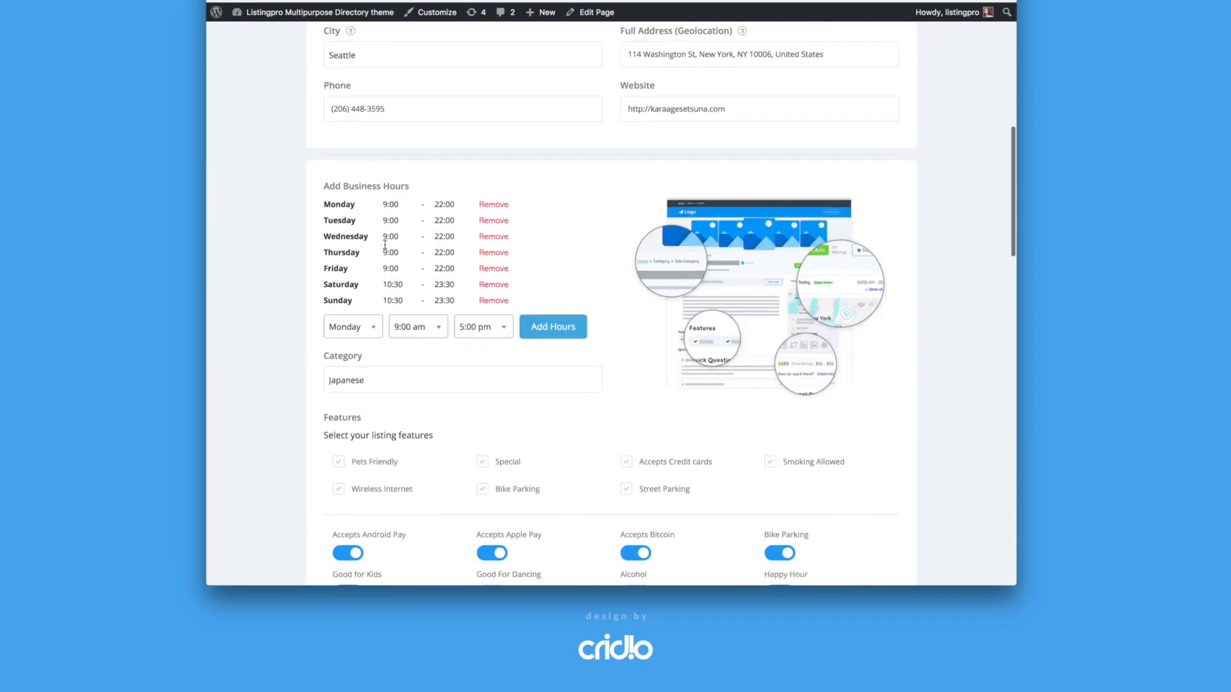
scroll(down, 3)
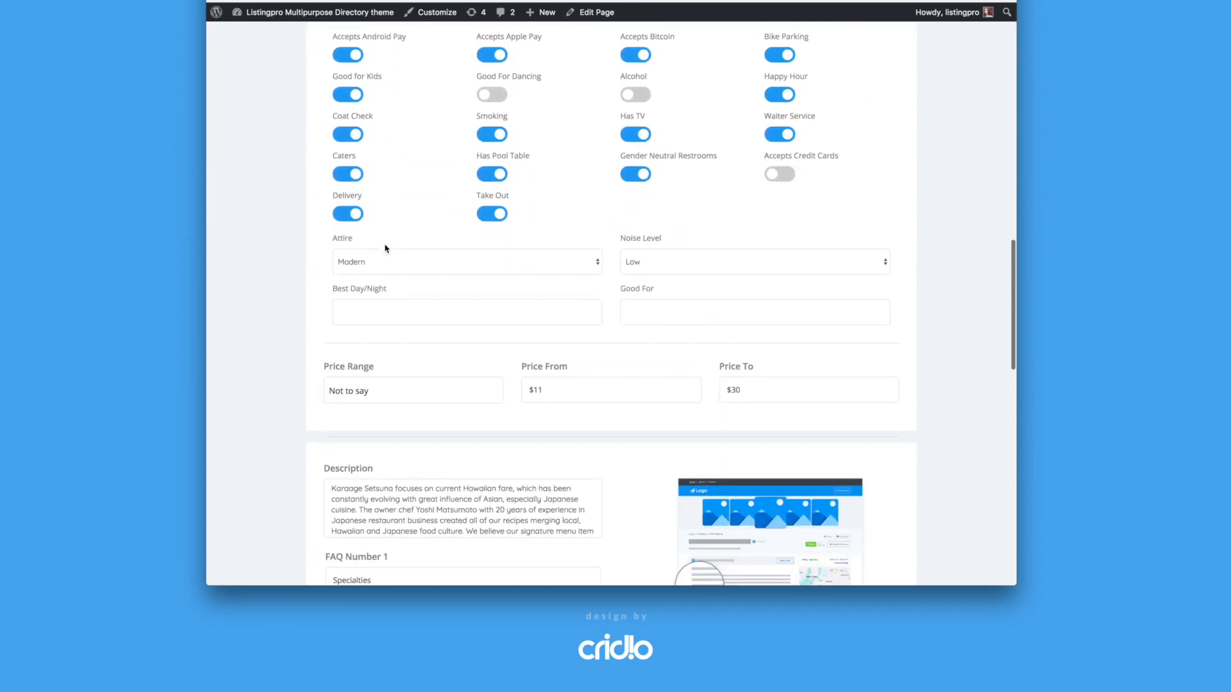
scroll(up, 3)
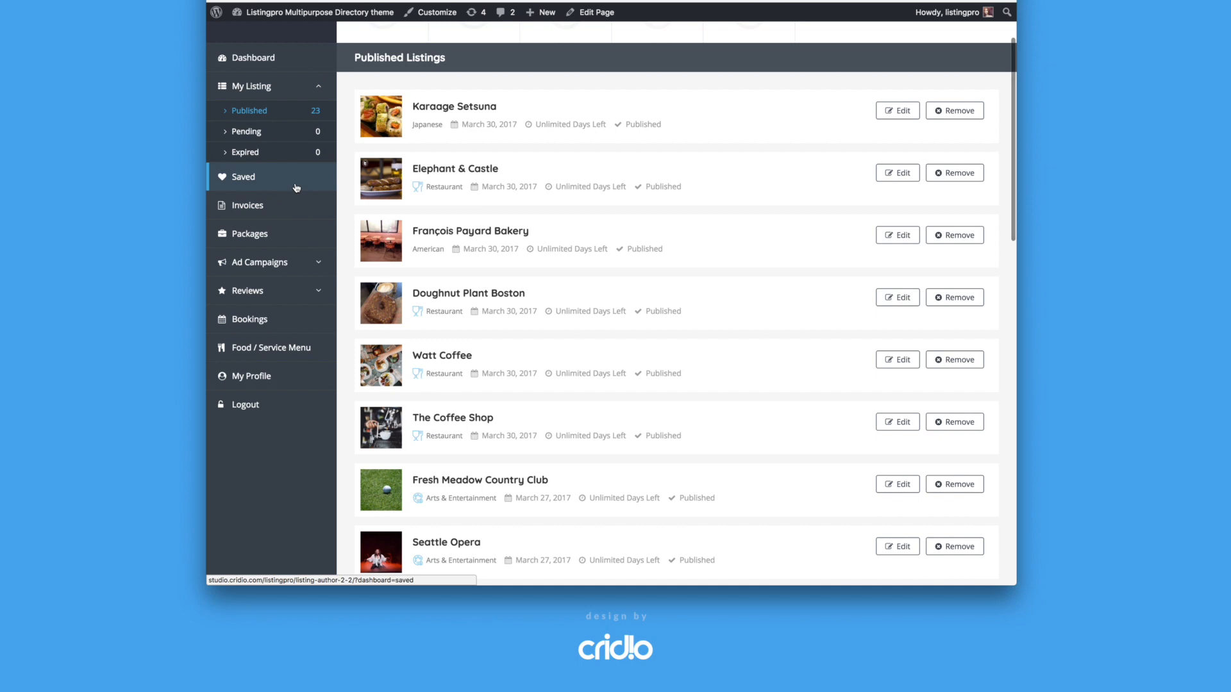
Show the Saved Listings page with Shoreline Village and The Mark Hotel.
click(244, 175)
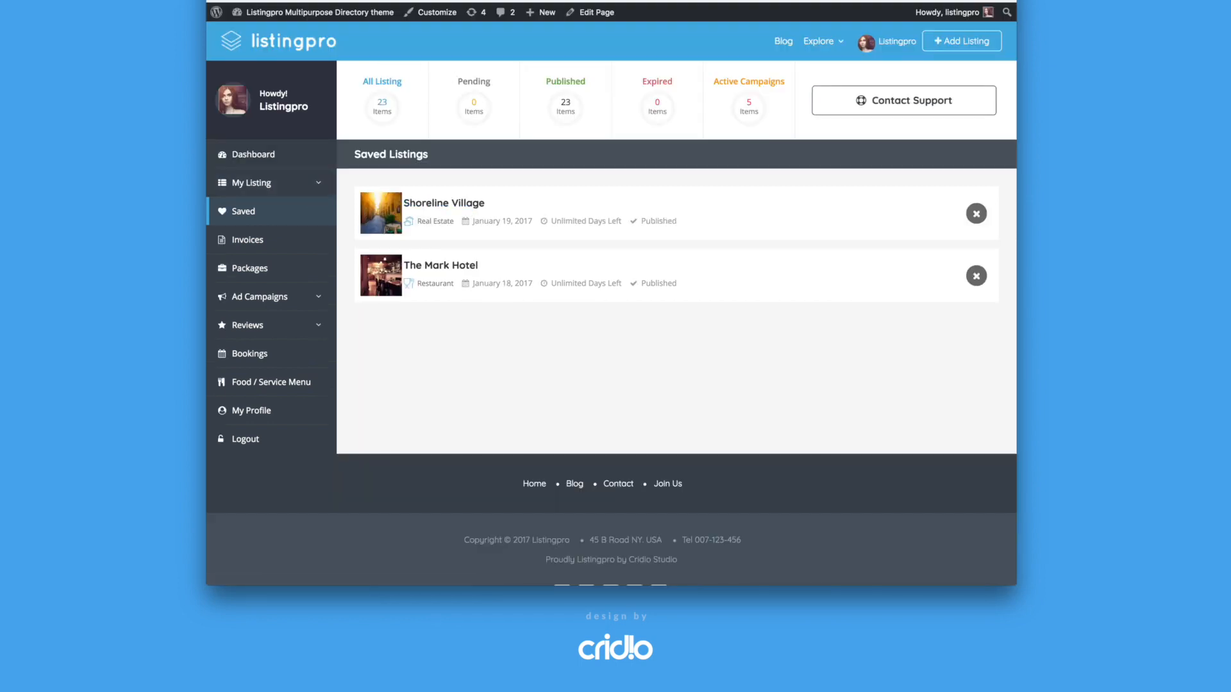
mouse_move(478, 188)
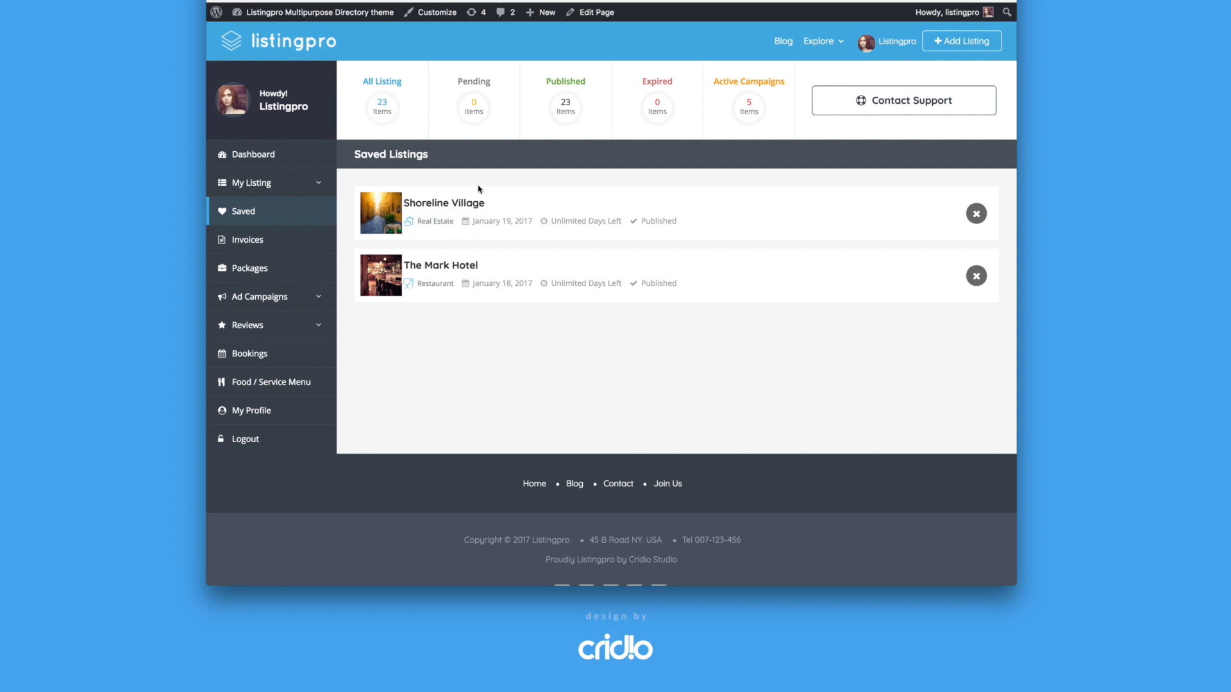
scroll(down, 3)
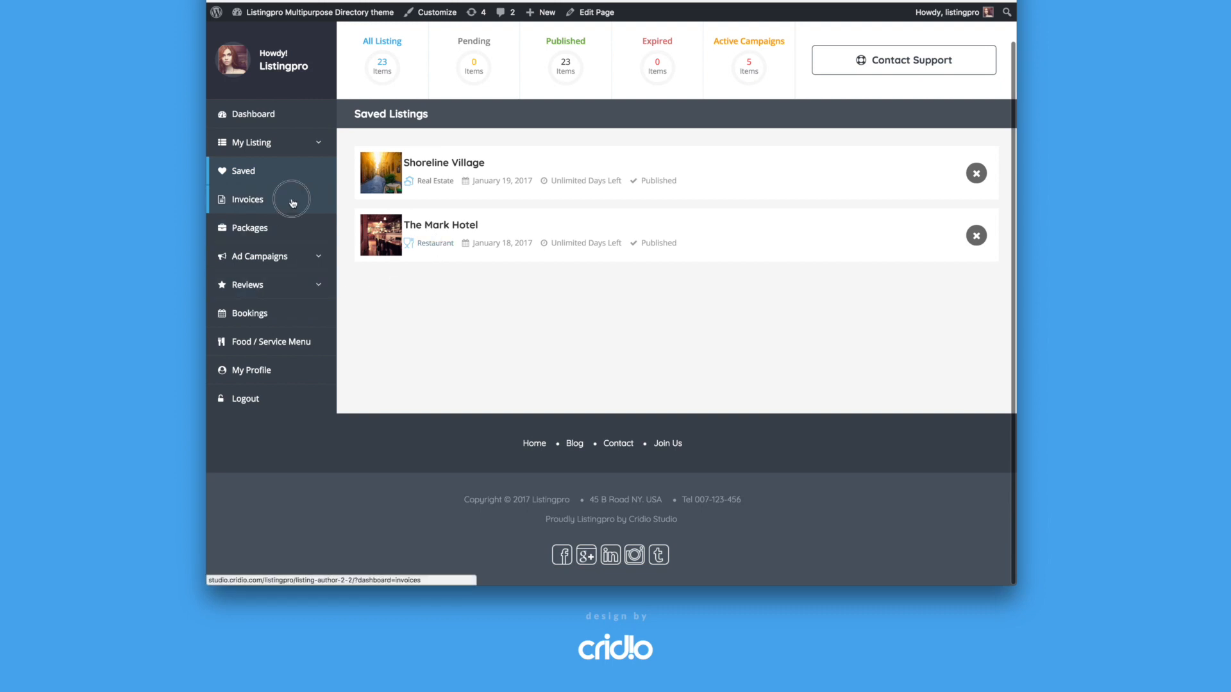
View the first purchased-listing invoice's Basic plan details and close it.
click(246, 198)
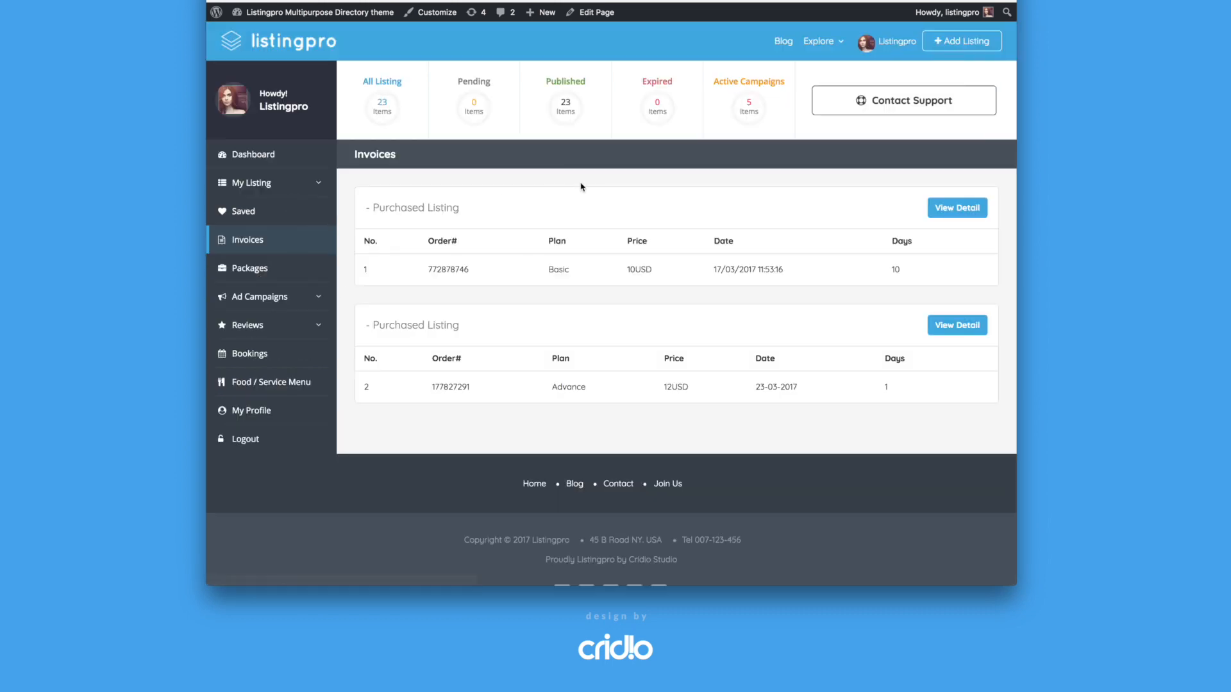
mouse_move(520, 282)
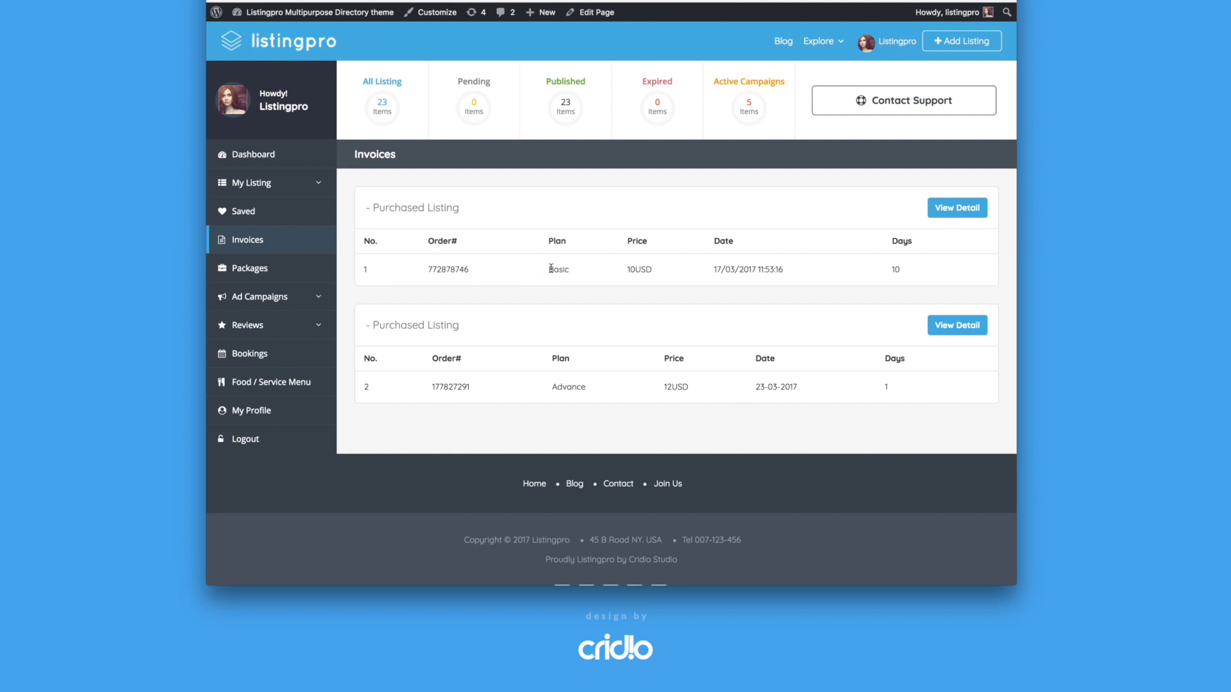
mouse_move(518, 339)
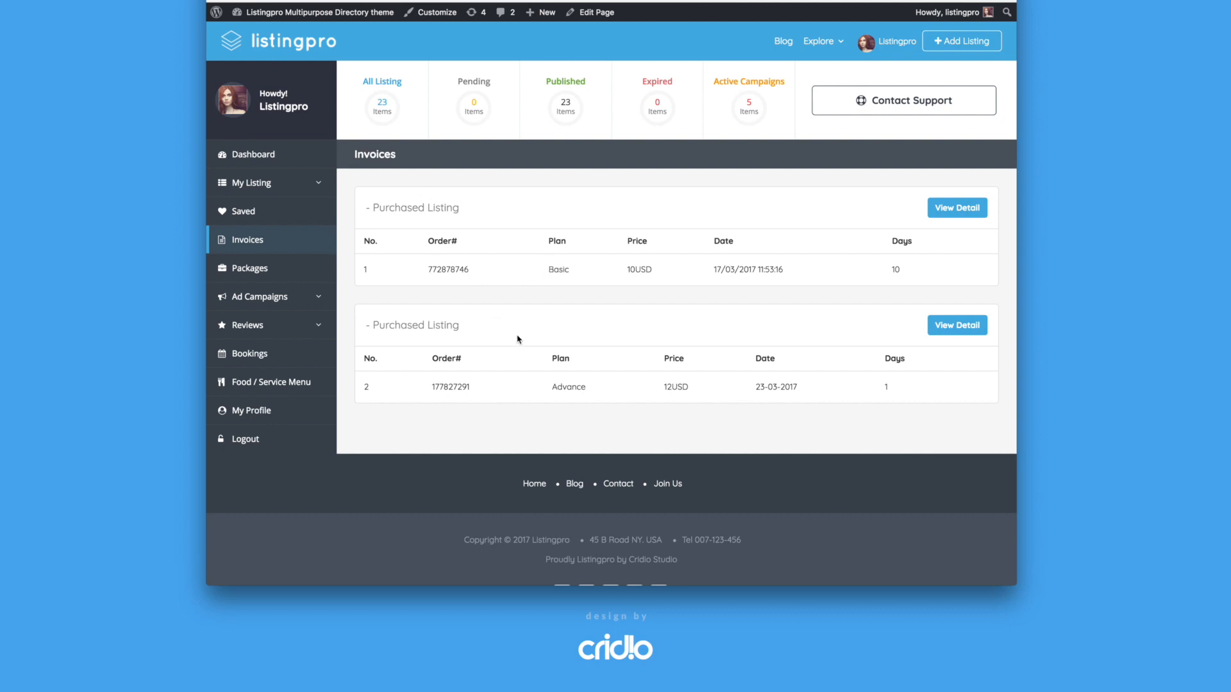
mouse_move(904, 254)
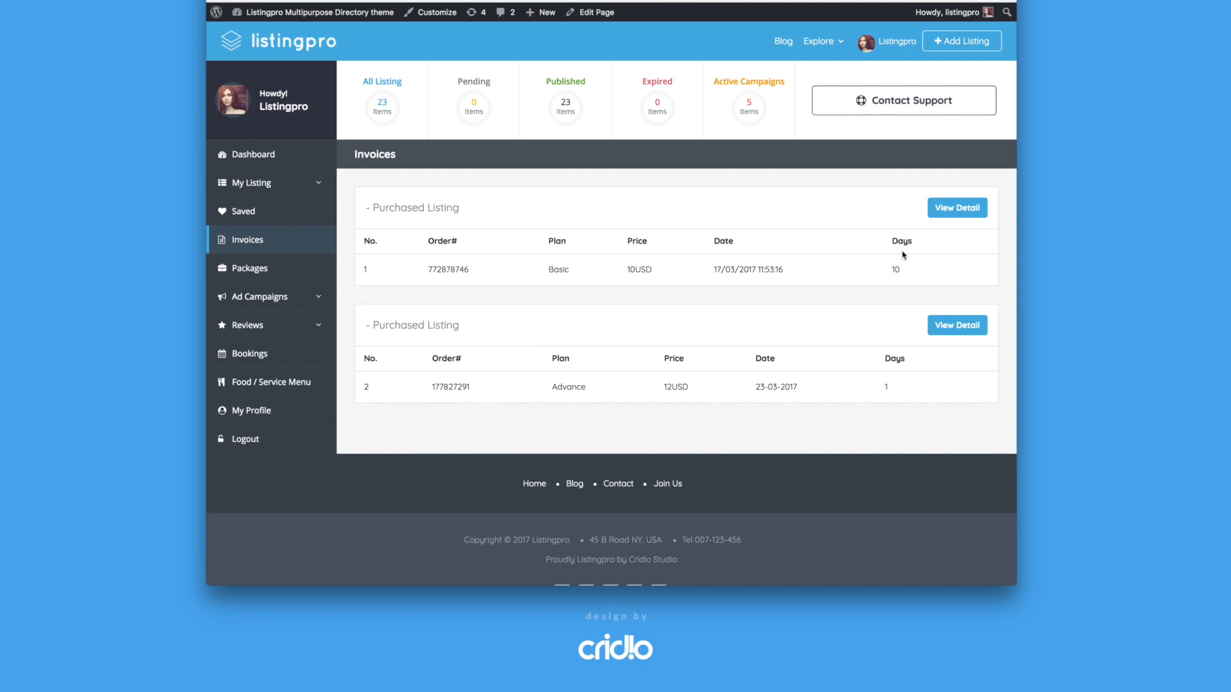
mouse_move(971, 209)
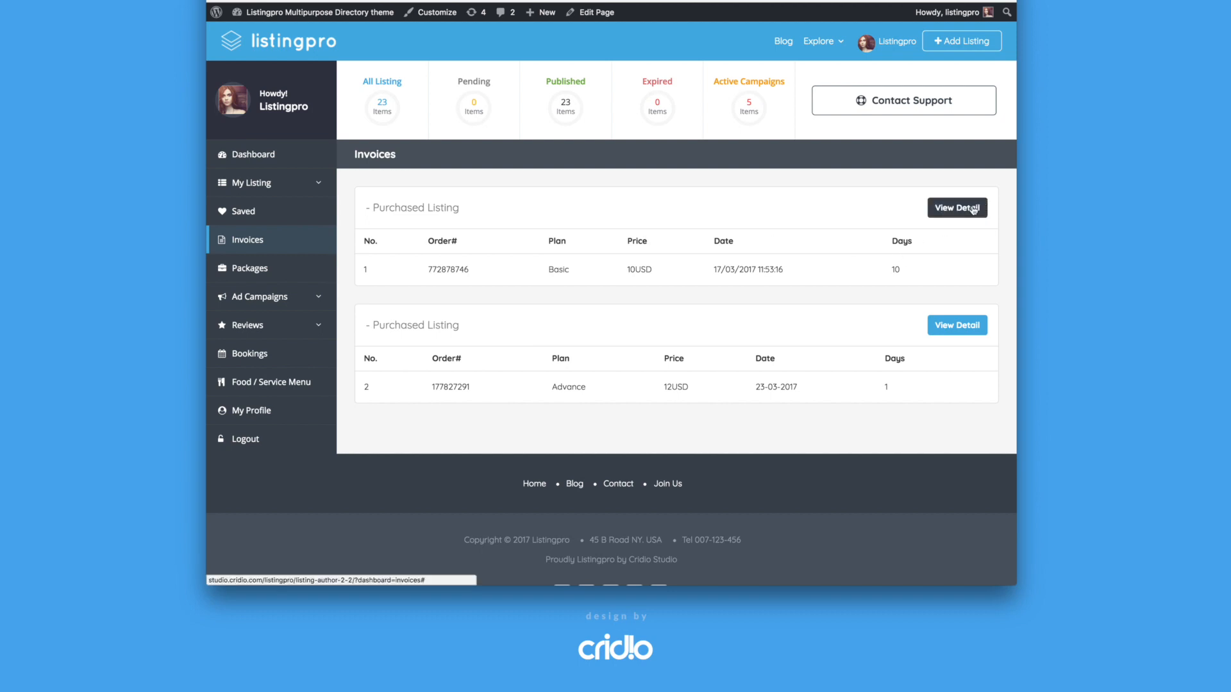
click(957, 208)
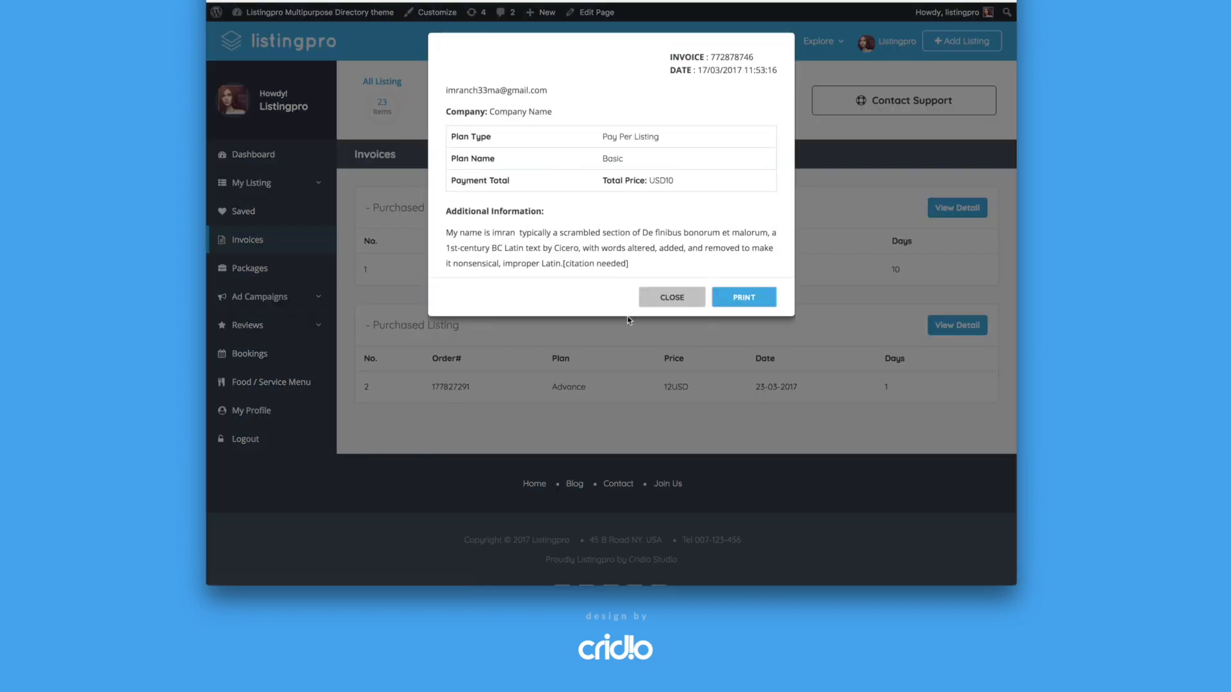
mouse_move(662, 272)
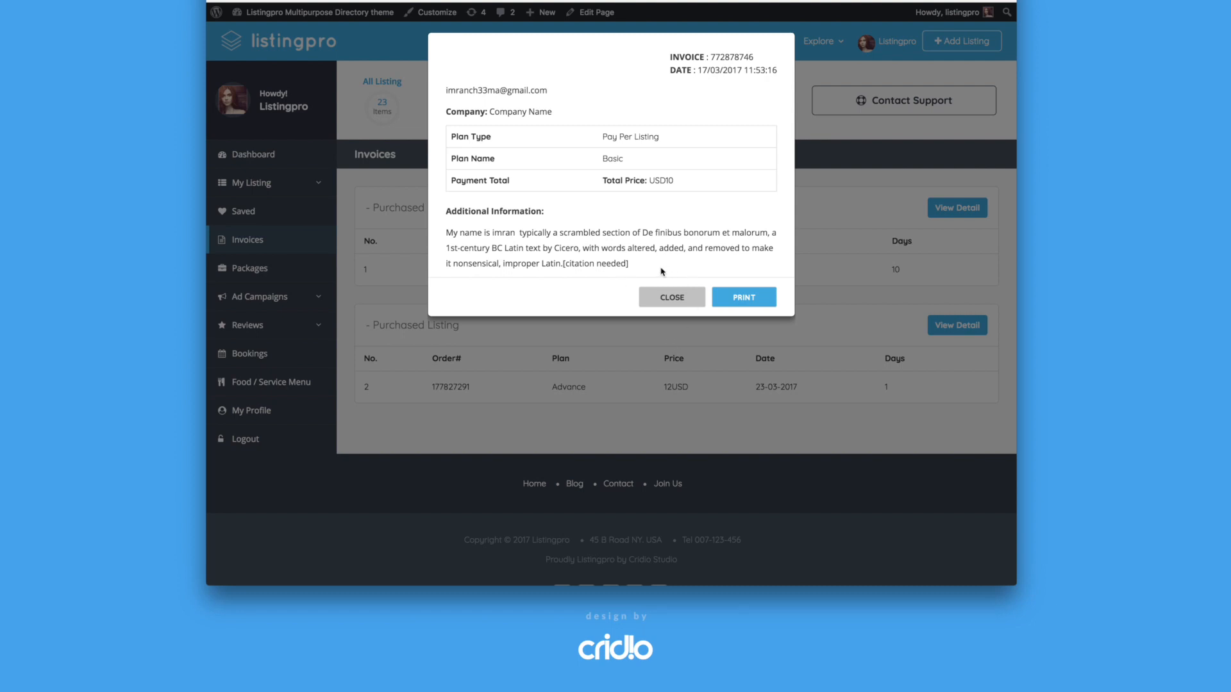
click(672, 297)
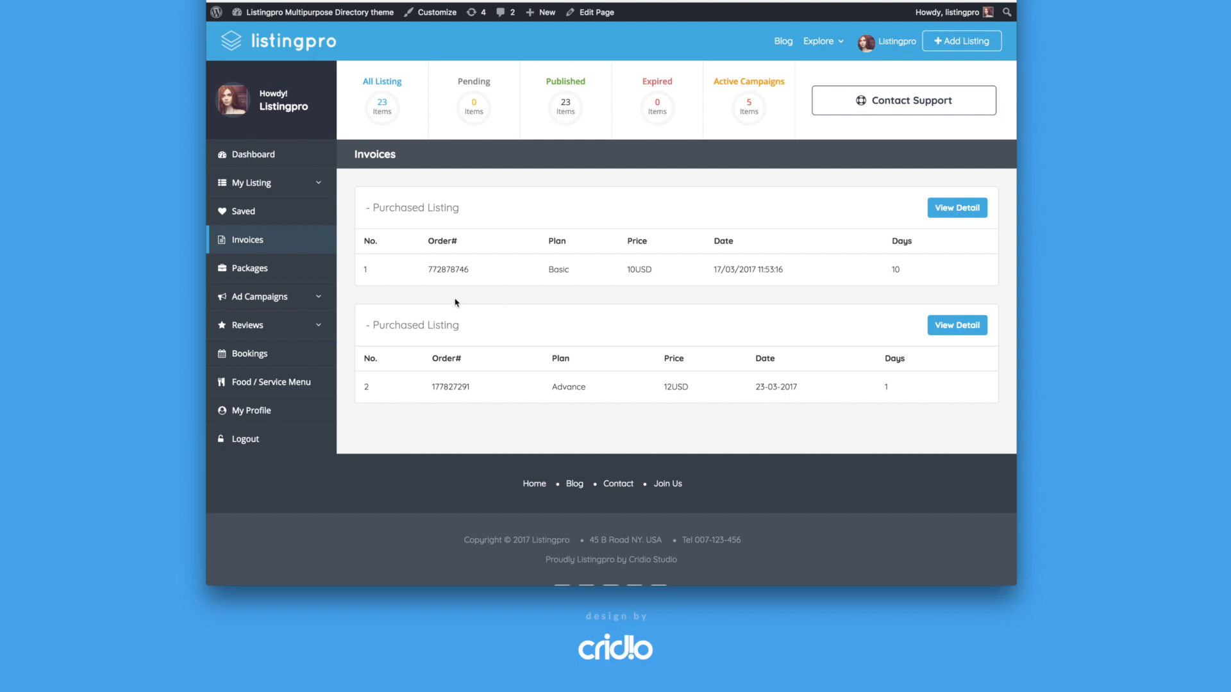
mouse_move(624, 335)
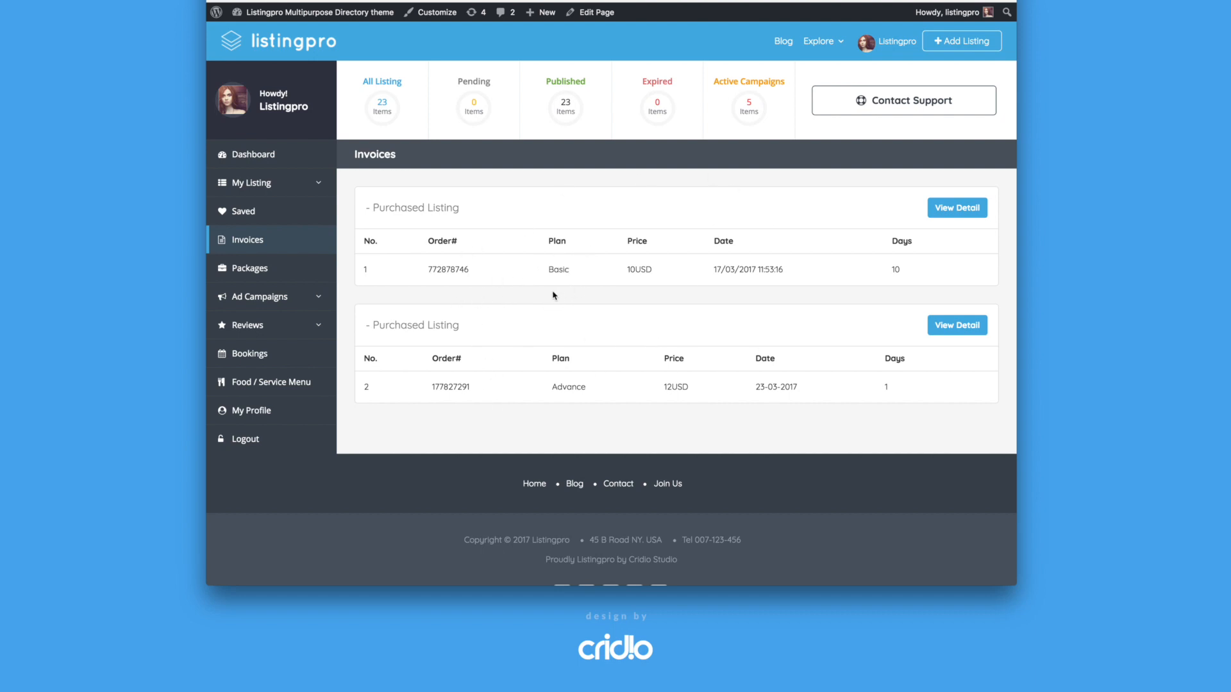
mouse_move(578, 231)
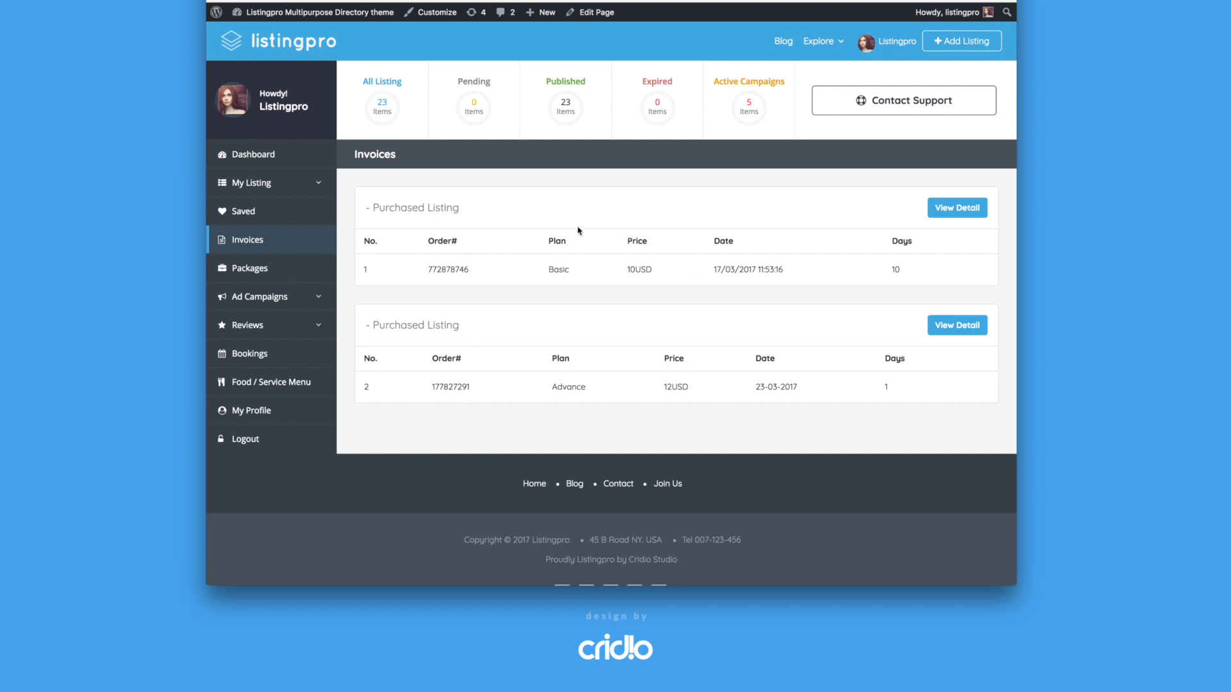
mouse_move(557, 456)
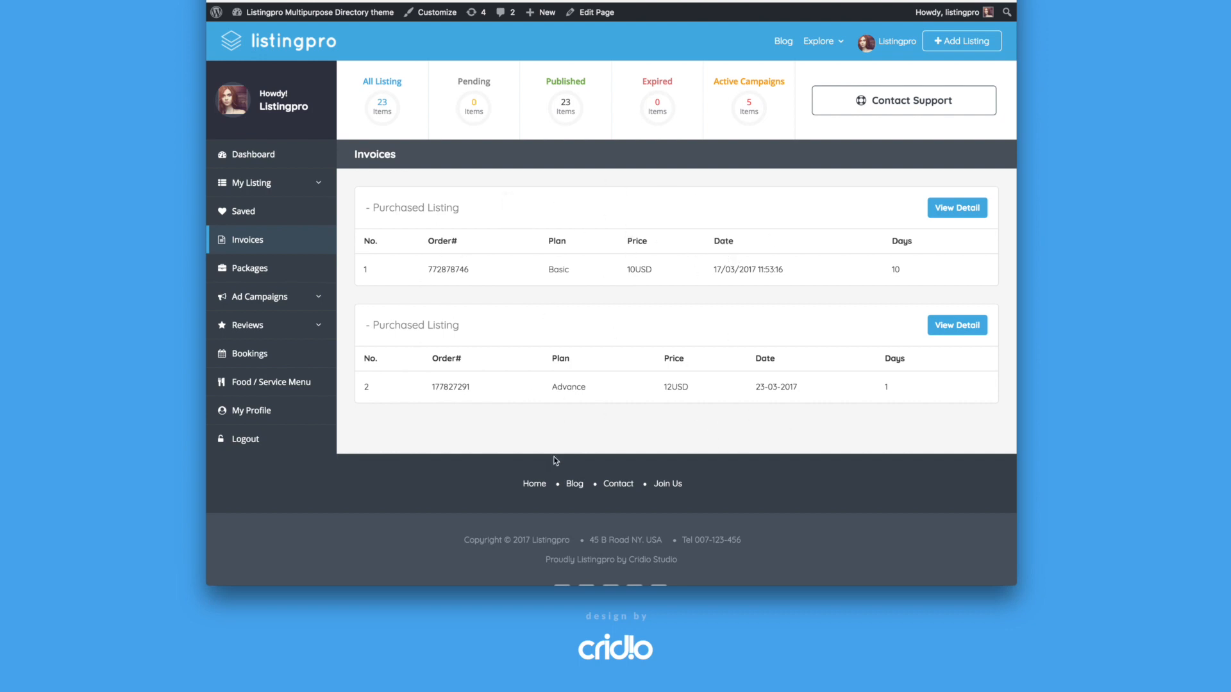
mouse_move(388, 287)
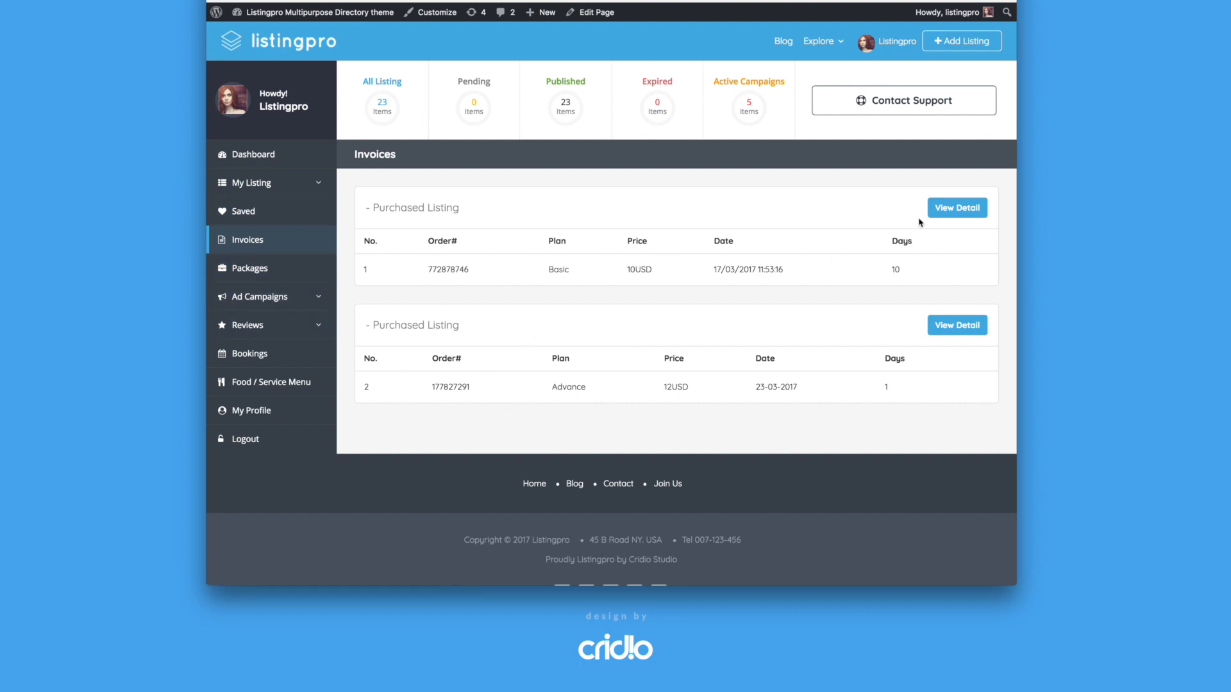
click(249, 268)
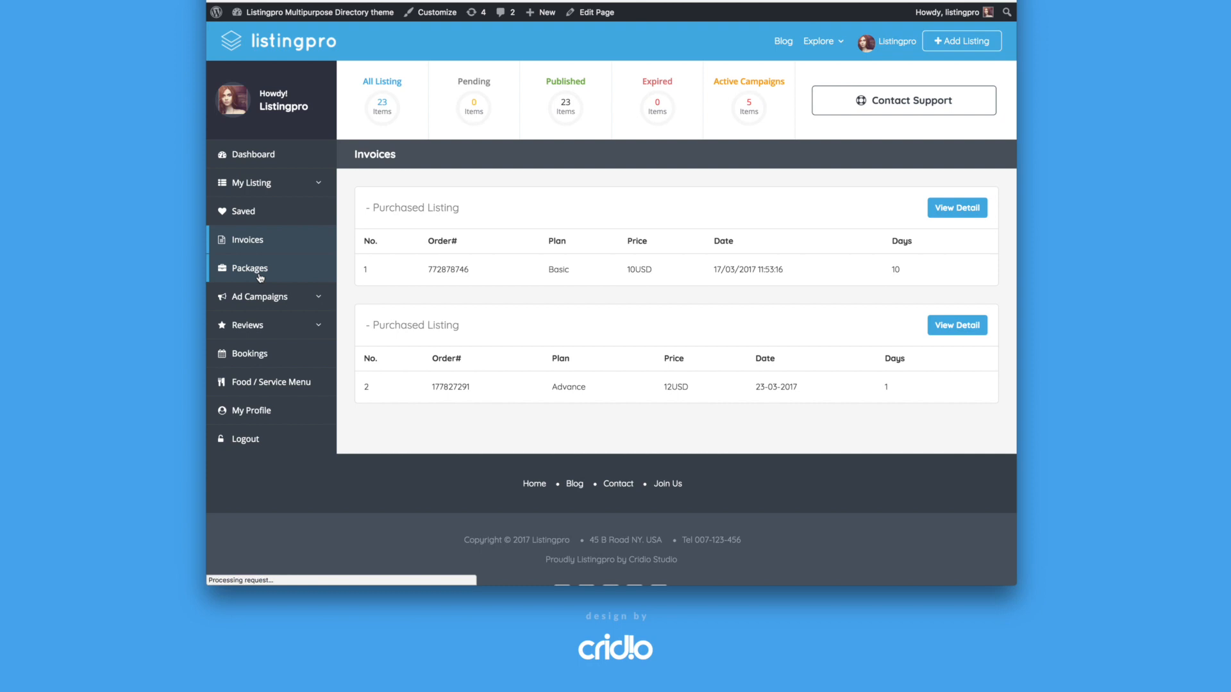
Show the Packages page with the active Advance package and its duration.
click(250, 268)
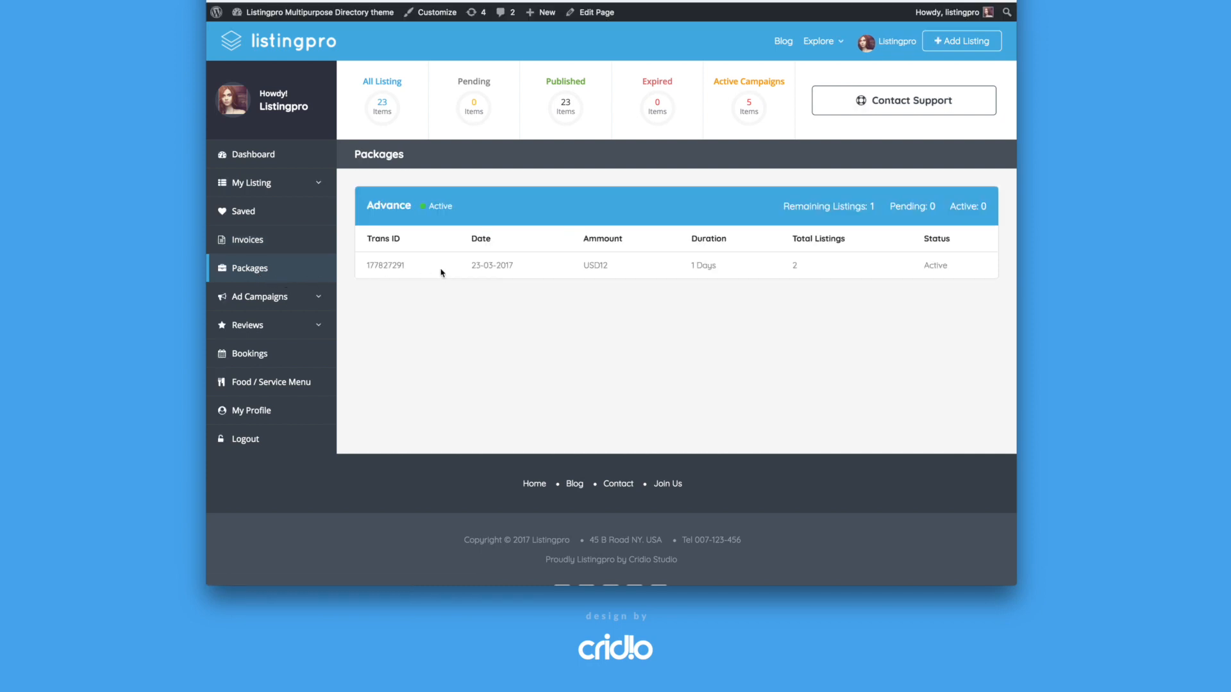
mouse_move(459, 195)
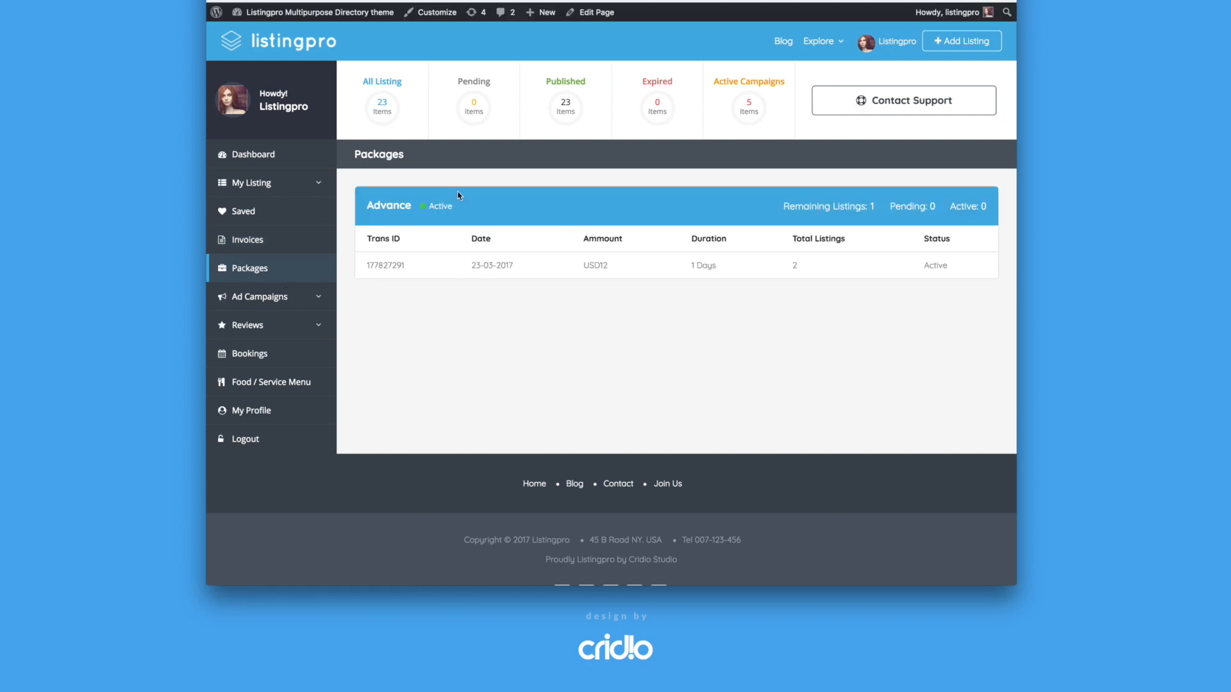
mouse_move(466, 211)
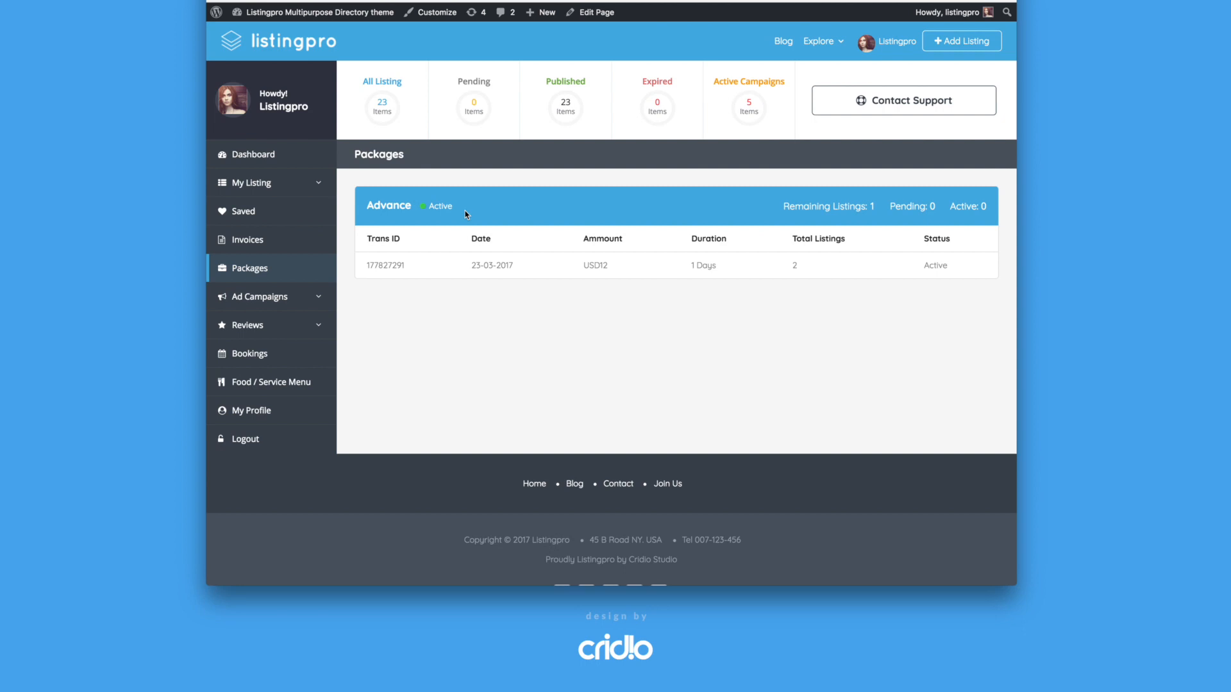
double_click(708, 238)
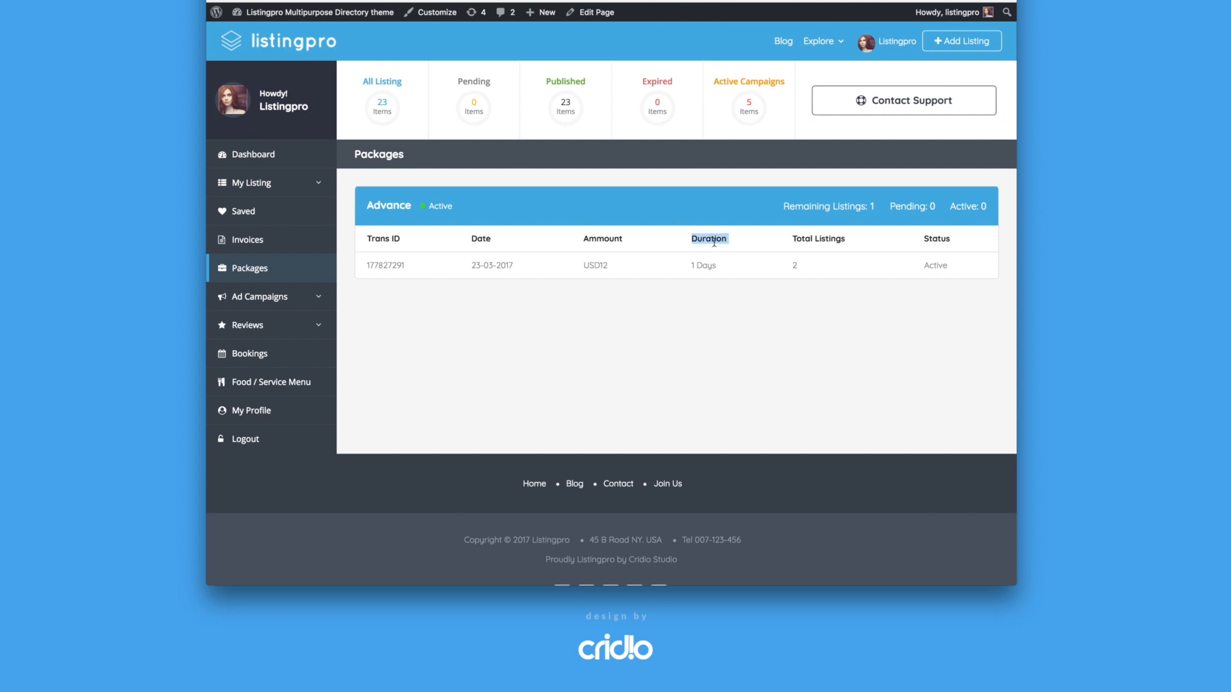
mouse_move(282, 277)
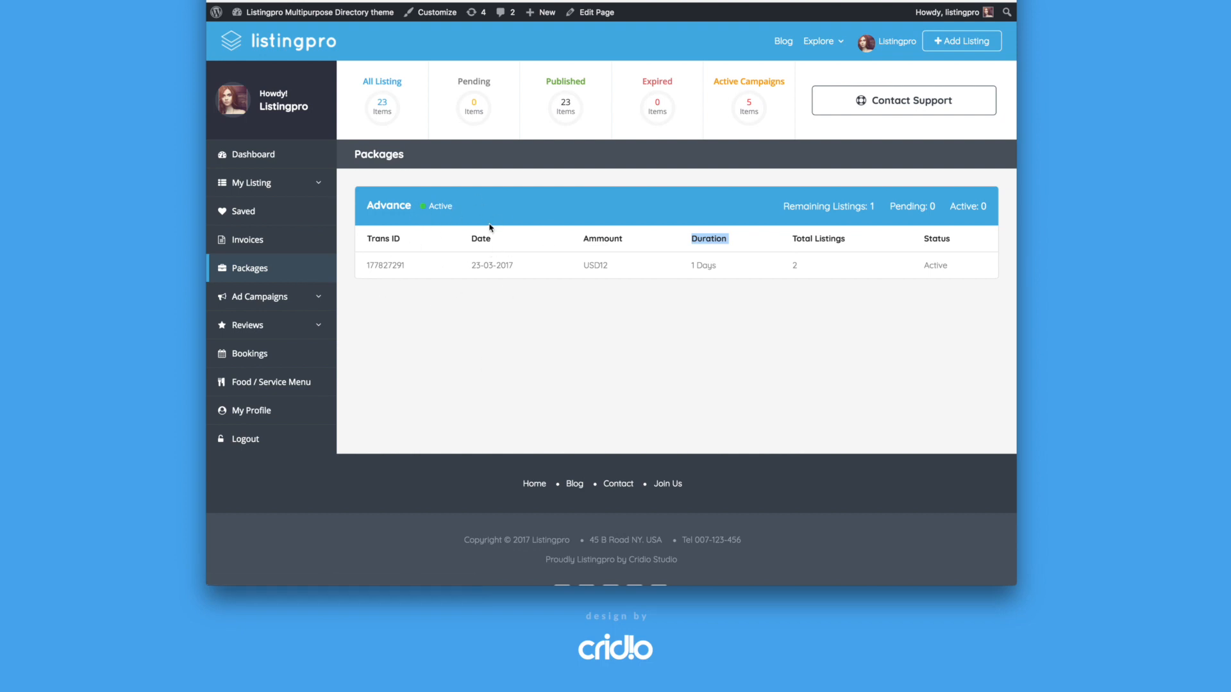
mouse_move(309, 322)
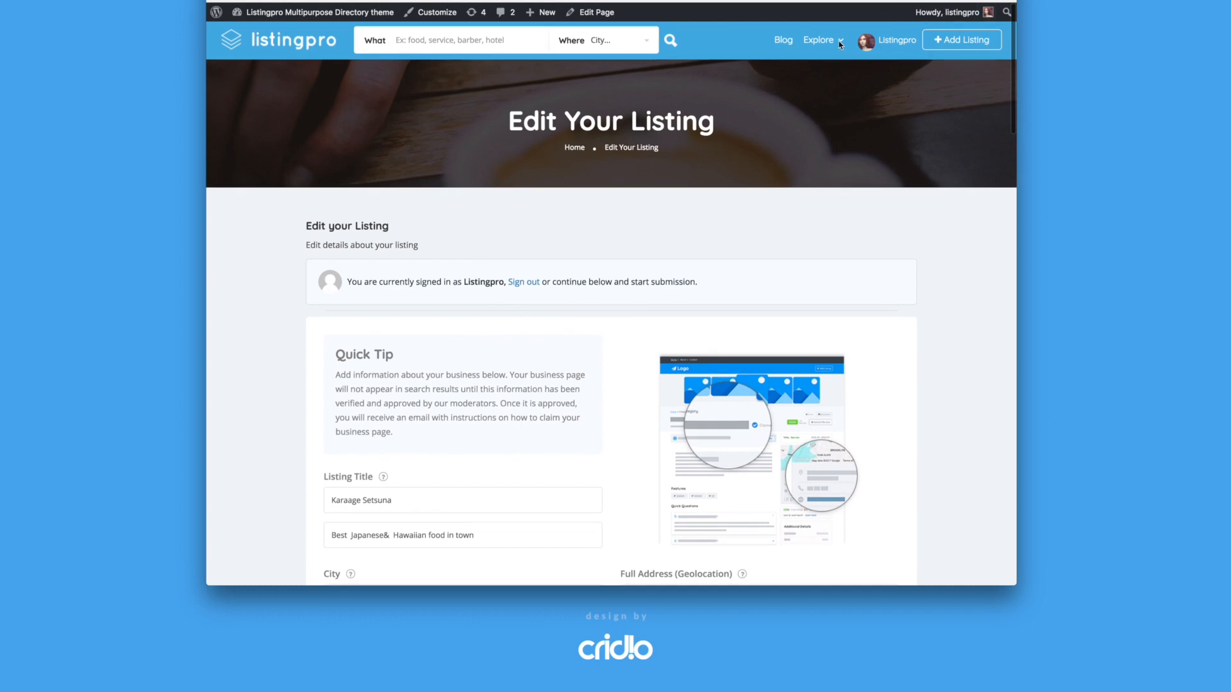
scroll(down, 3)
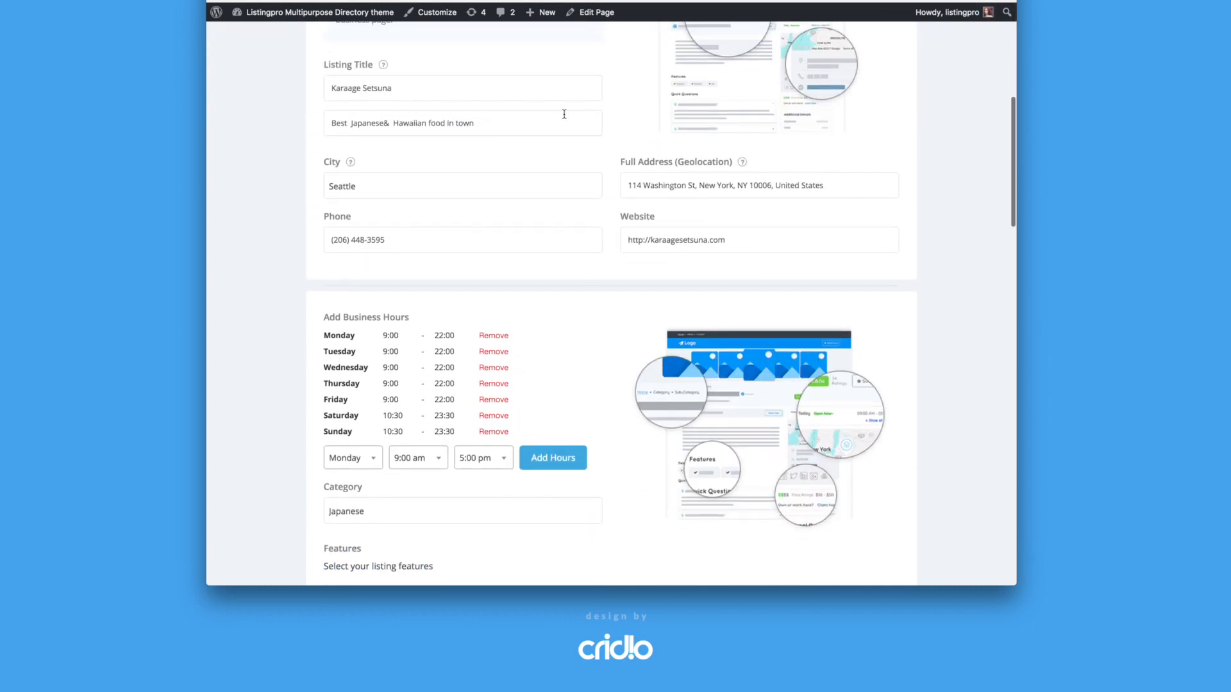
mouse_move(607, 275)
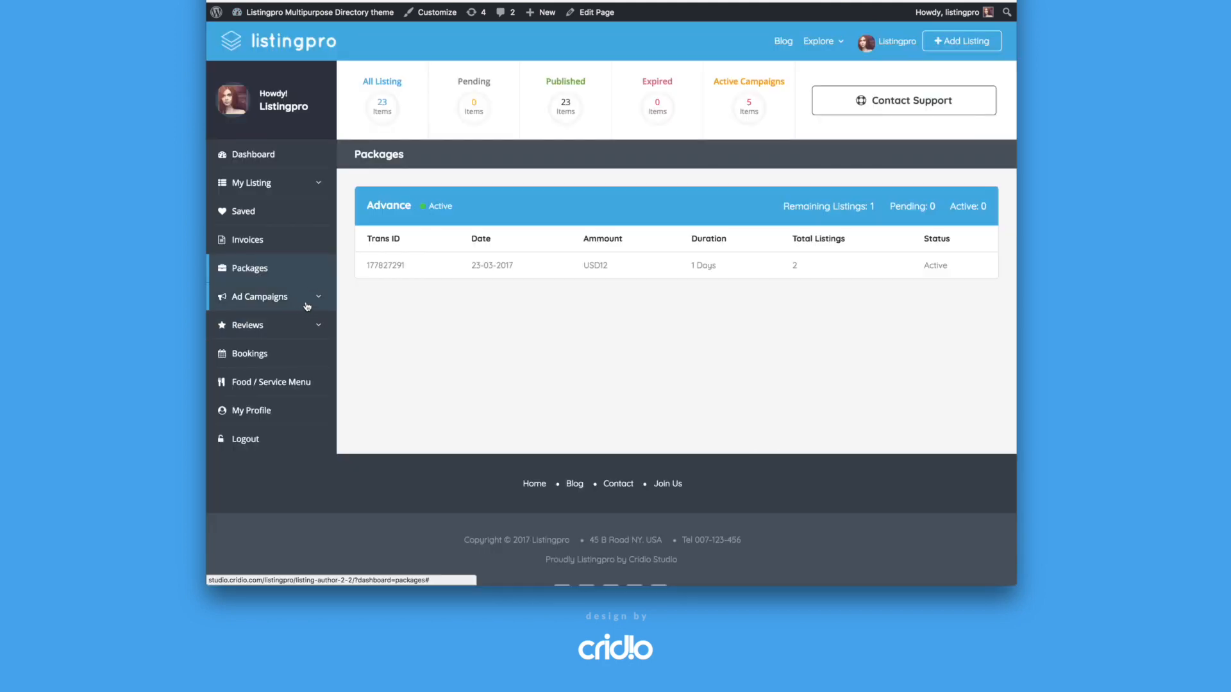
mouse_move(313, 298)
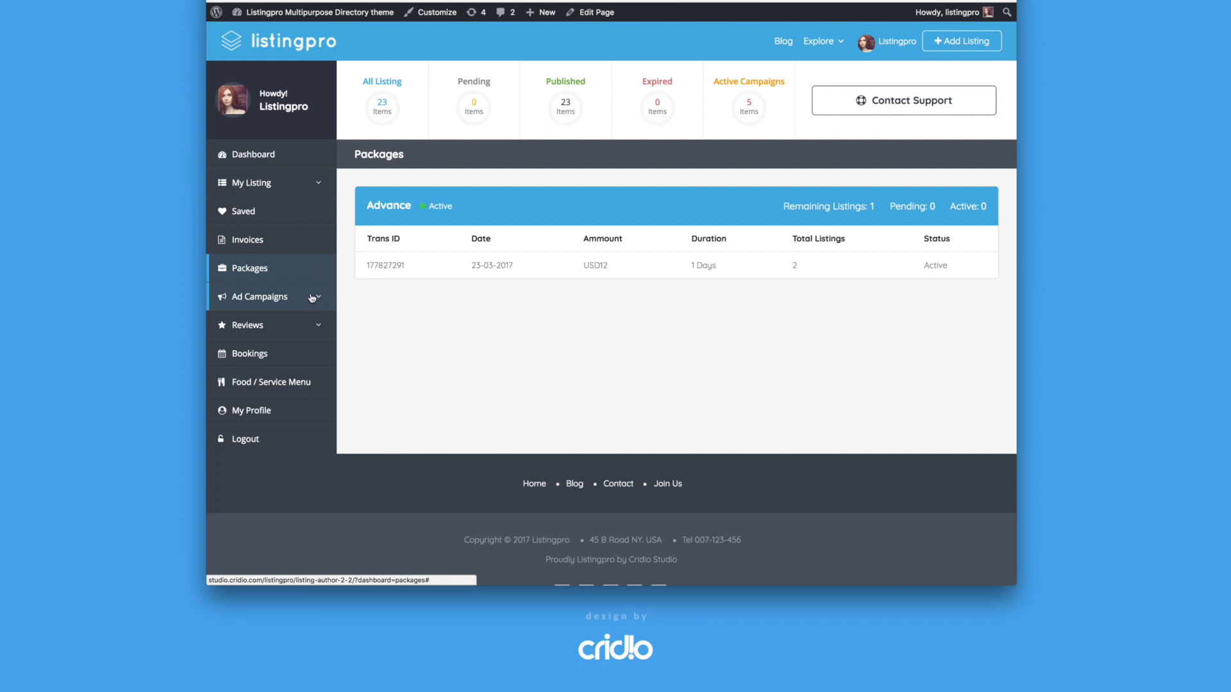
mouse_move(285, 292)
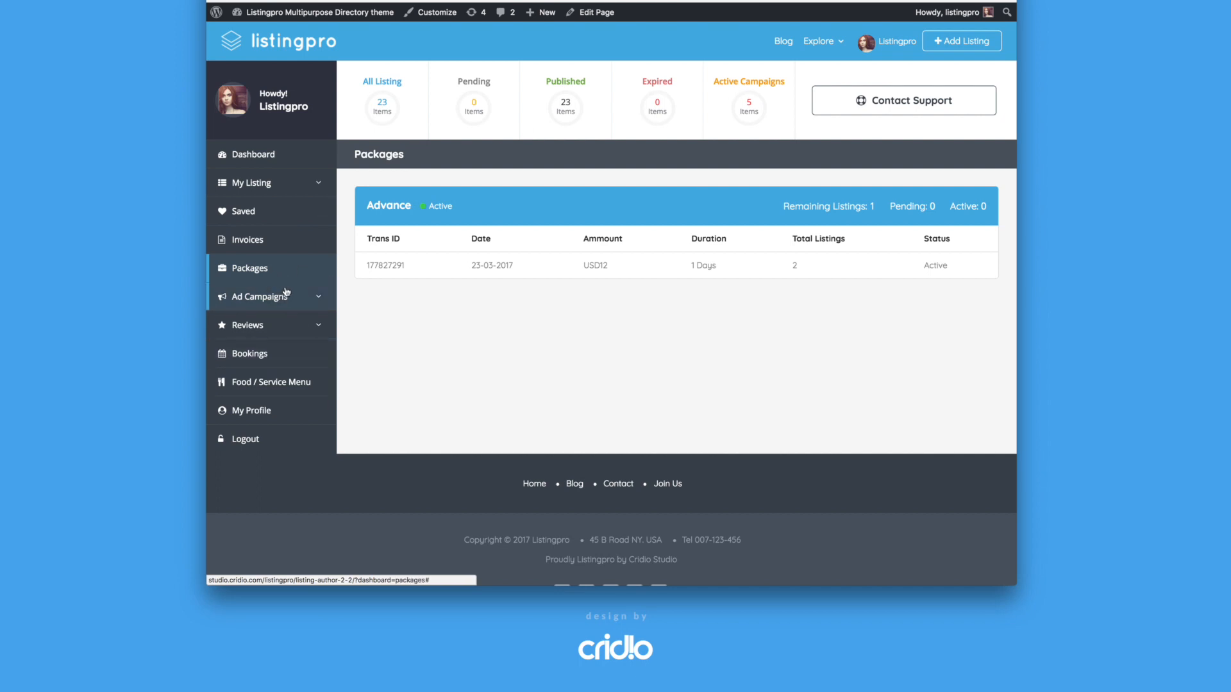
mouse_move(277, 299)
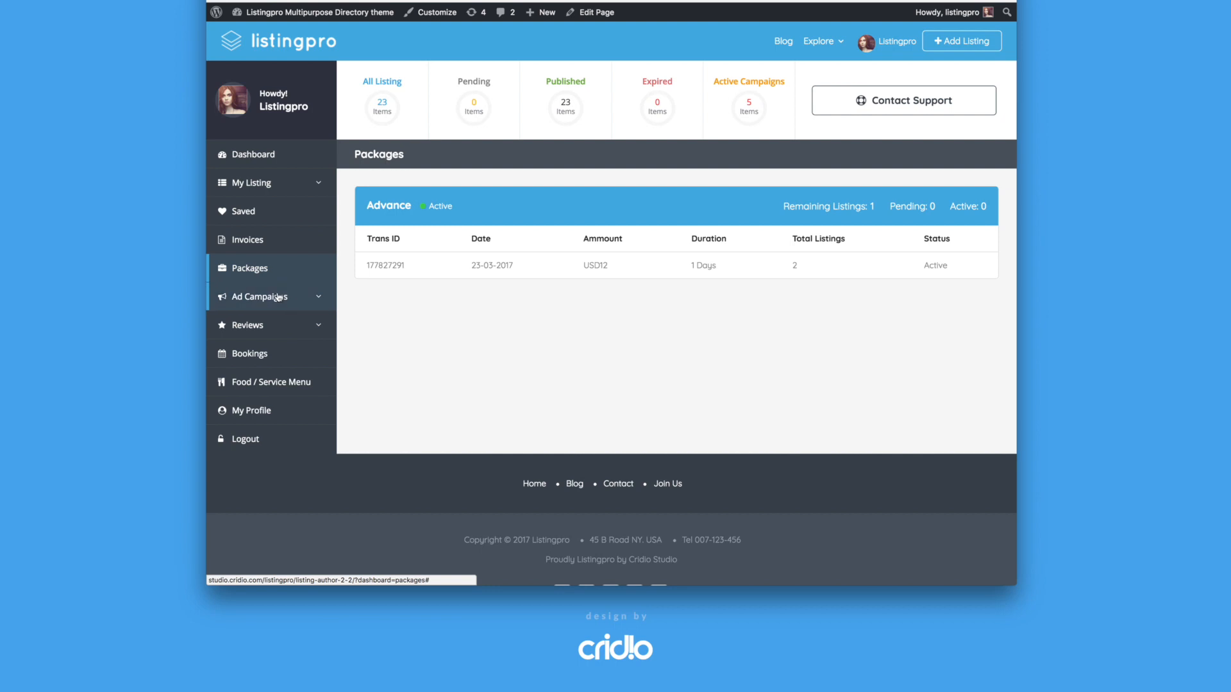
Start a new ad campaign, listing businesses available to promote.
click(259, 297)
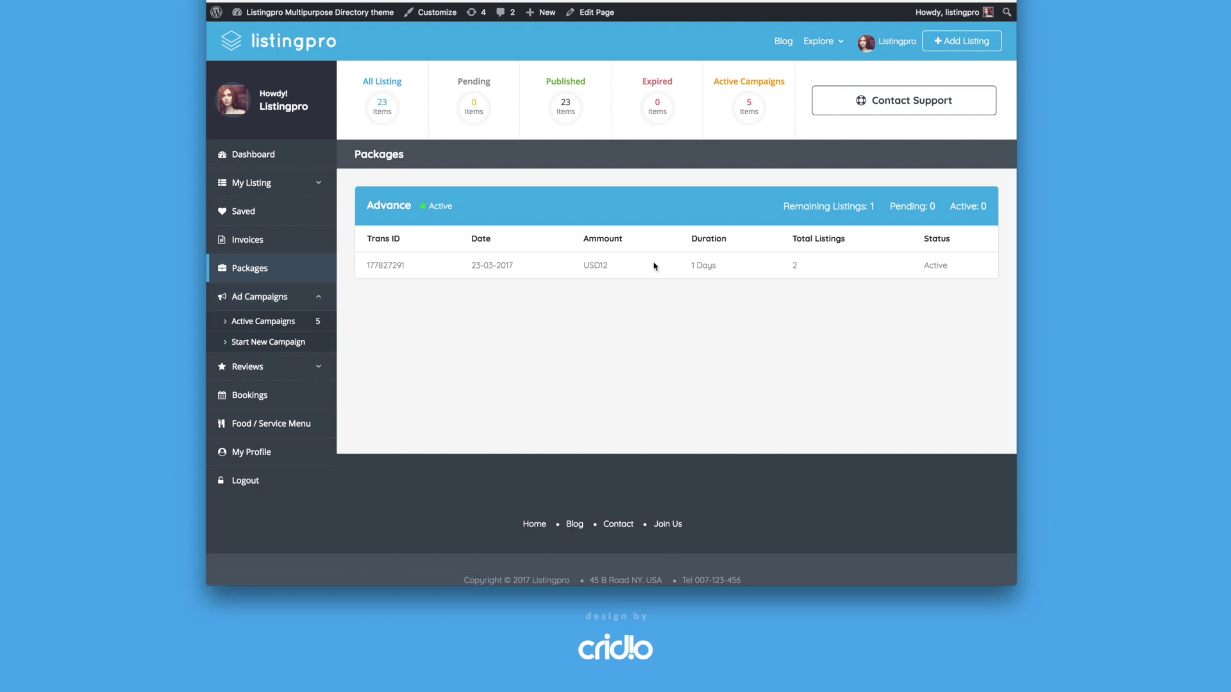
mouse_move(263, 337)
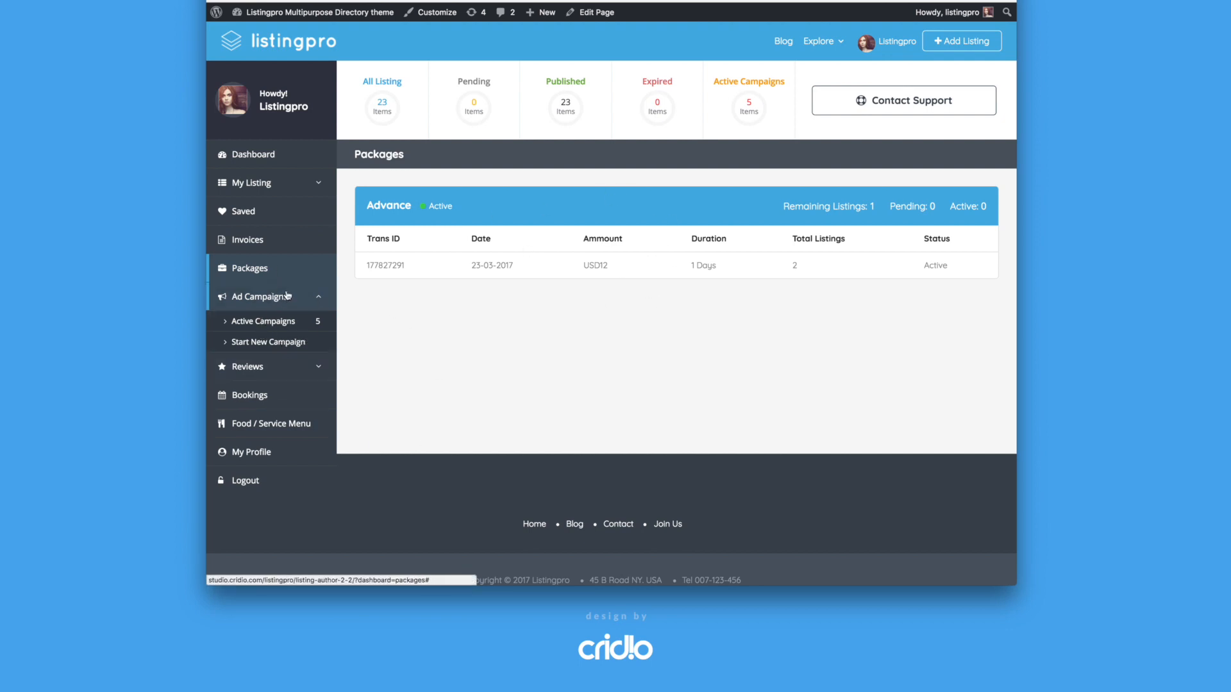
mouse_move(308, 301)
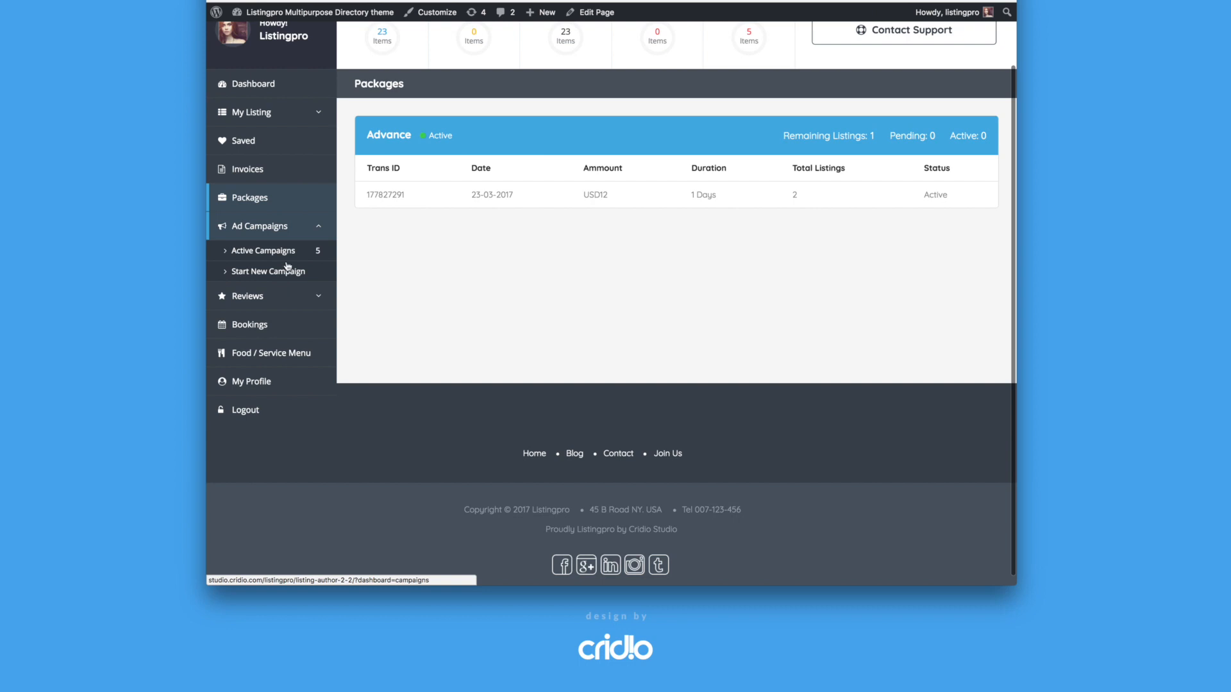
click(269, 272)
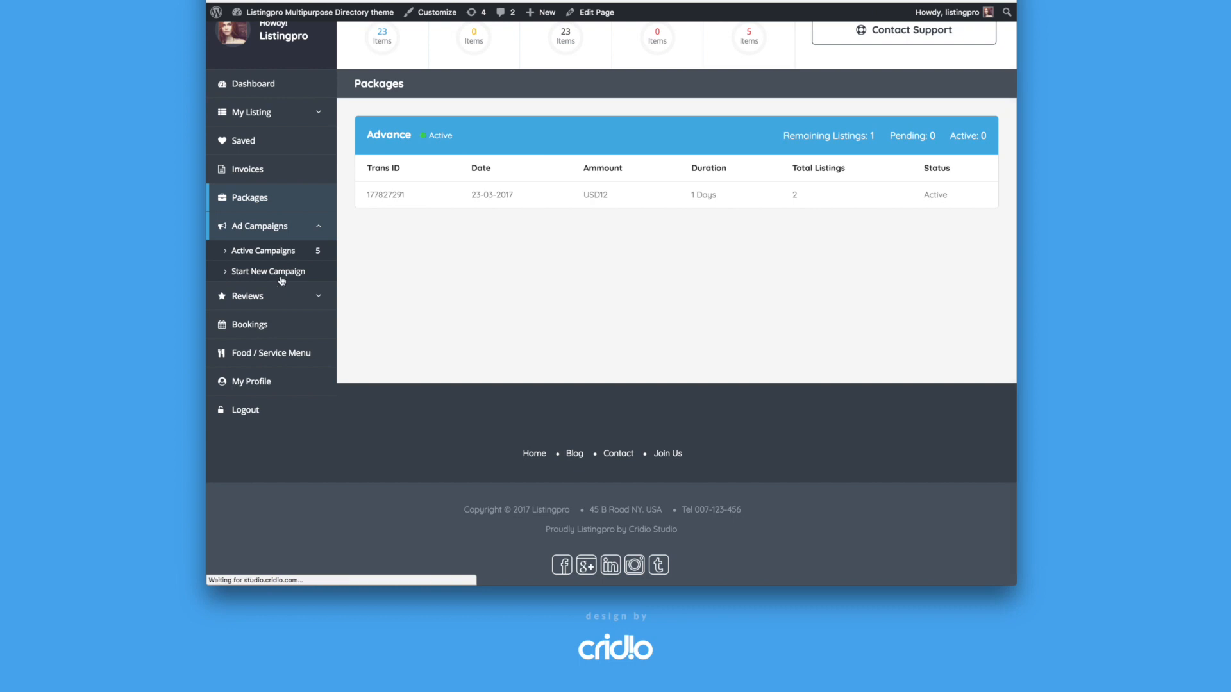
click(267, 272)
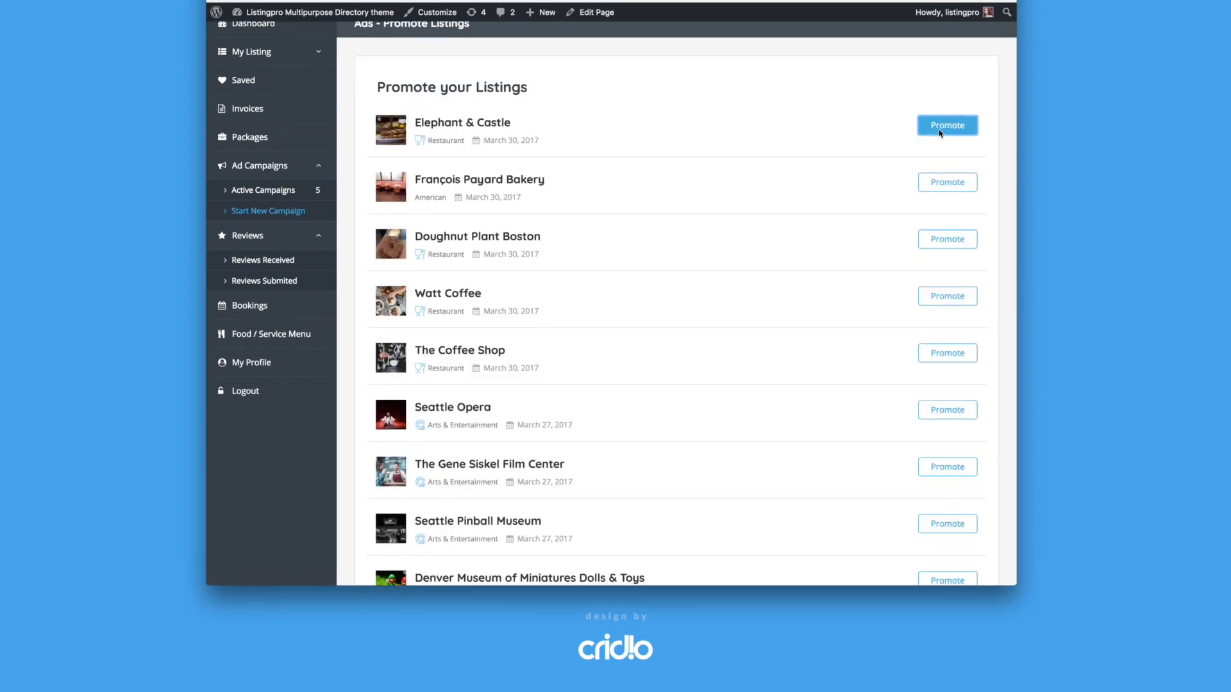
Choose all three ad placements for Elephant & Castle ($80), then close the Stripe card form.
click(947, 126)
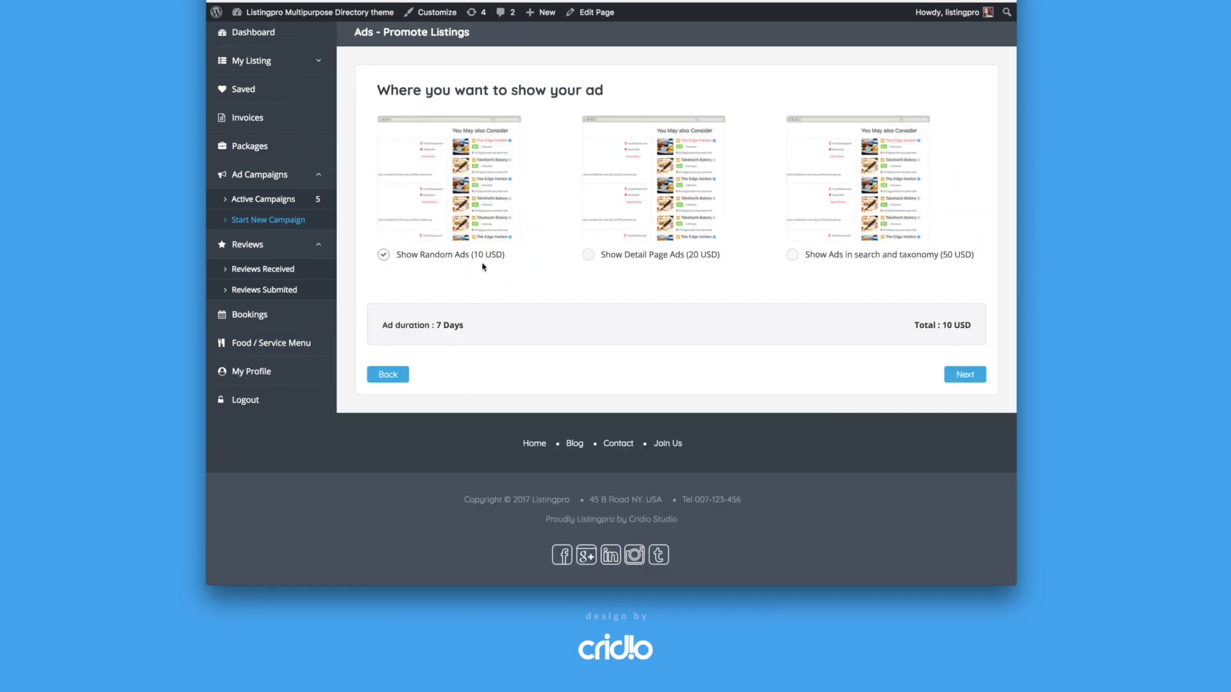
click(587, 254)
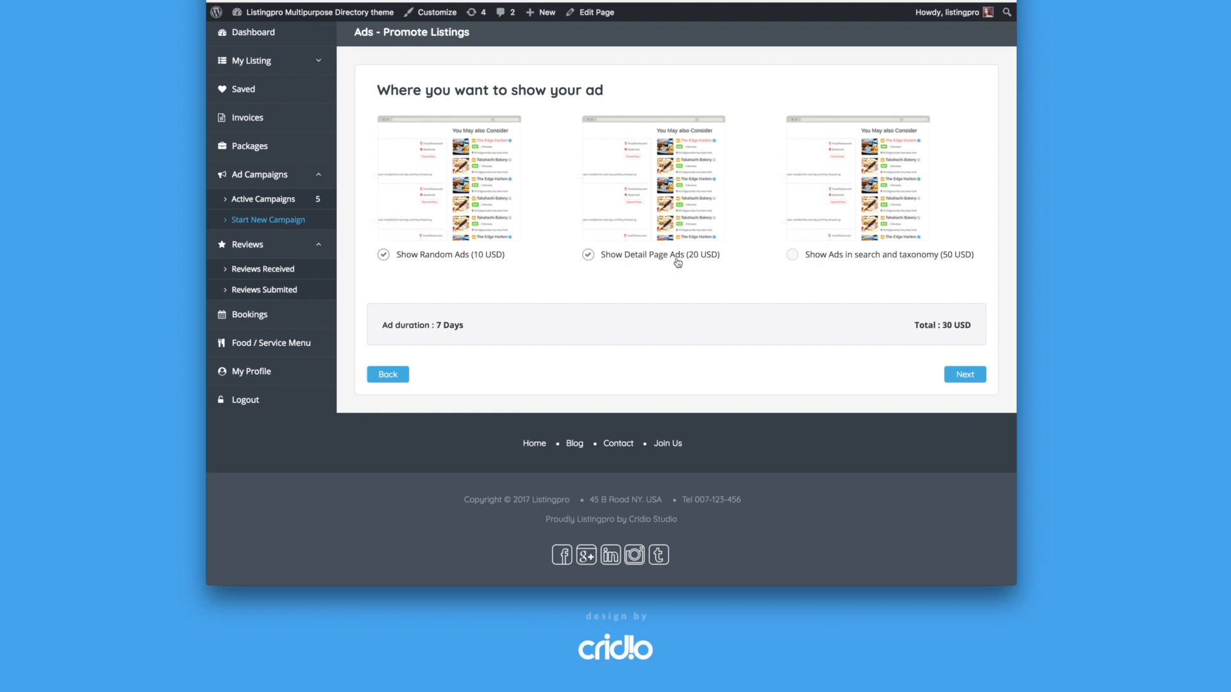
click(792, 254)
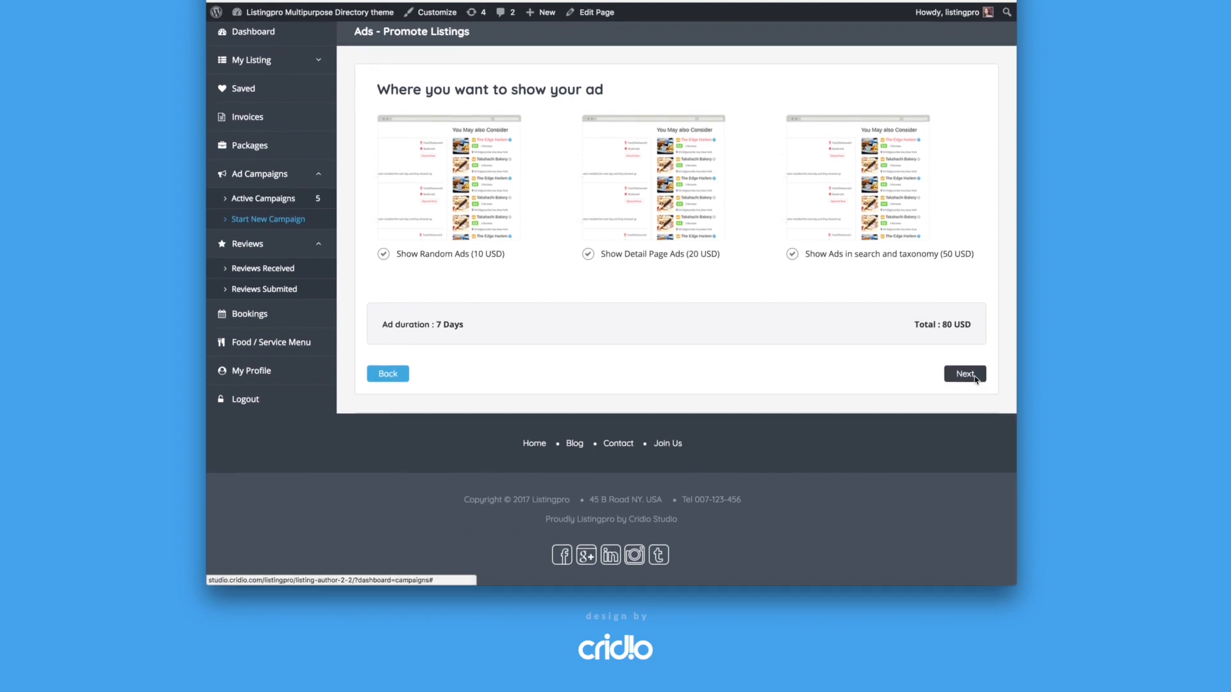
click(964, 375)
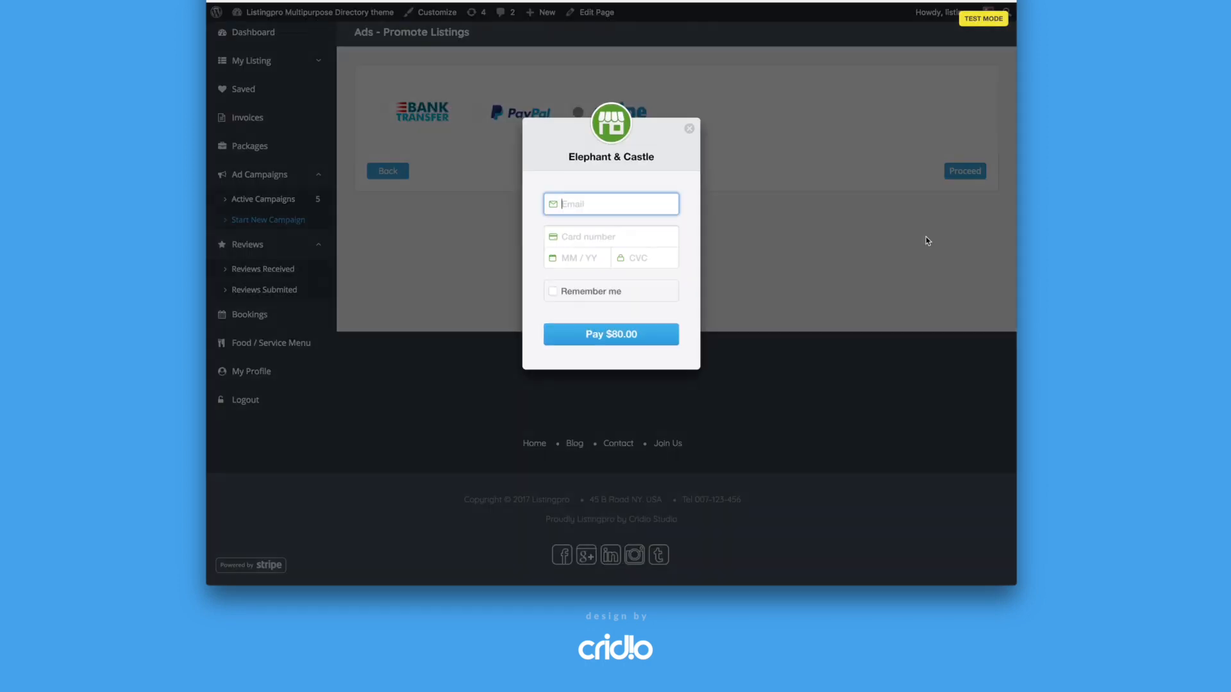
mouse_move(685, 137)
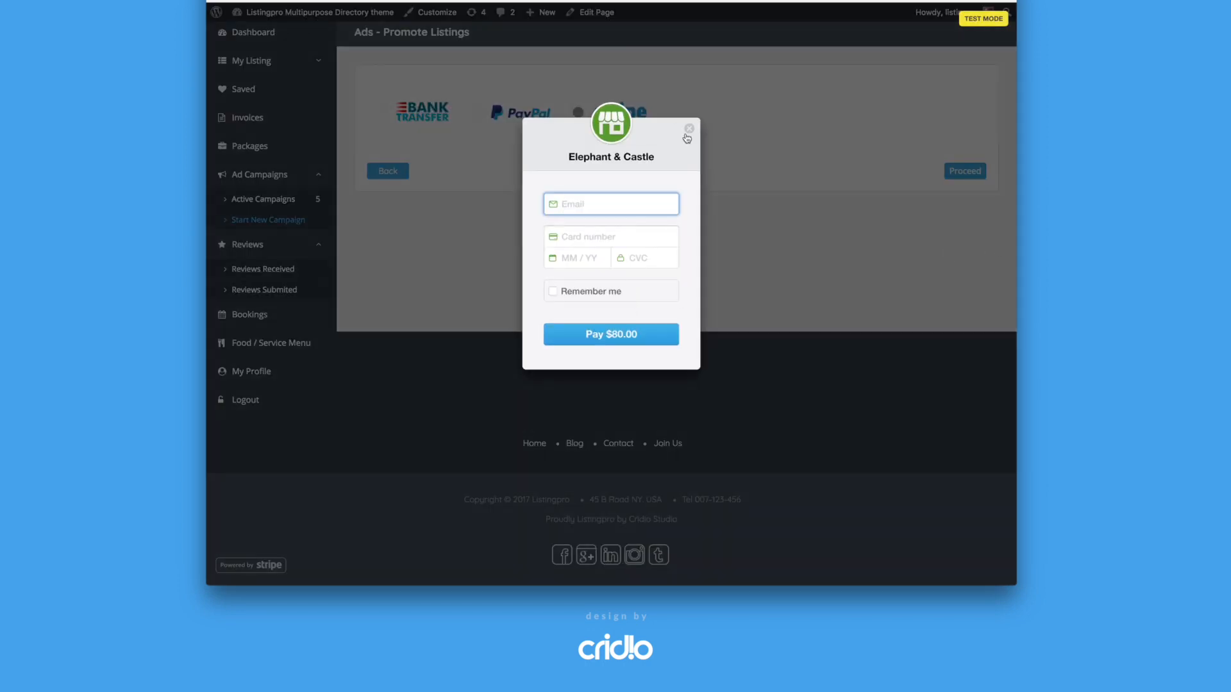
click(688, 127)
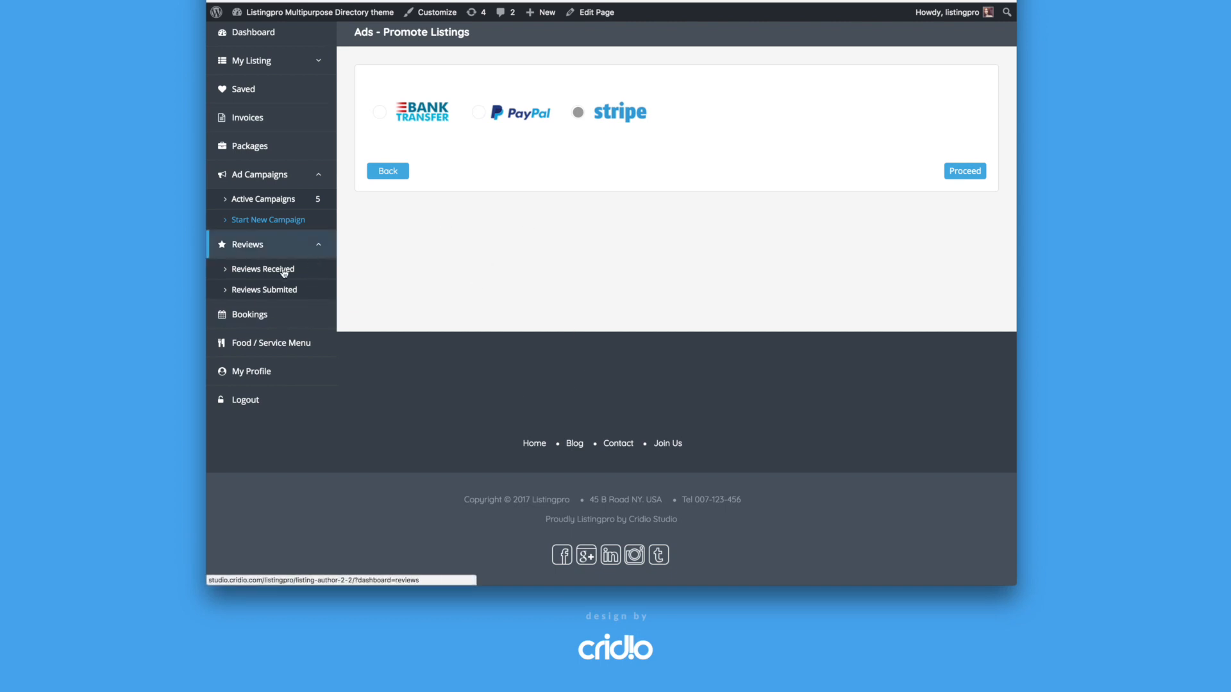
View Reviews Received, then the Reviews Submitted list with star ratings.
click(261, 269)
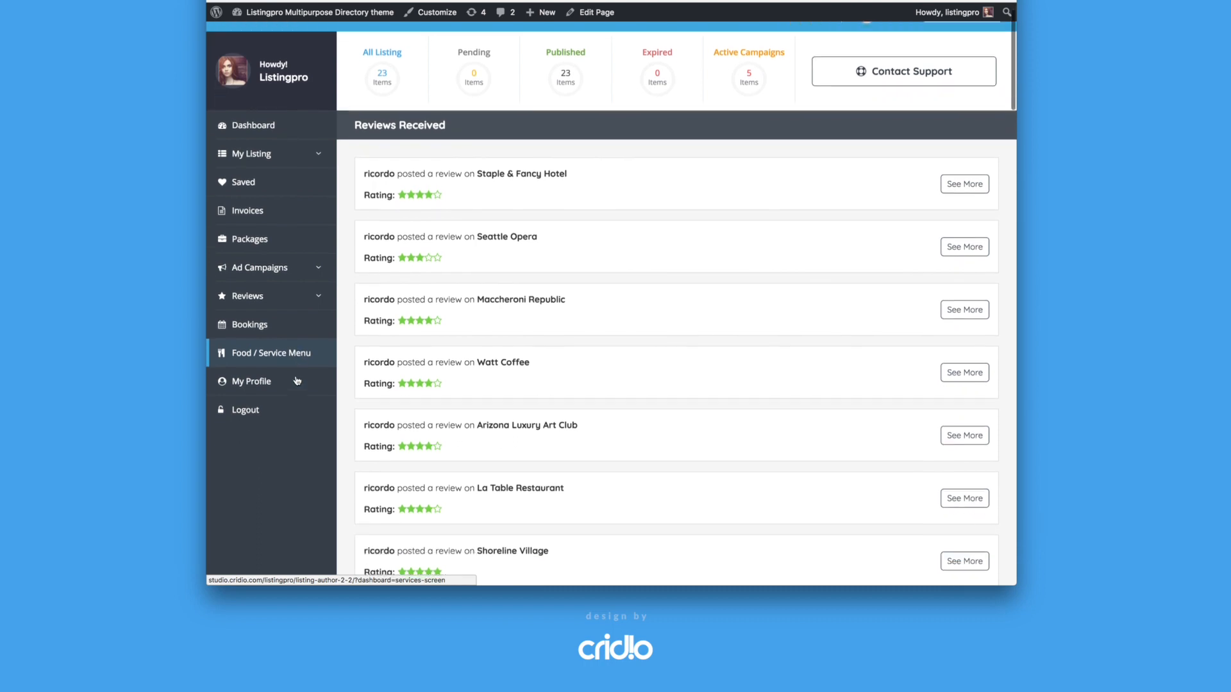
click(249, 296)
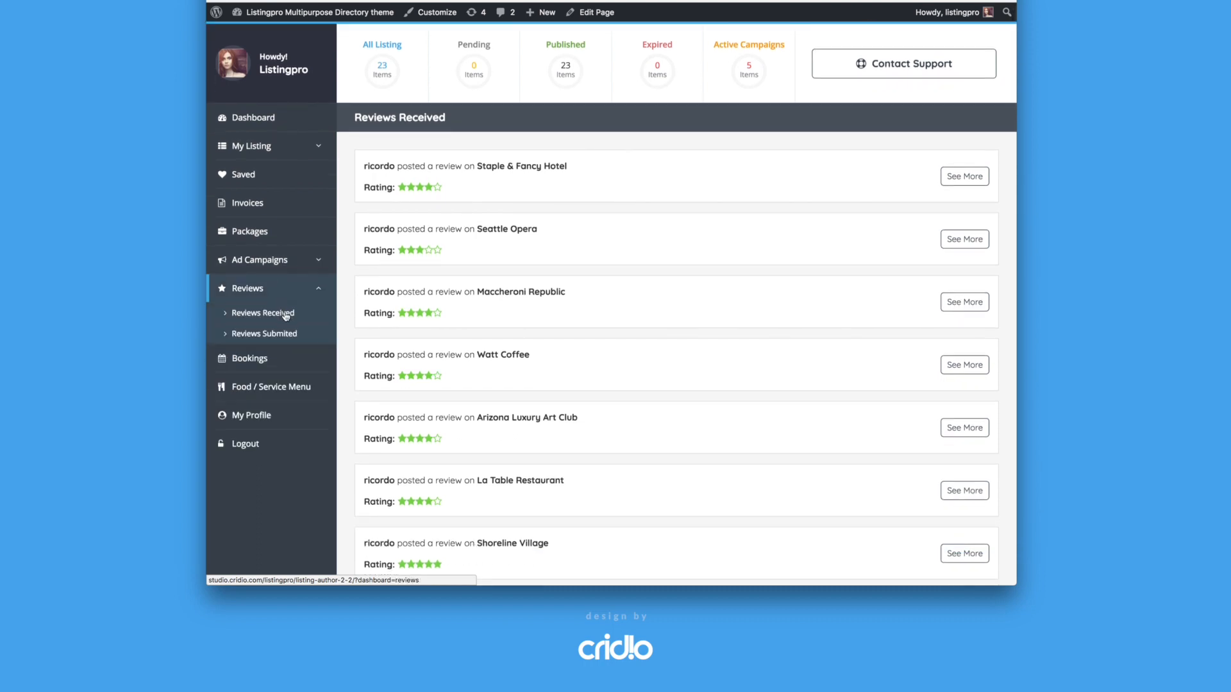
mouse_move(475, 226)
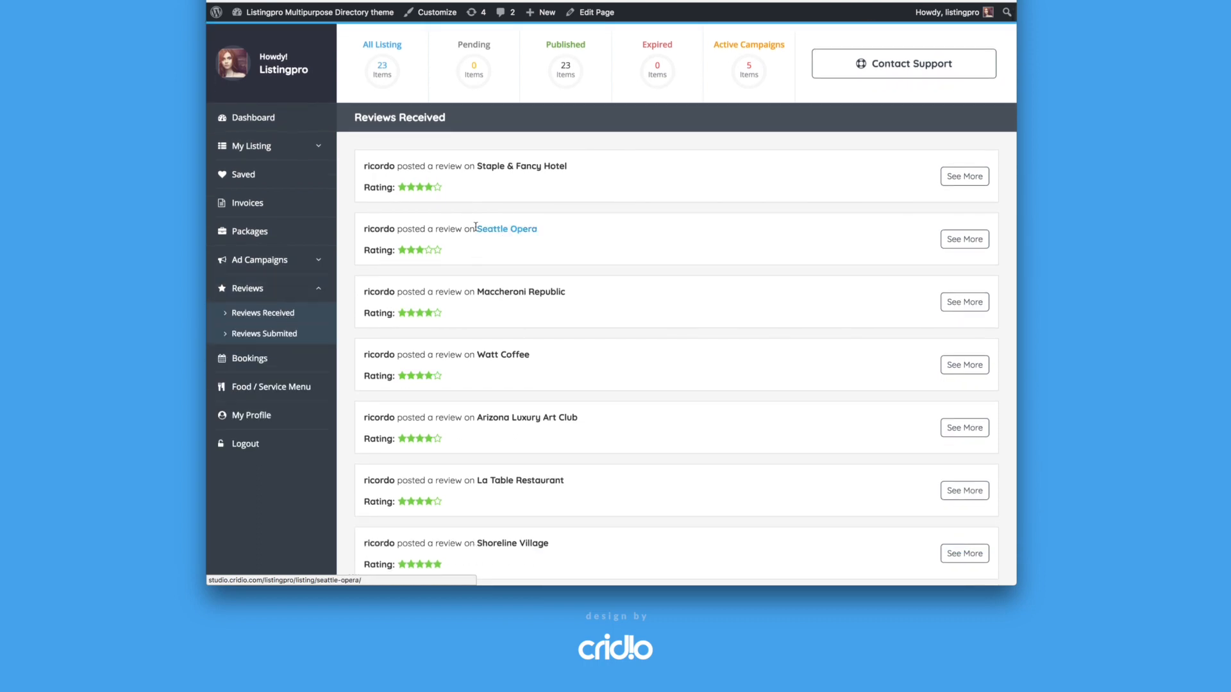
mouse_move(539, 244)
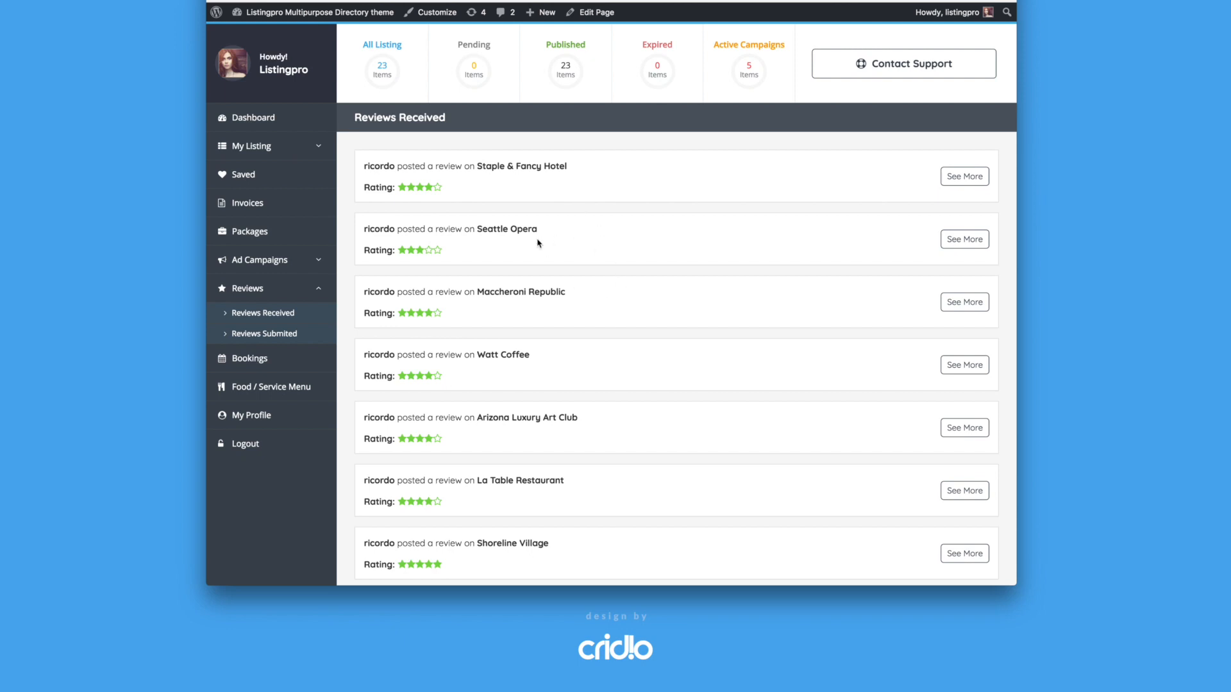
mouse_move(661, 241)
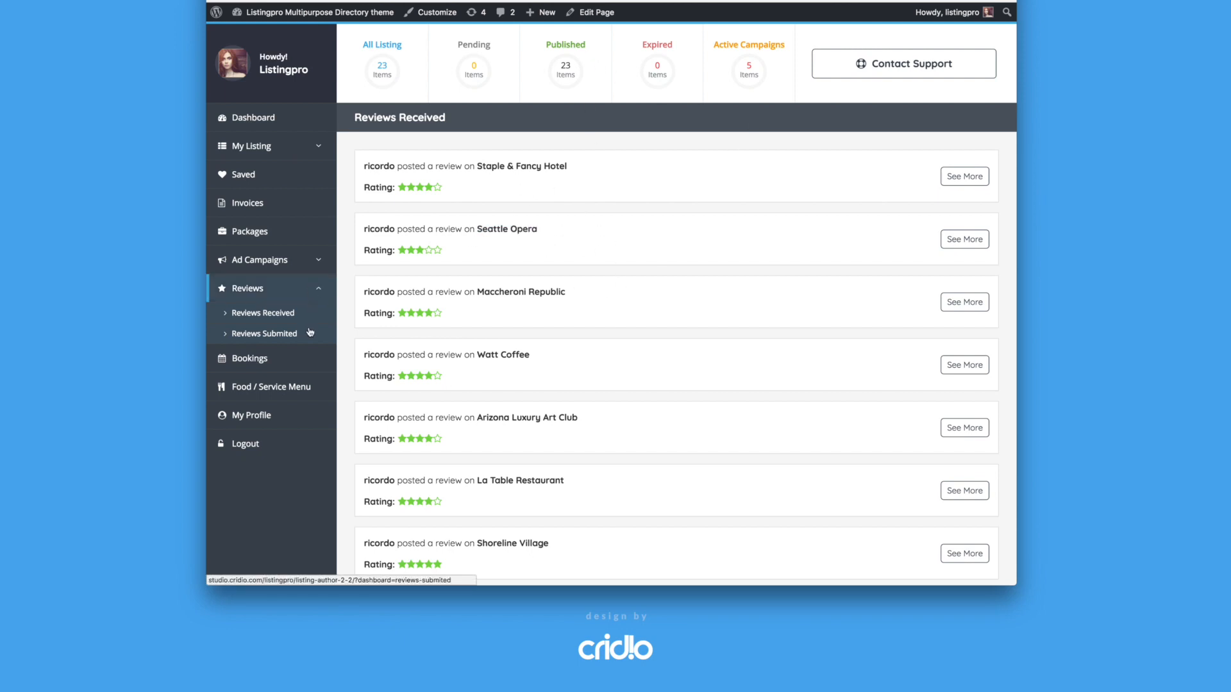
mouse_move(294, 336)
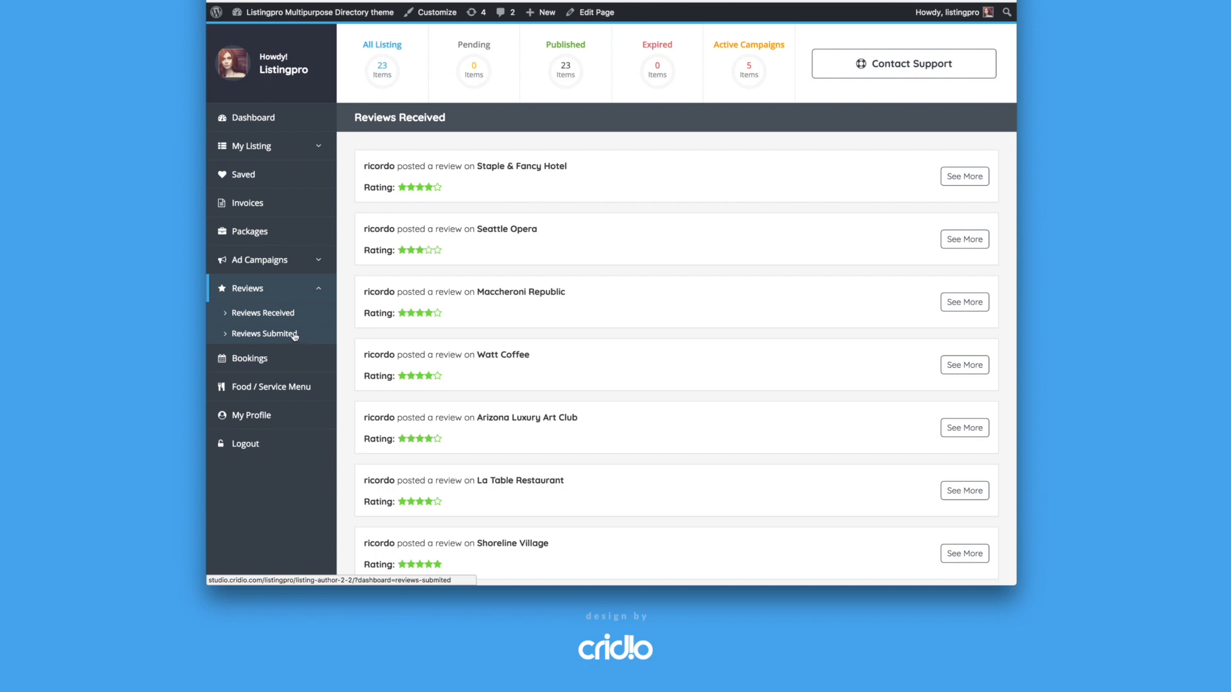
click(264, 333)
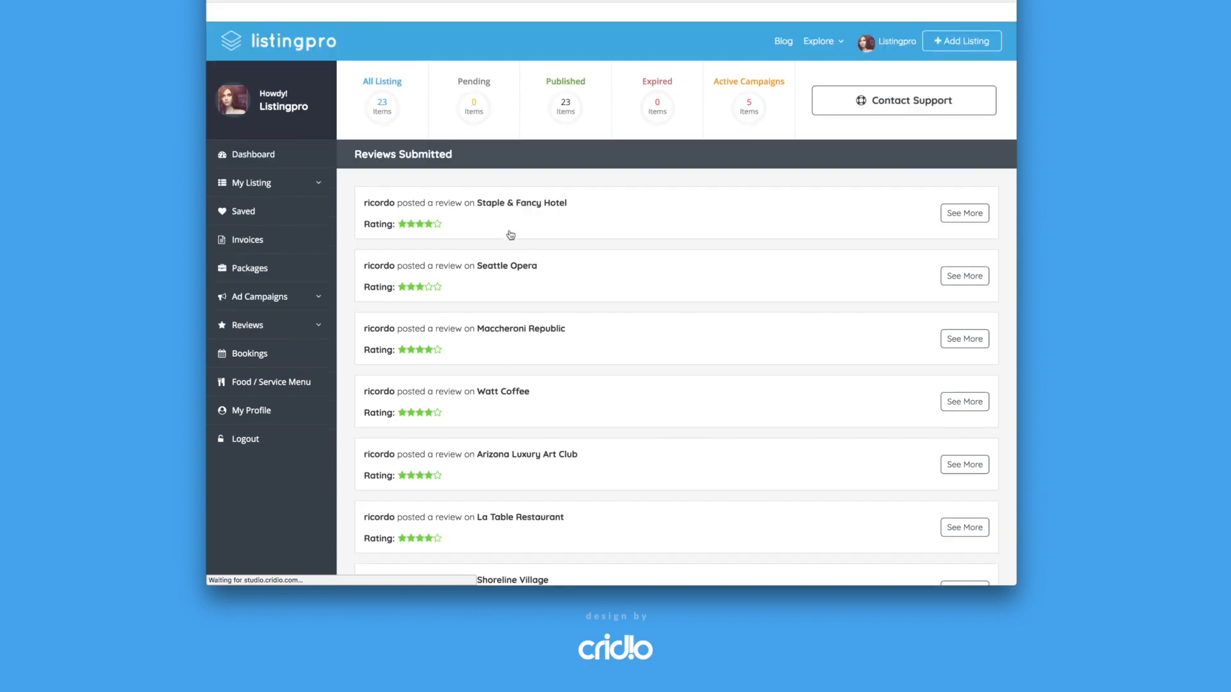
scroll(down, 3)
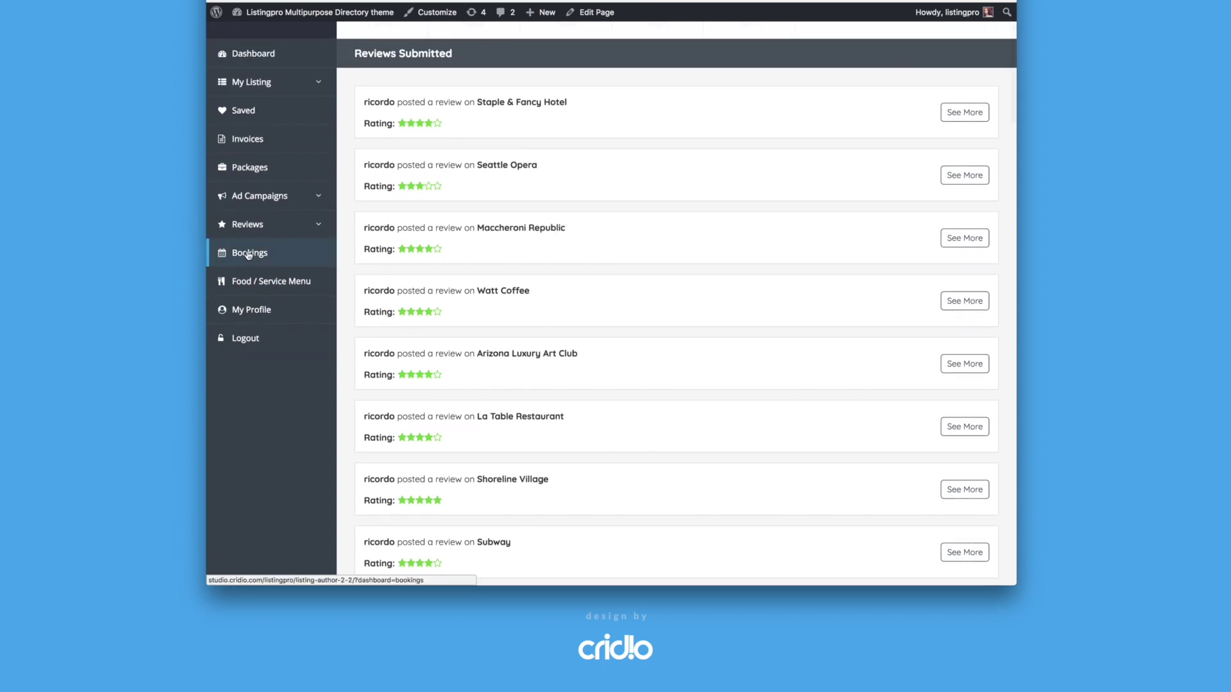
Show the Bookings page with Resurva bookings active on Euro Collision.
click(249, 252)
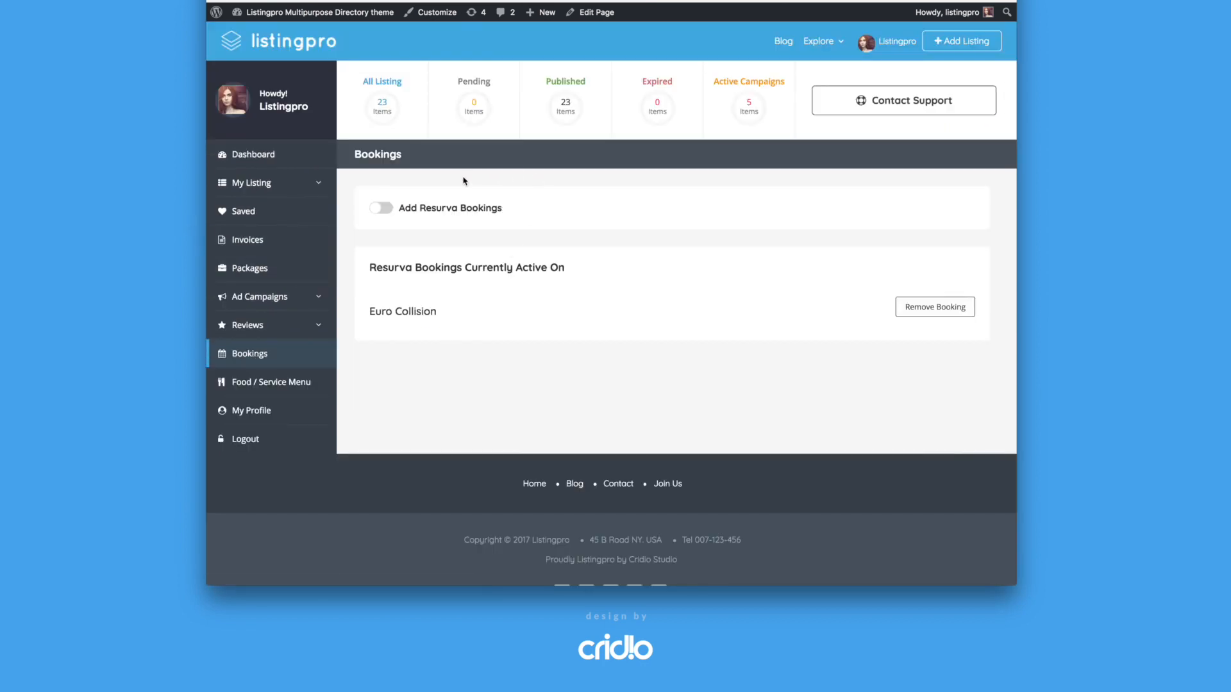
mouse_move(436, 147)
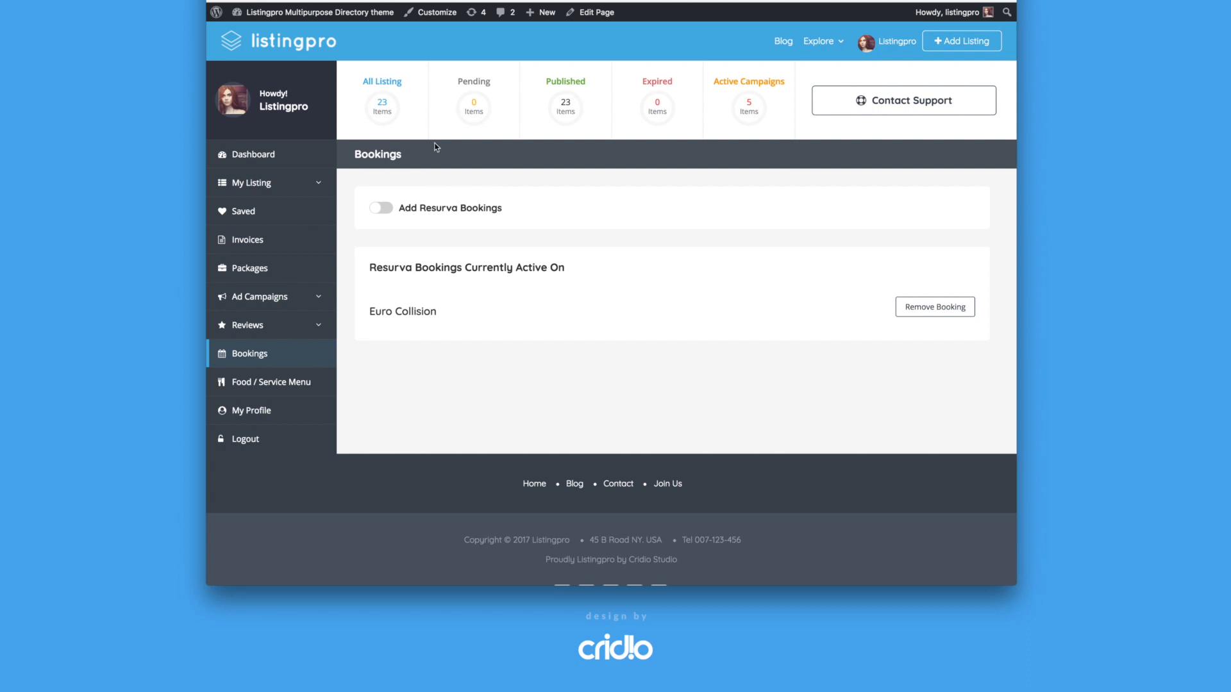
mouse_move(483, 191)
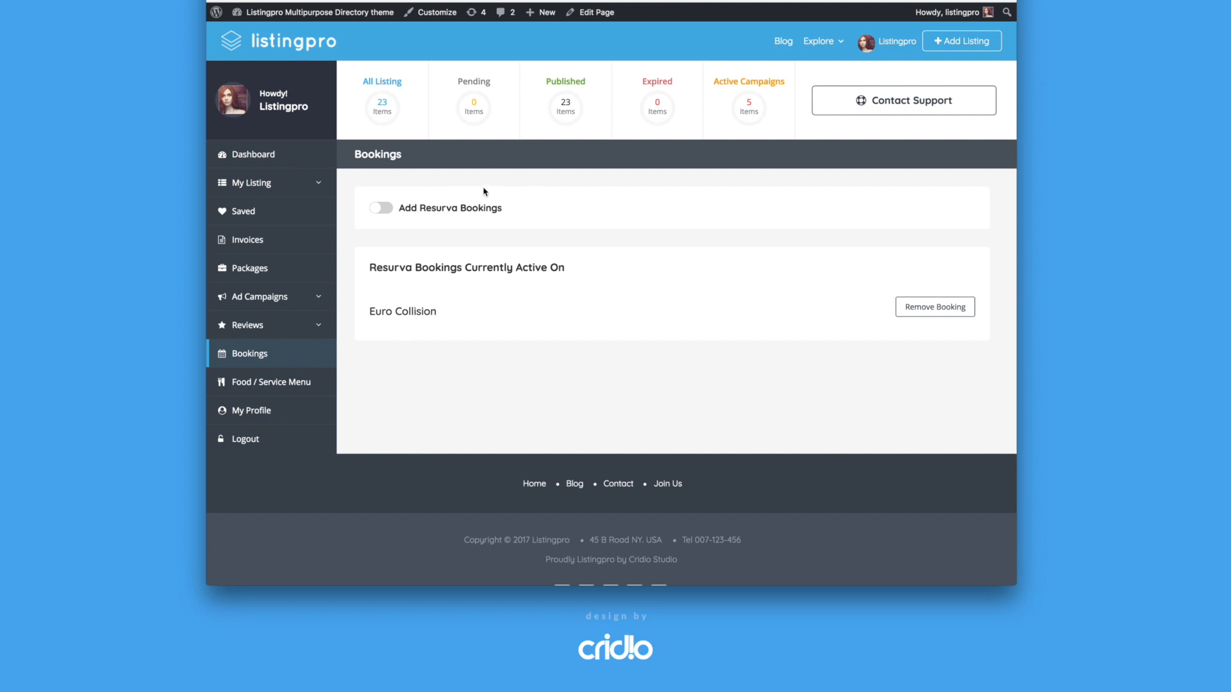
mouse_move(411, 236)
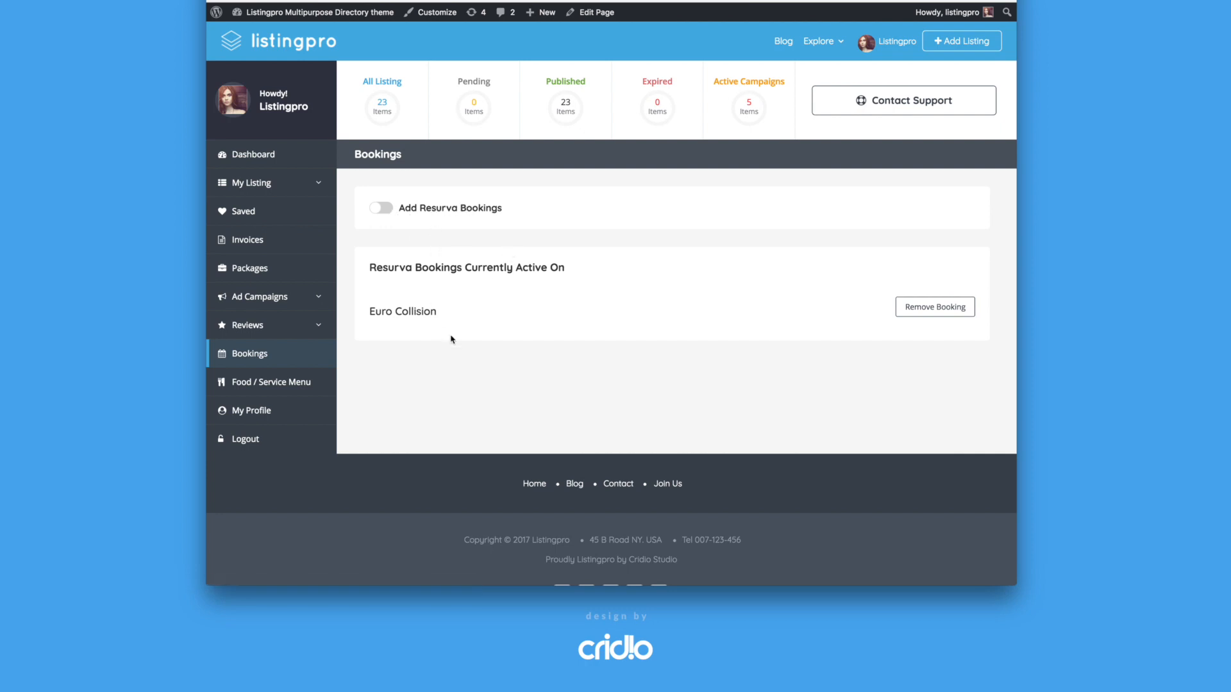
mouse_move(454, 322)
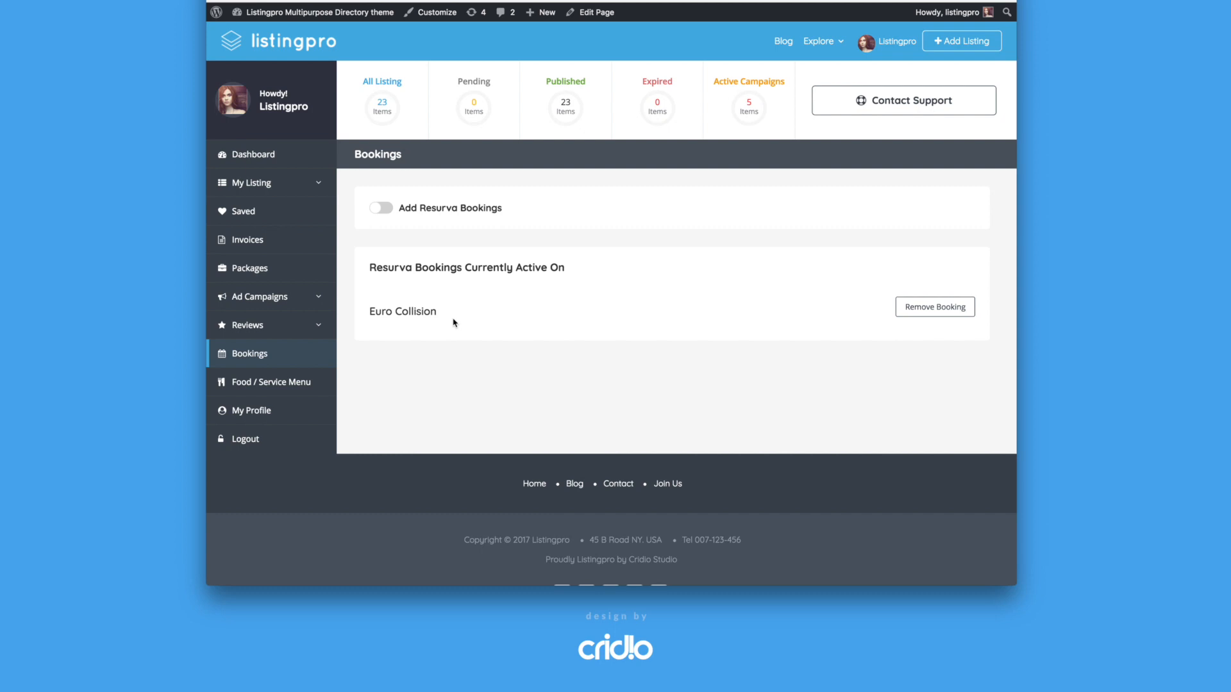
mouse_move(436, 230)
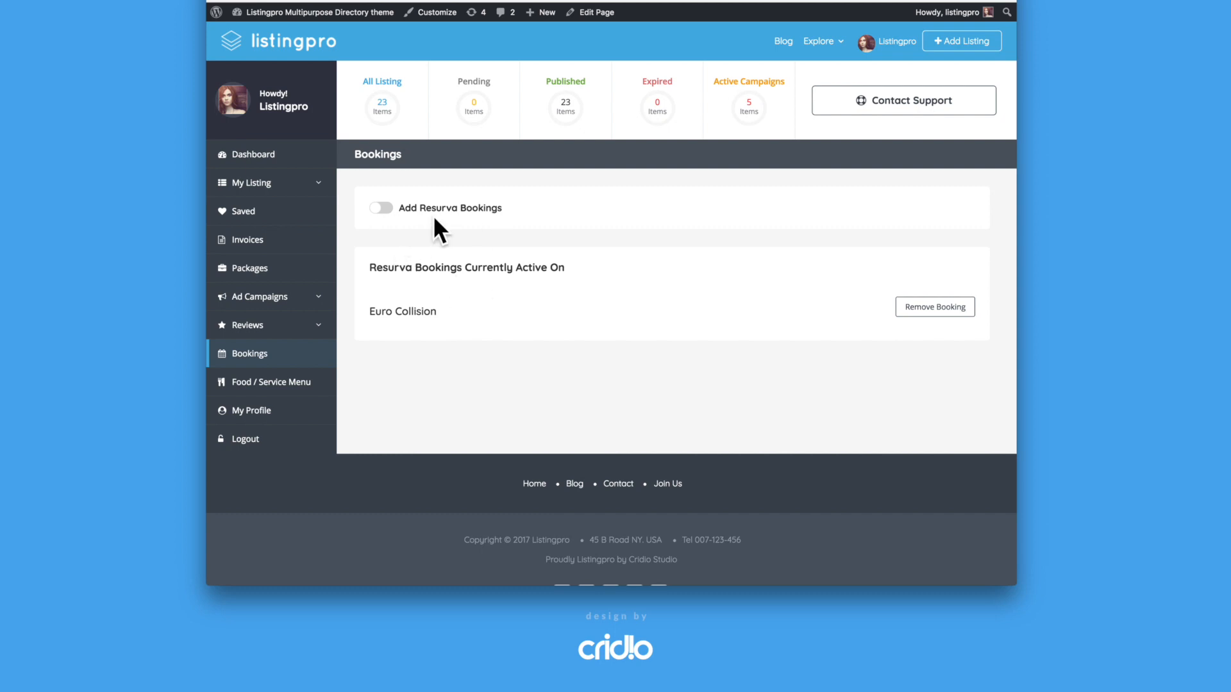
mouse_move(380, 224)
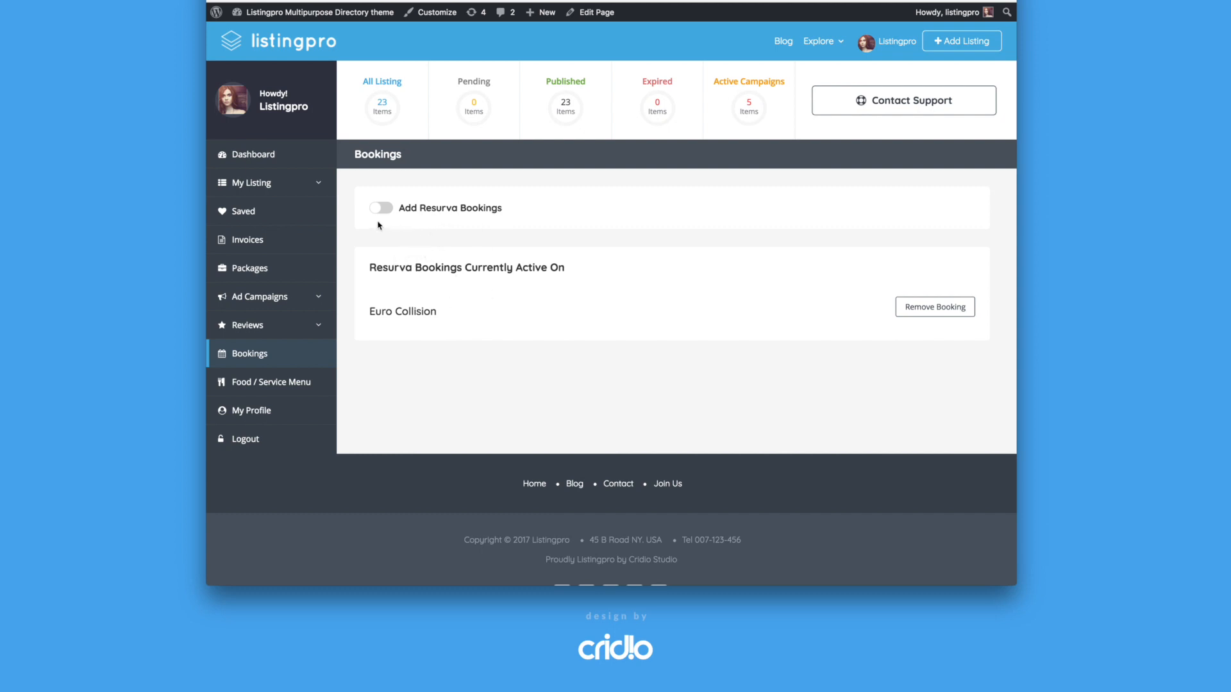
mouse_move(429, 227)
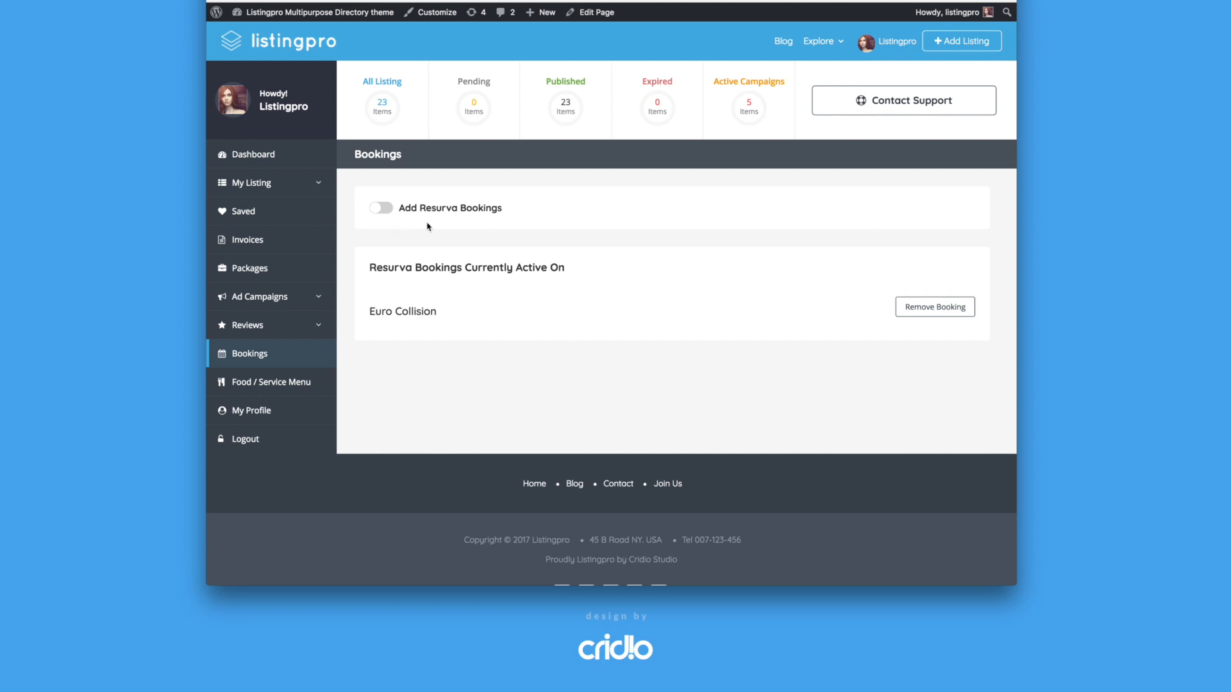
mouse_move(434, 229)
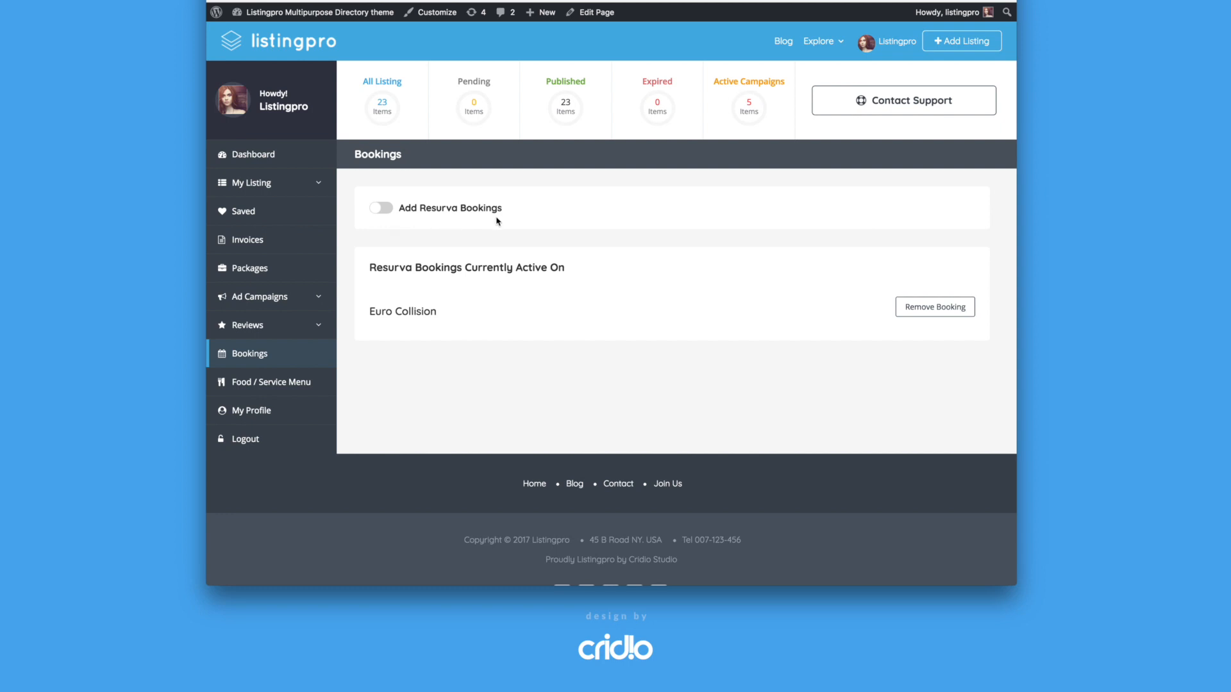
mouse_move(407, 254)
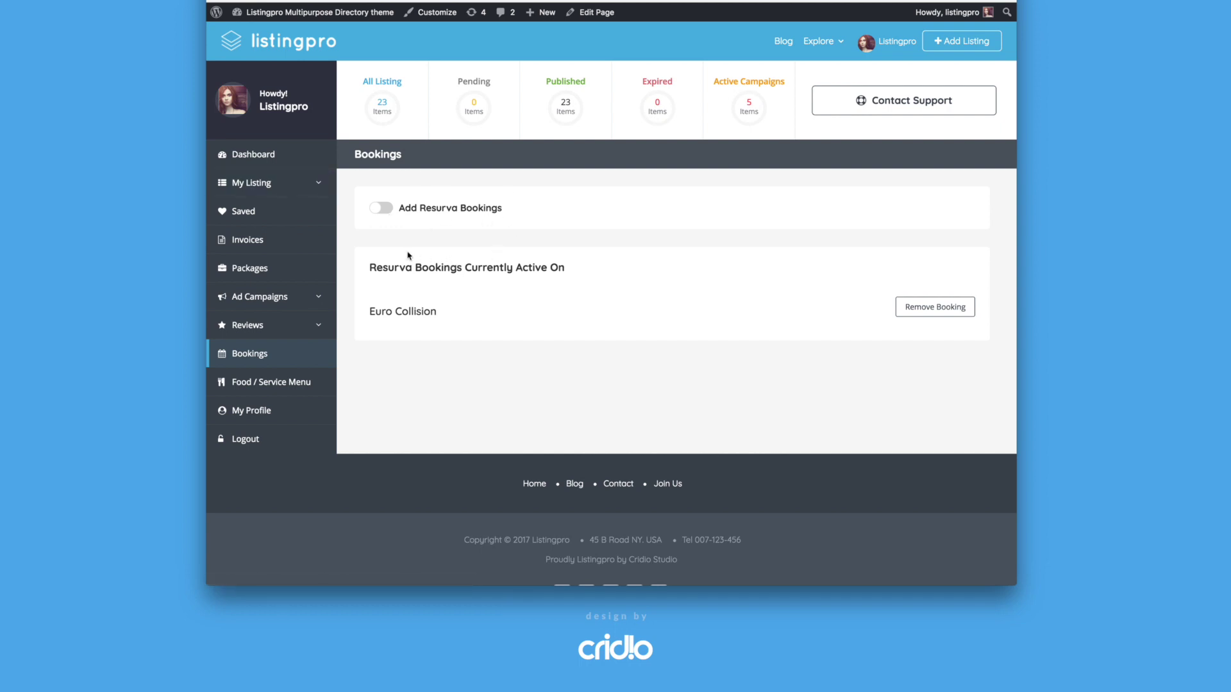
mouse_move(413, 252)
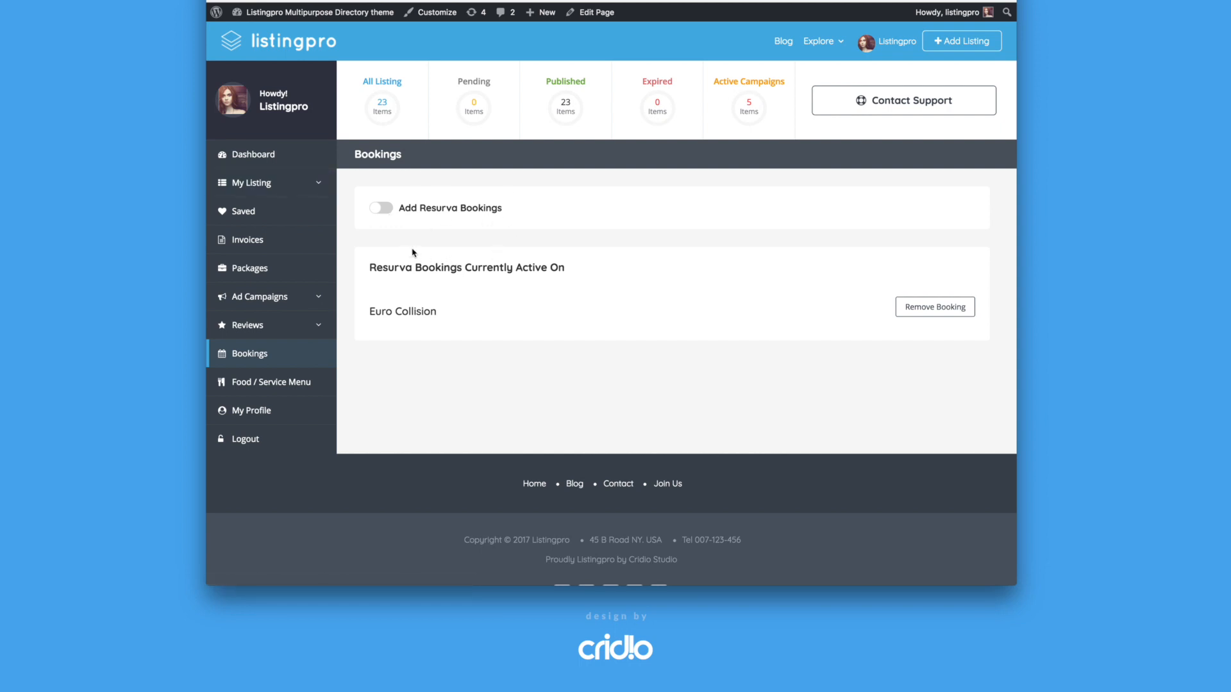
mouse_move(474, 238)
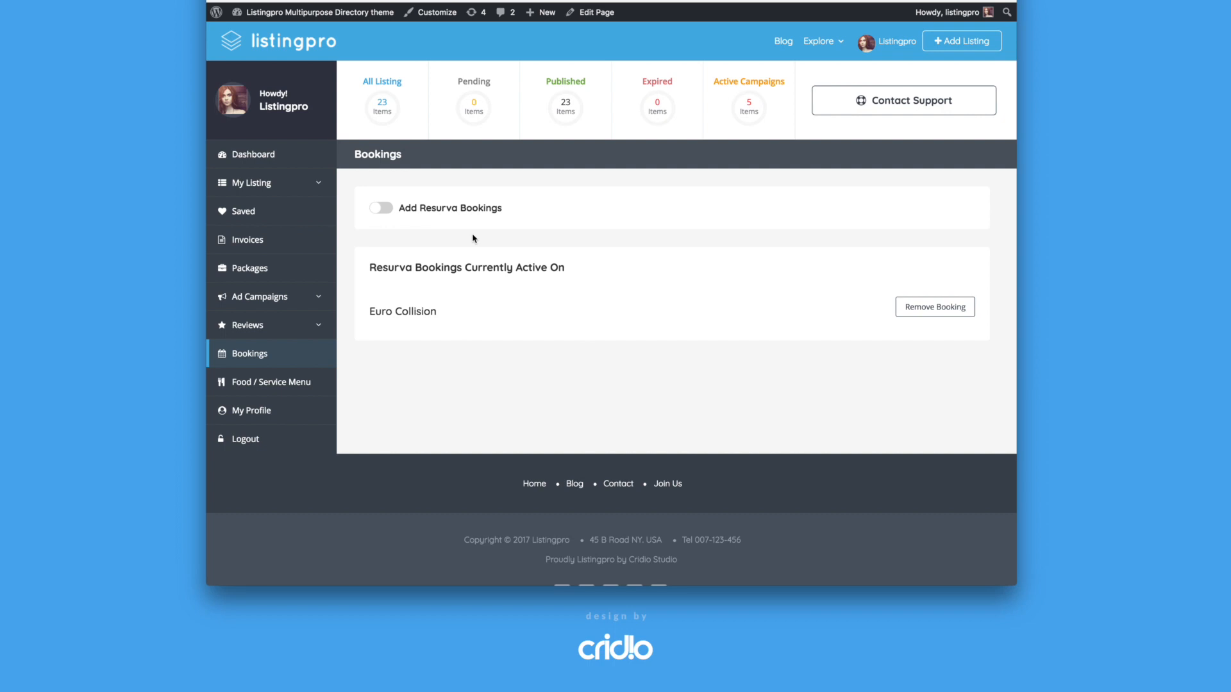
mouse_move(485, 231)
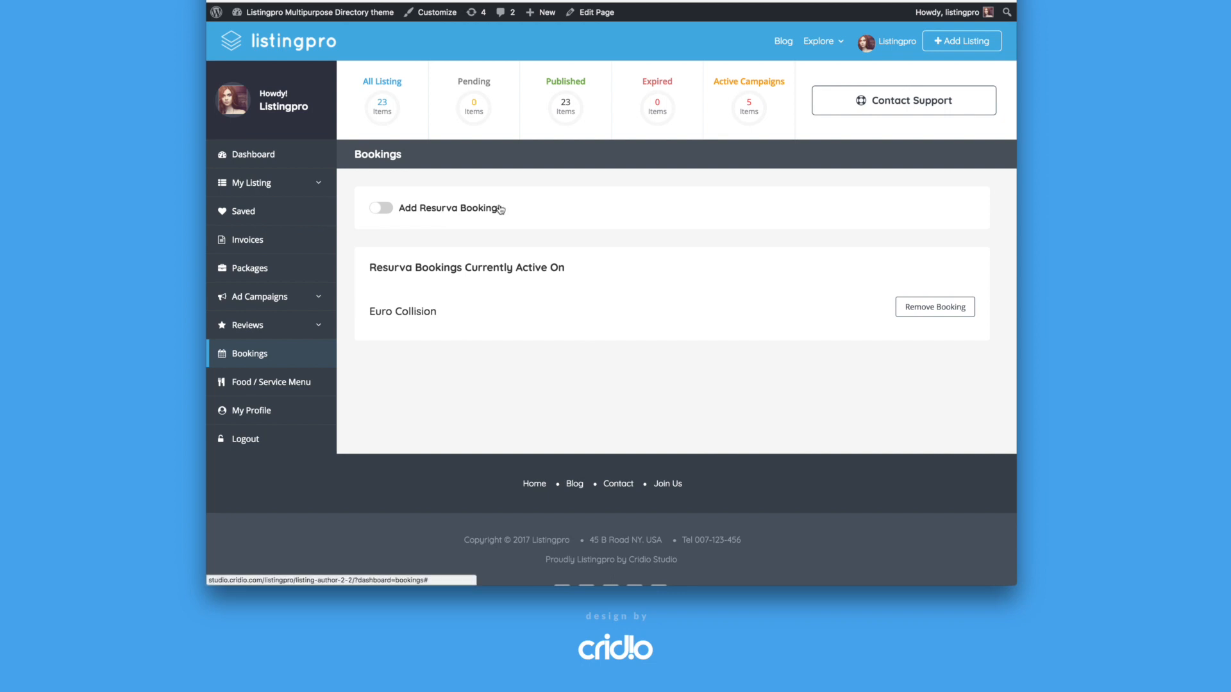
mouse_move(502, 246)
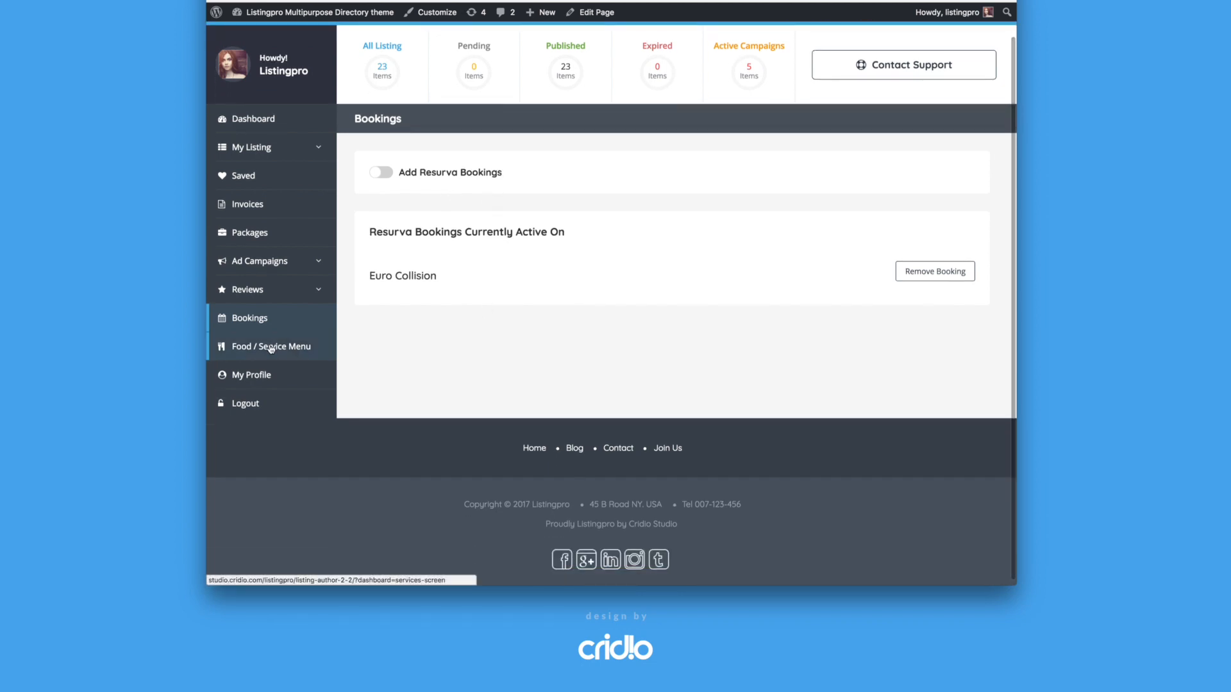
click(272, 346)
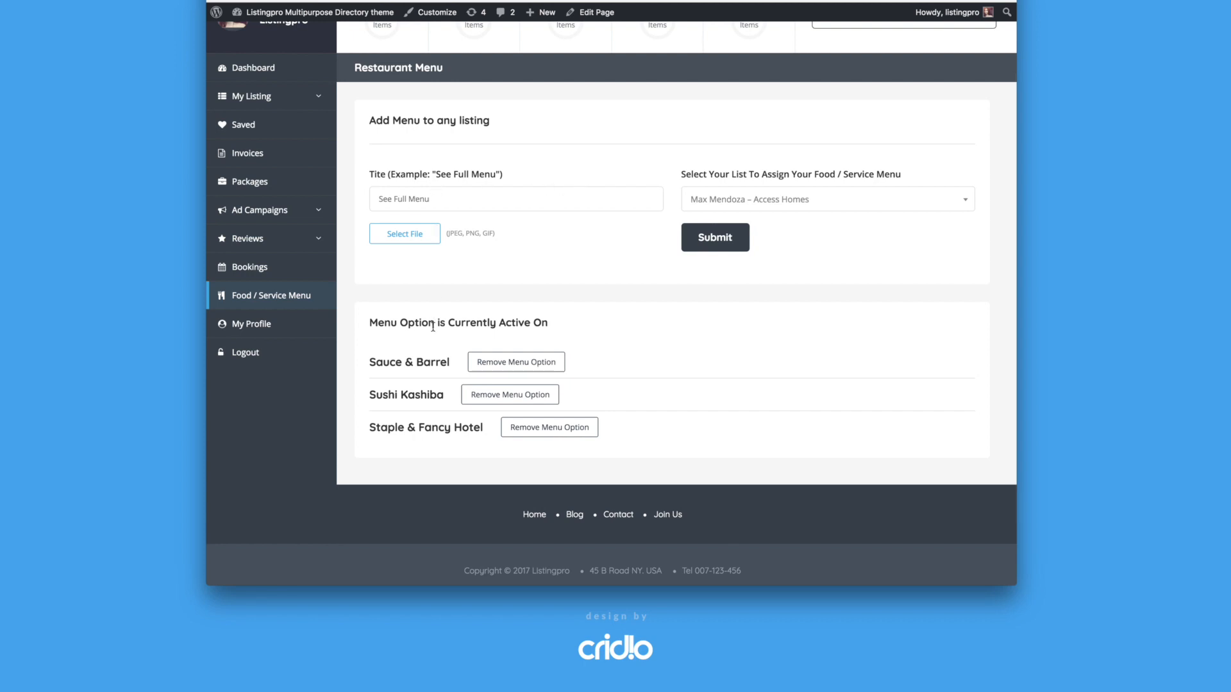
mouse_move(395, 364)
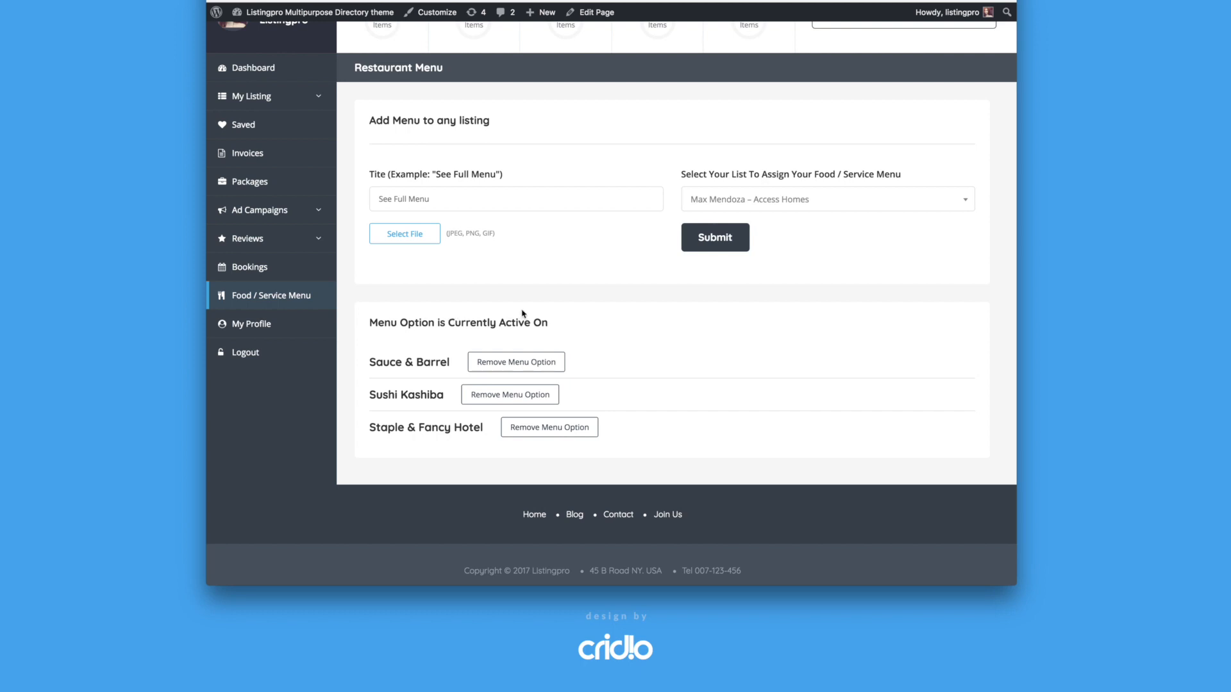
mouse_move(552, 336)
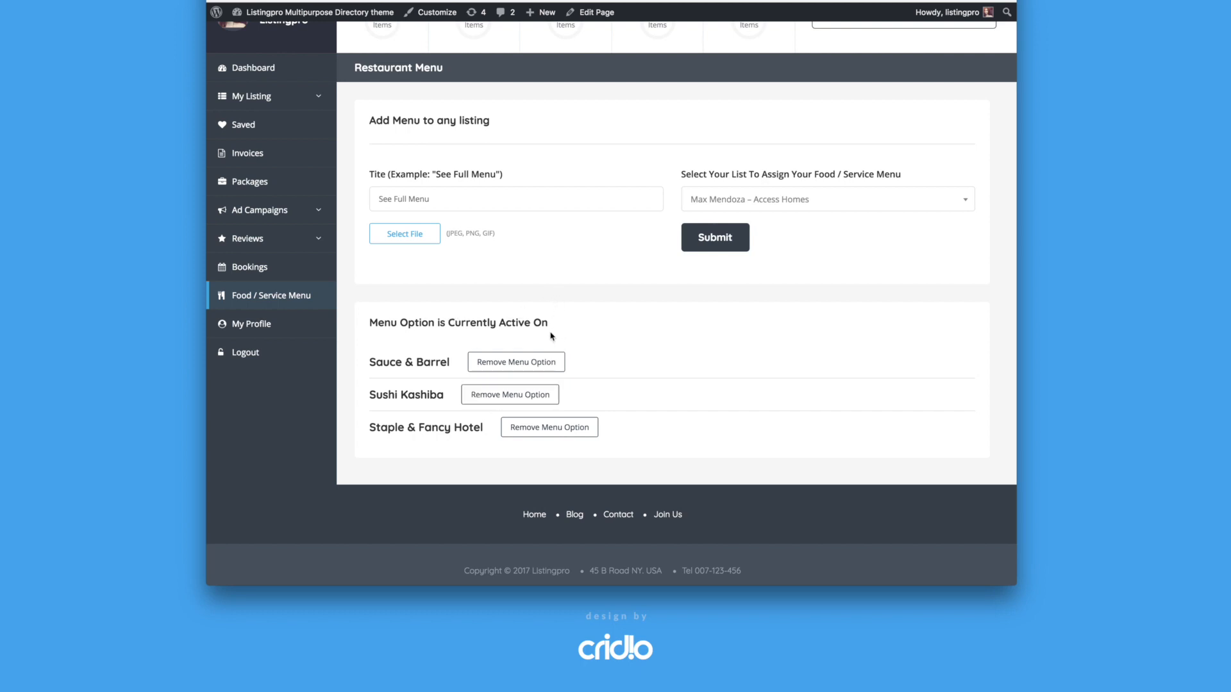
mouse_move(462, 241)
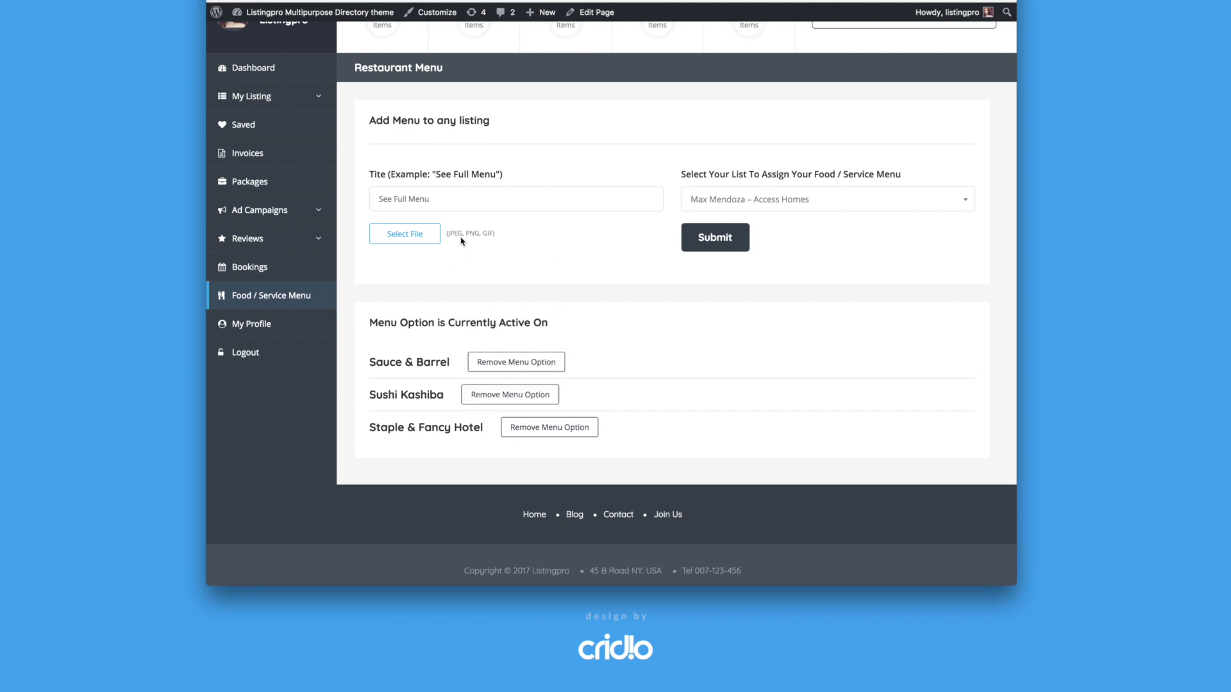
mouse_move(563, 187)
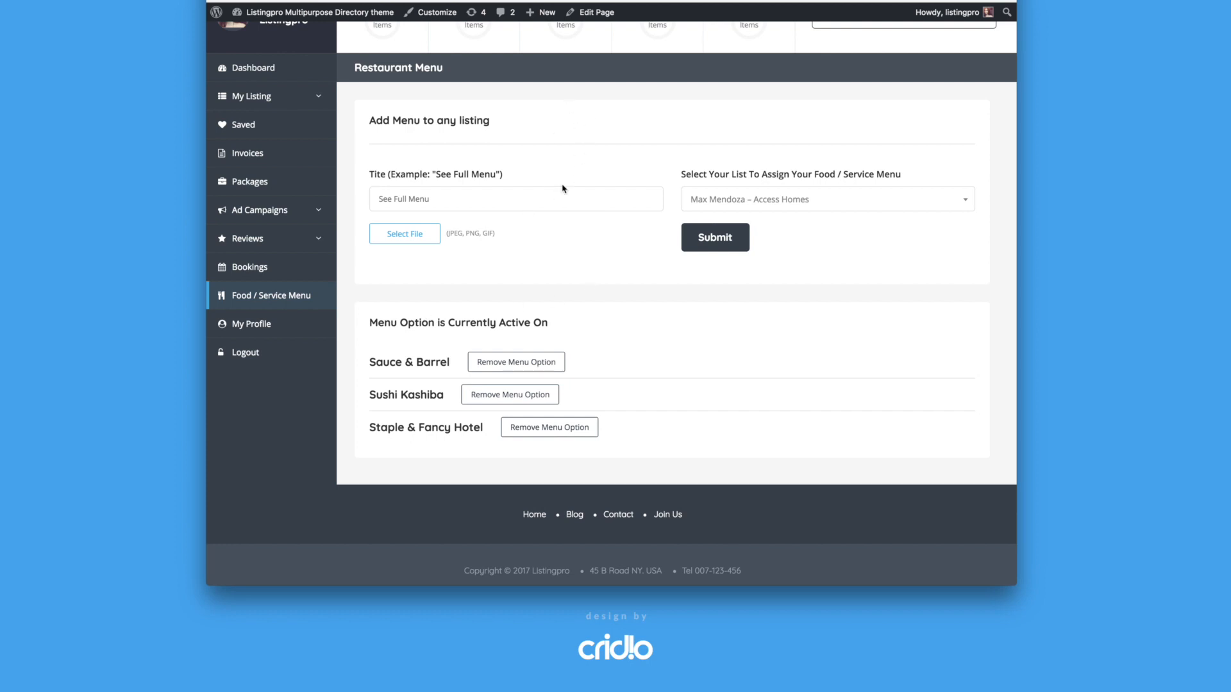
mouse_move(718, 200)
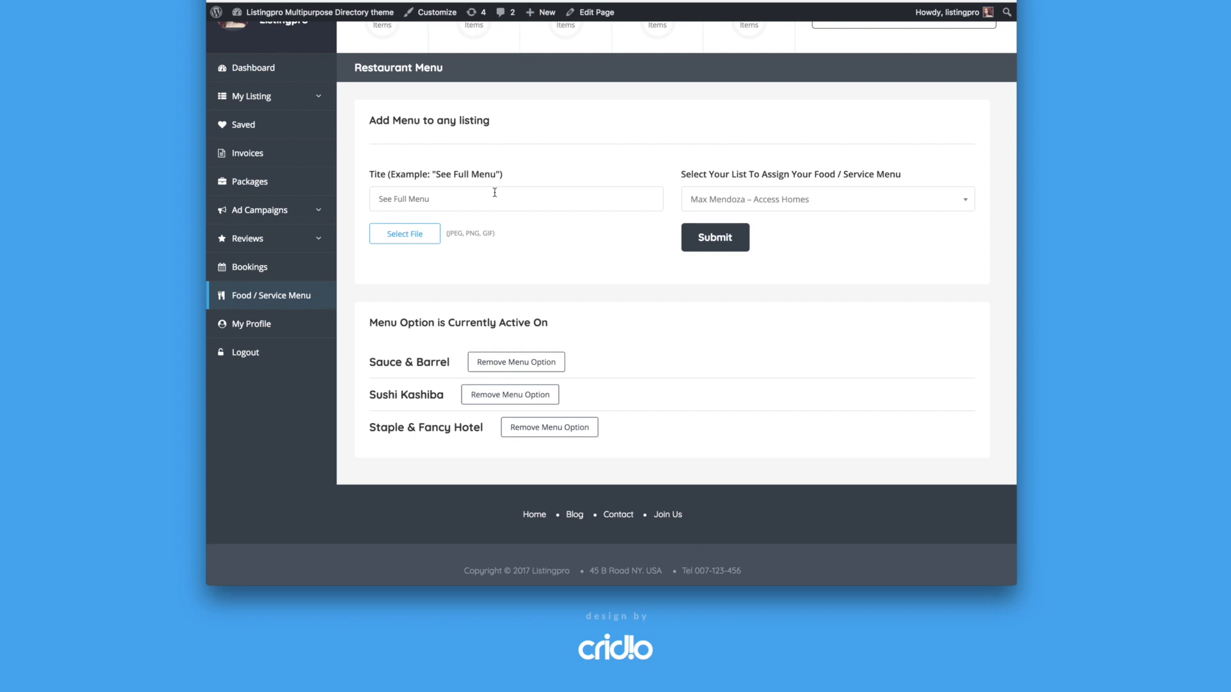
scroll(down, 3)
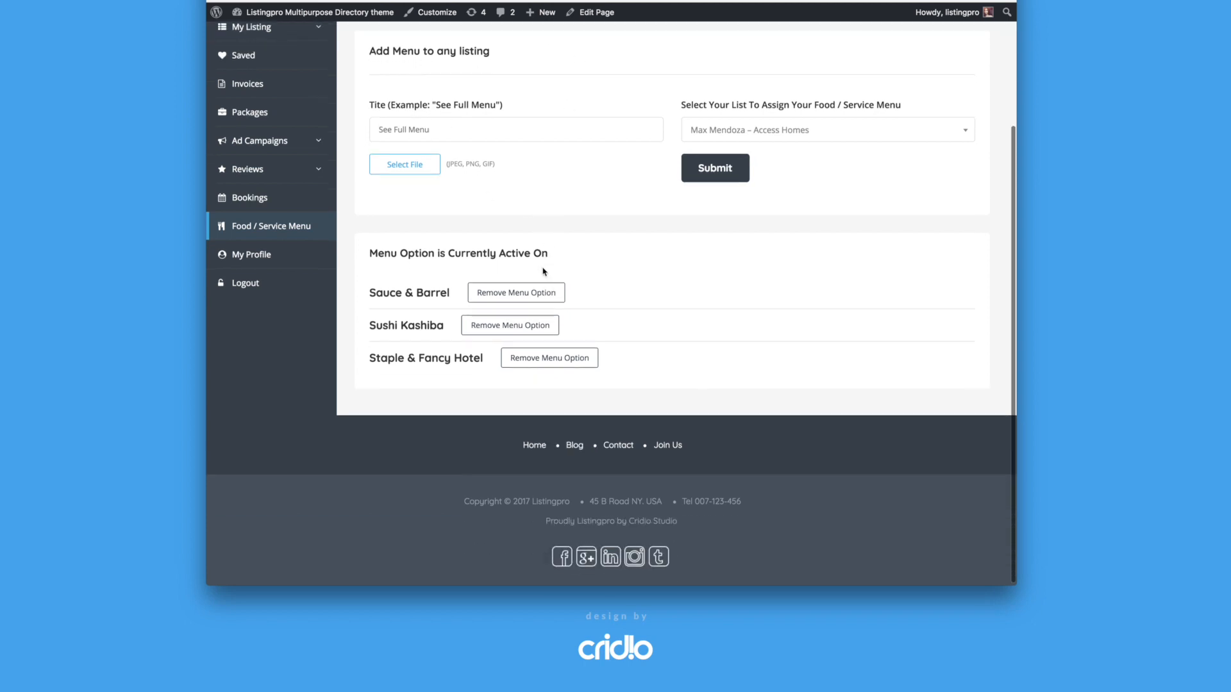
click(251, 254)
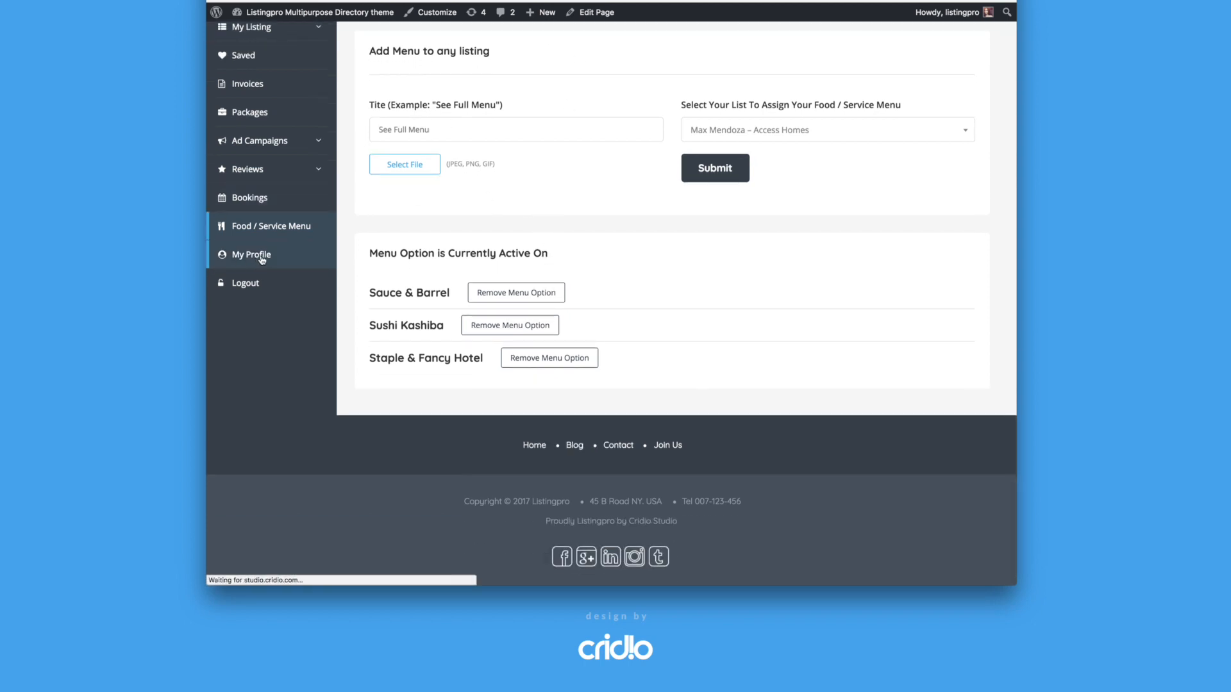
Review the Update Profile form's personal details, social links and password fields via My Profile.
click(251, 254)
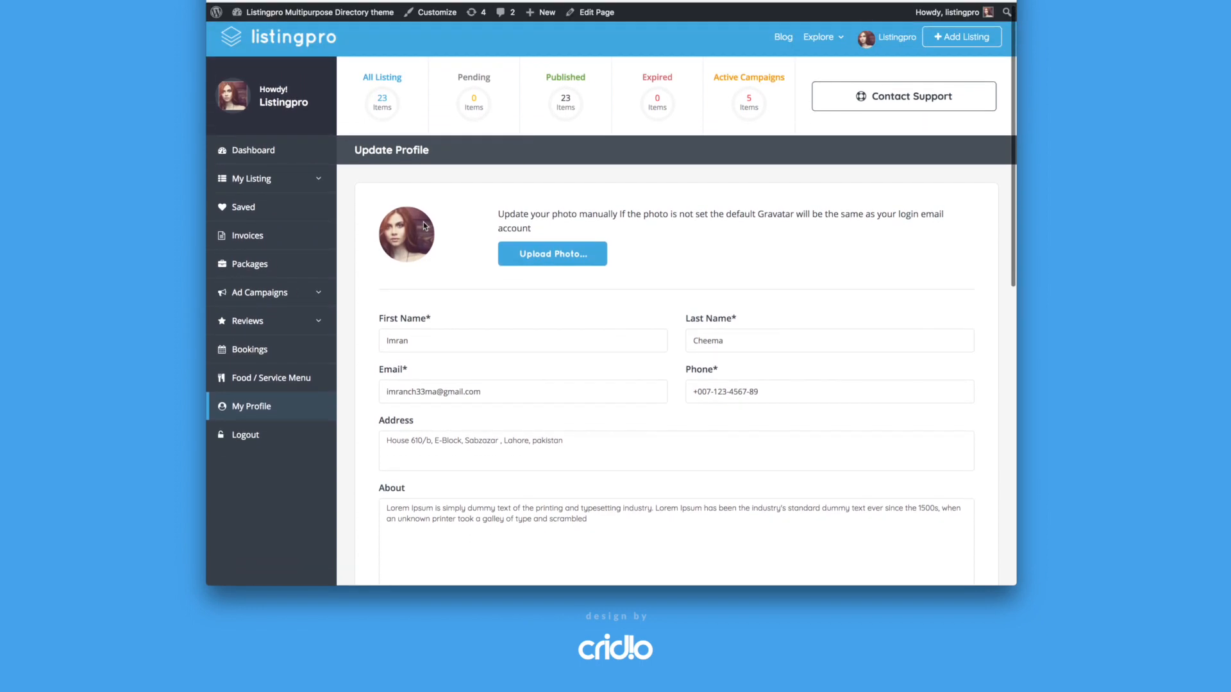
scroll(down, 3)
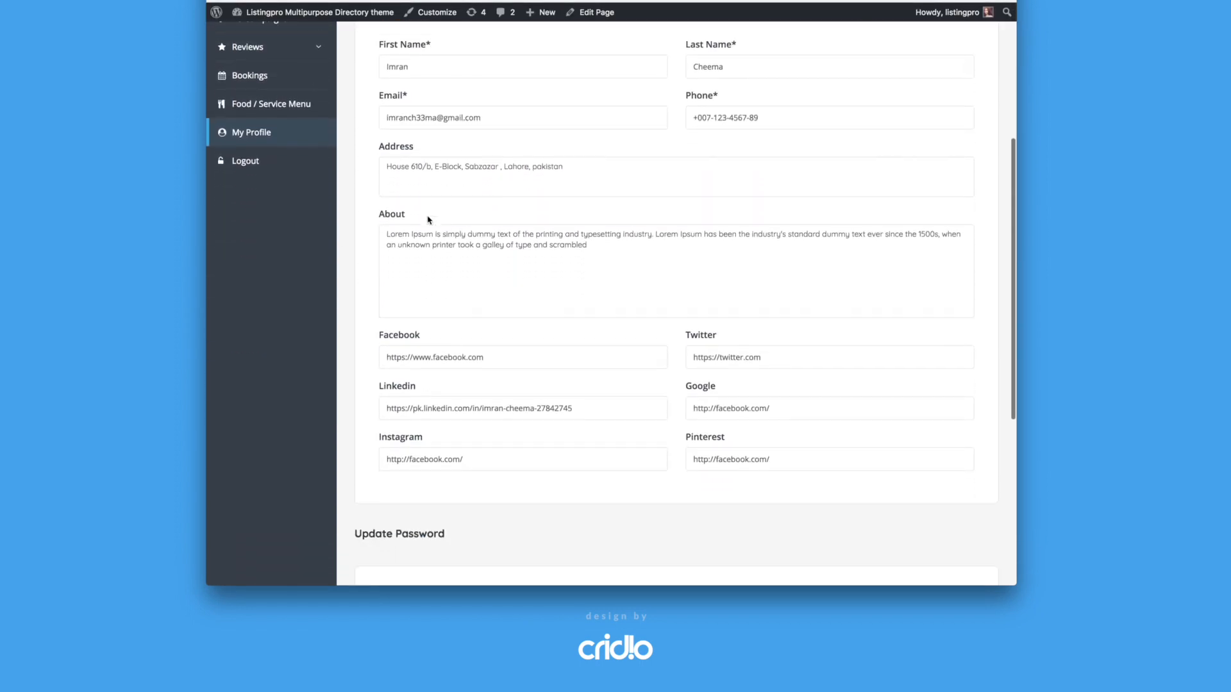
scroll(down, 3)
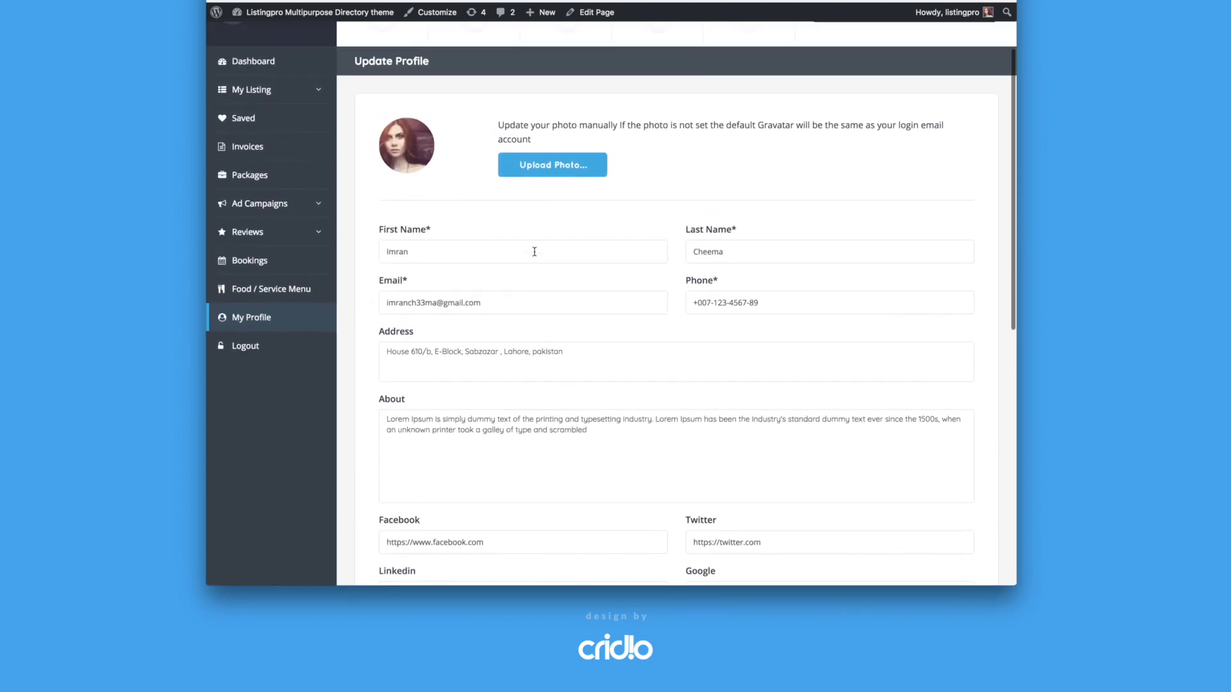
scroll(down, 3)
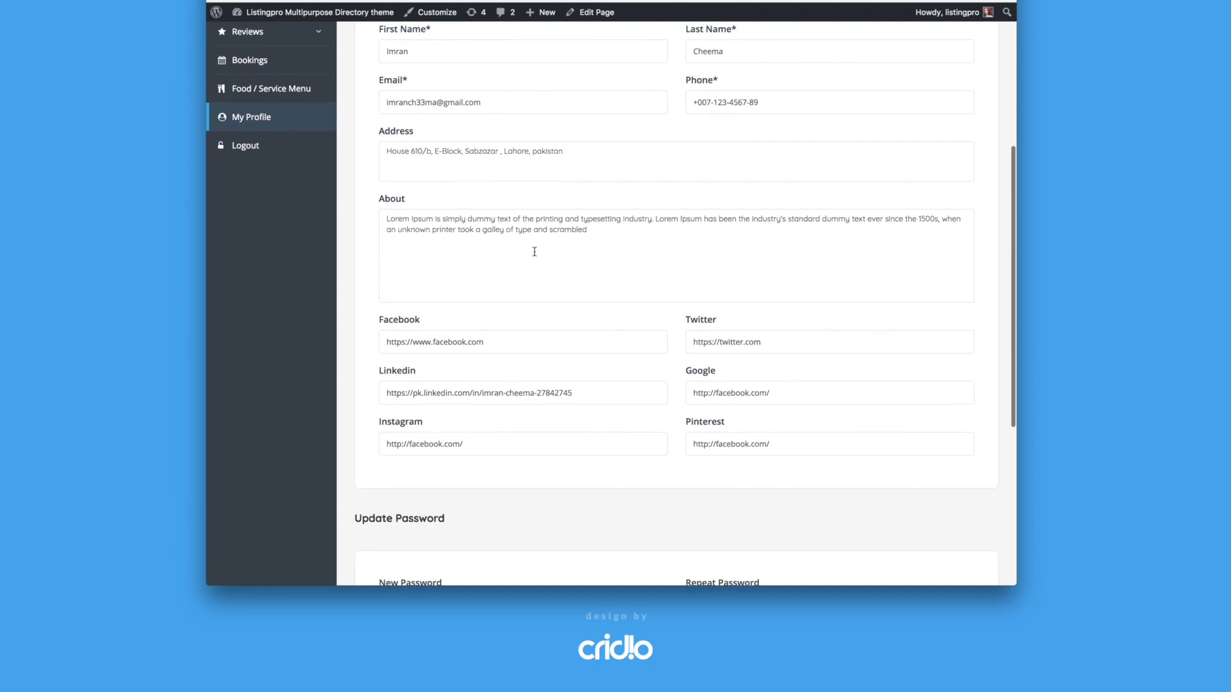
scroll(down, 3)
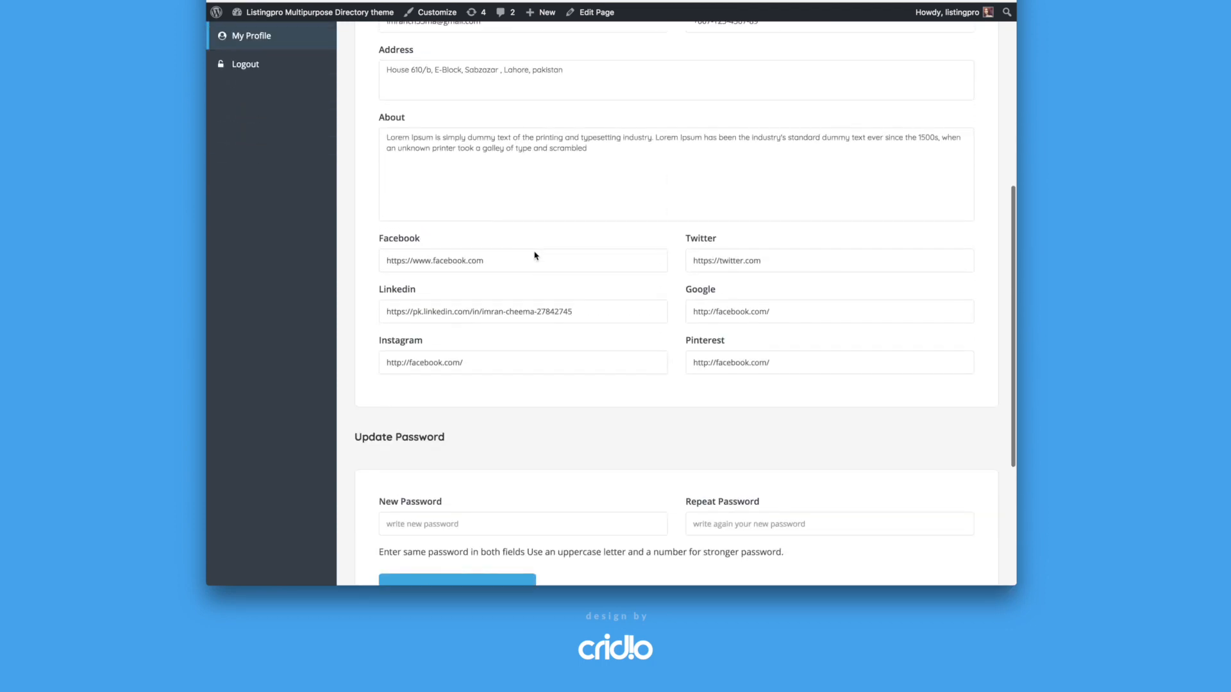
scroll(up, 3)
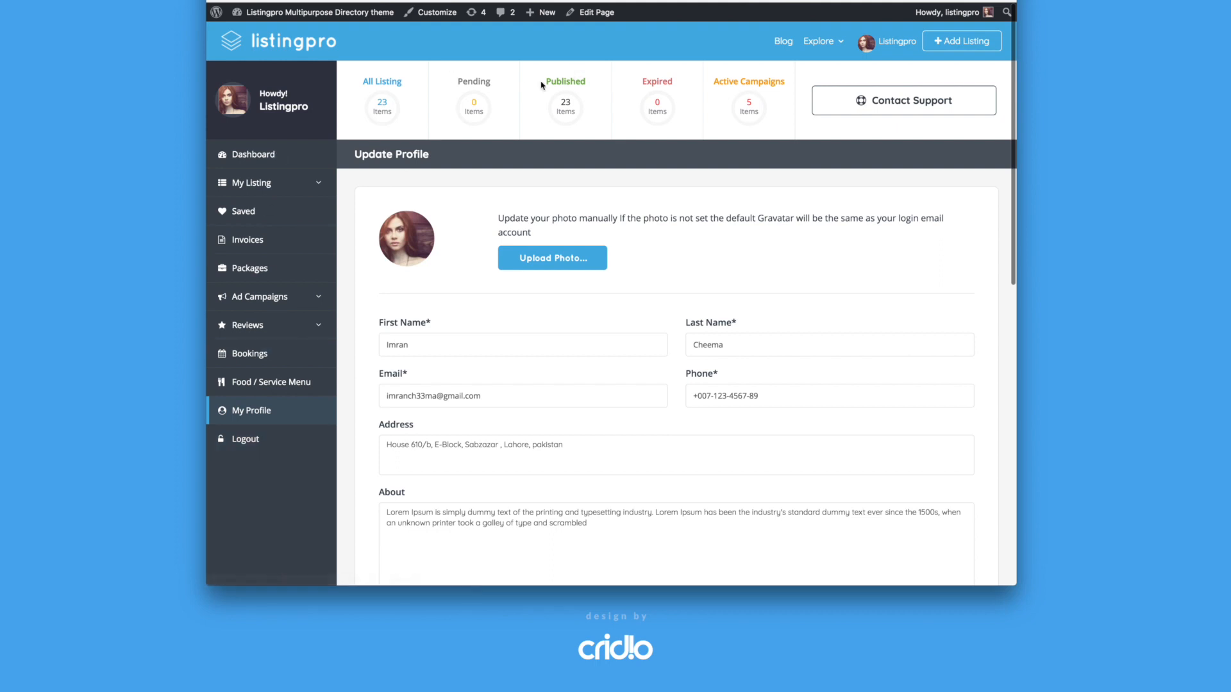
mouse_move(562, 215)
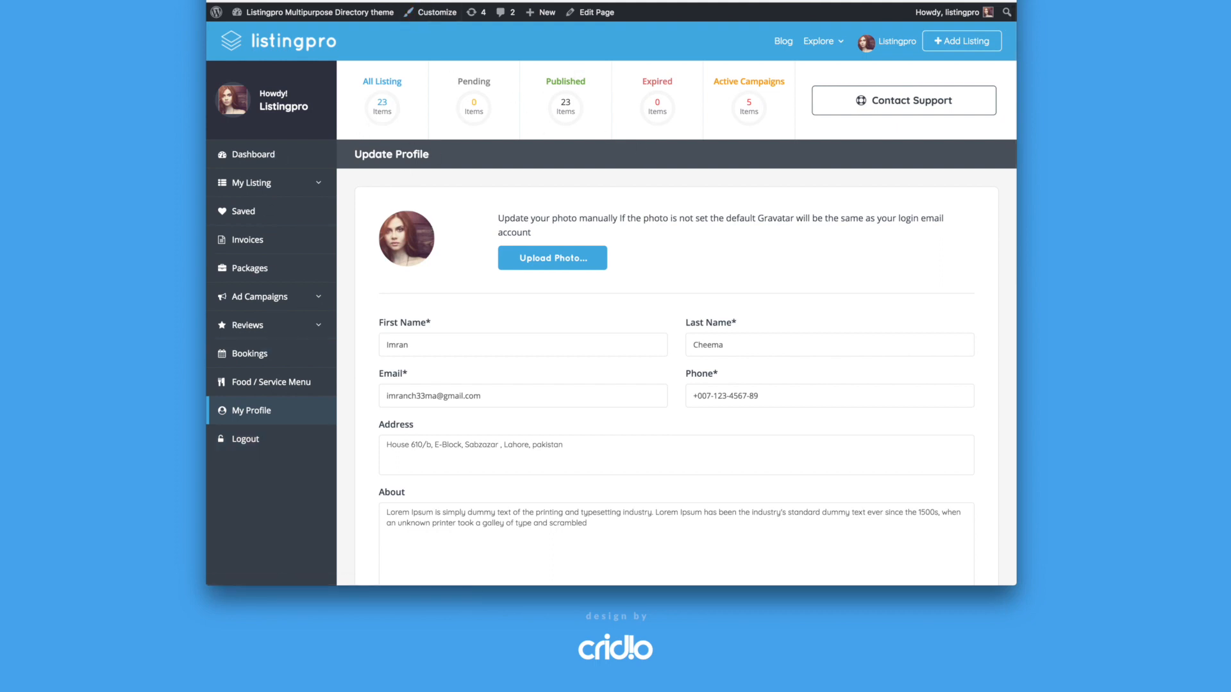
Expand My Listing to show the published, pending and expired listing categories.
click(251, 182)
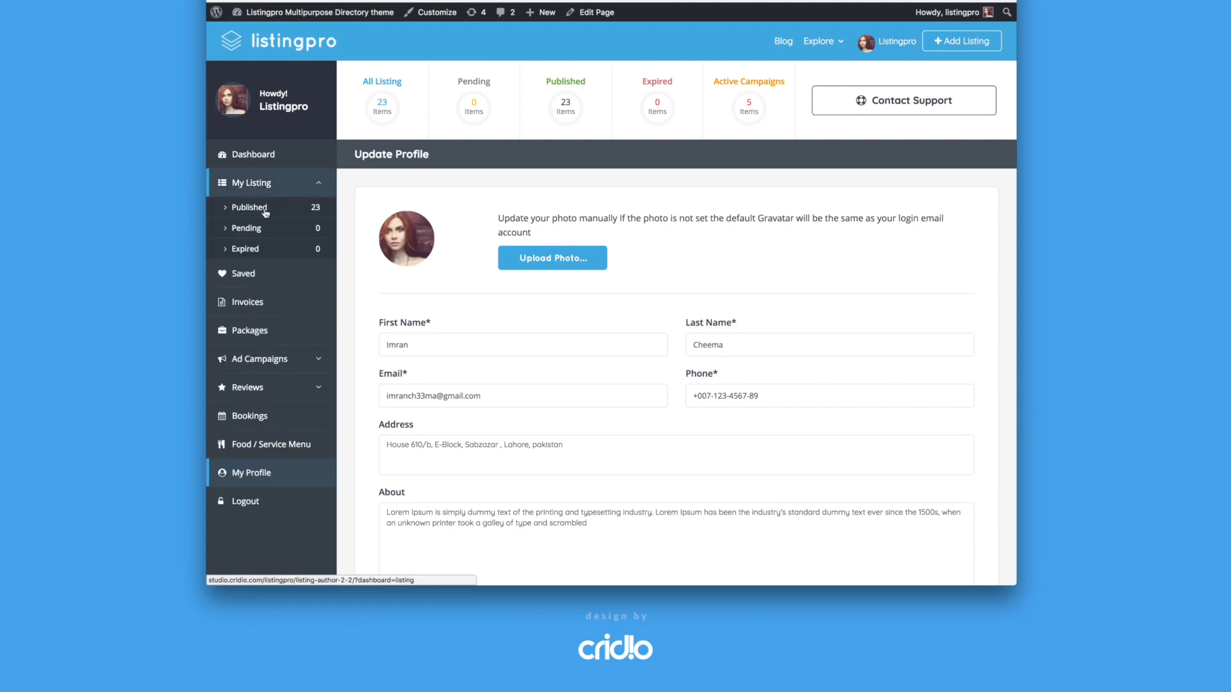
Show the Published listings and open the Karaage Setsuna listing with its 4.5 rating and hours.
click(249, 208)
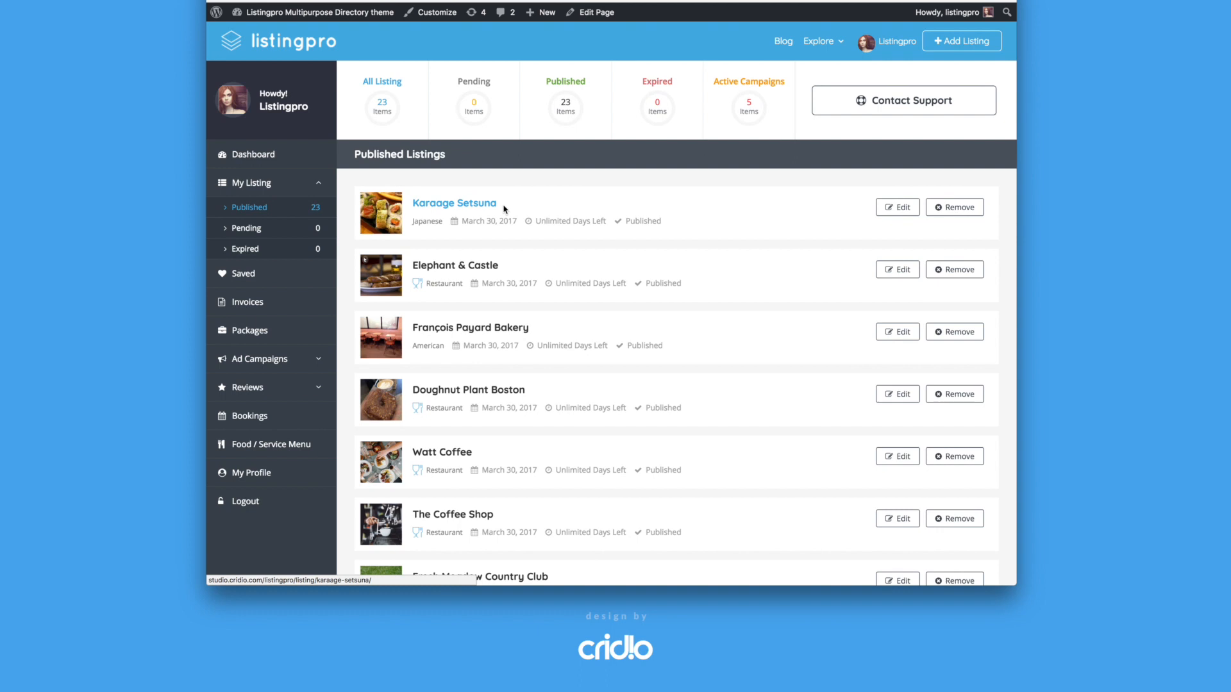
click(454, 202)
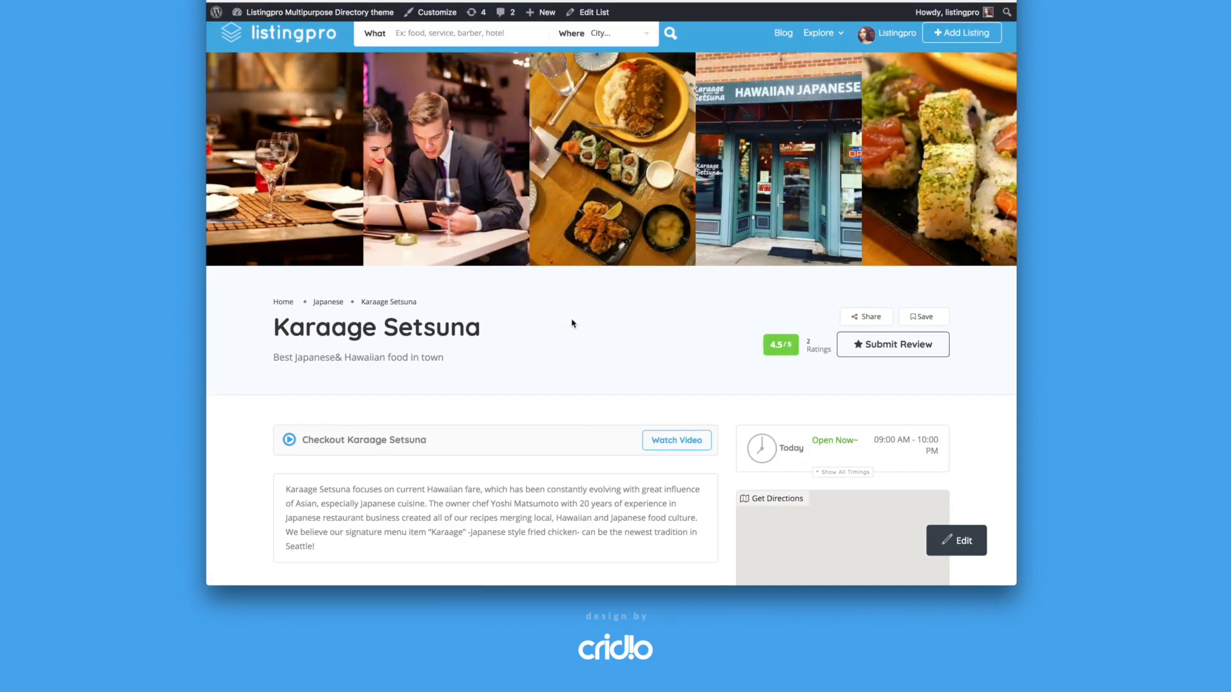
scroll(down, 3)
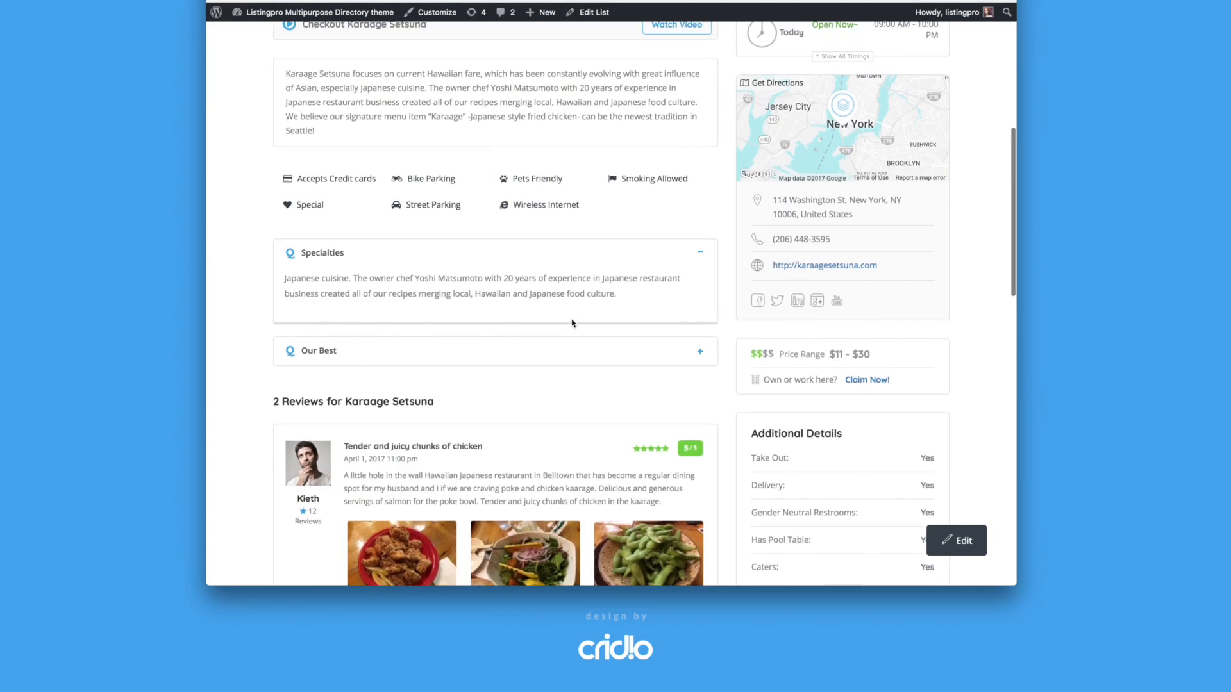
scroll(down, 3)
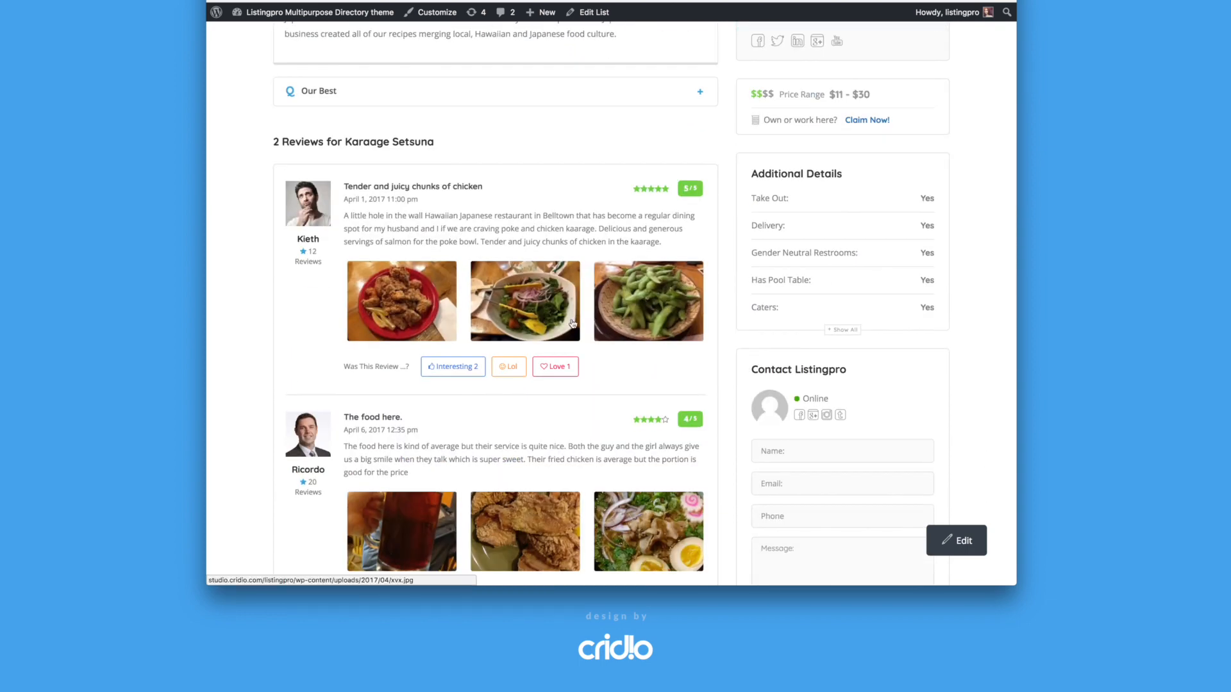
scroll(down, 3)
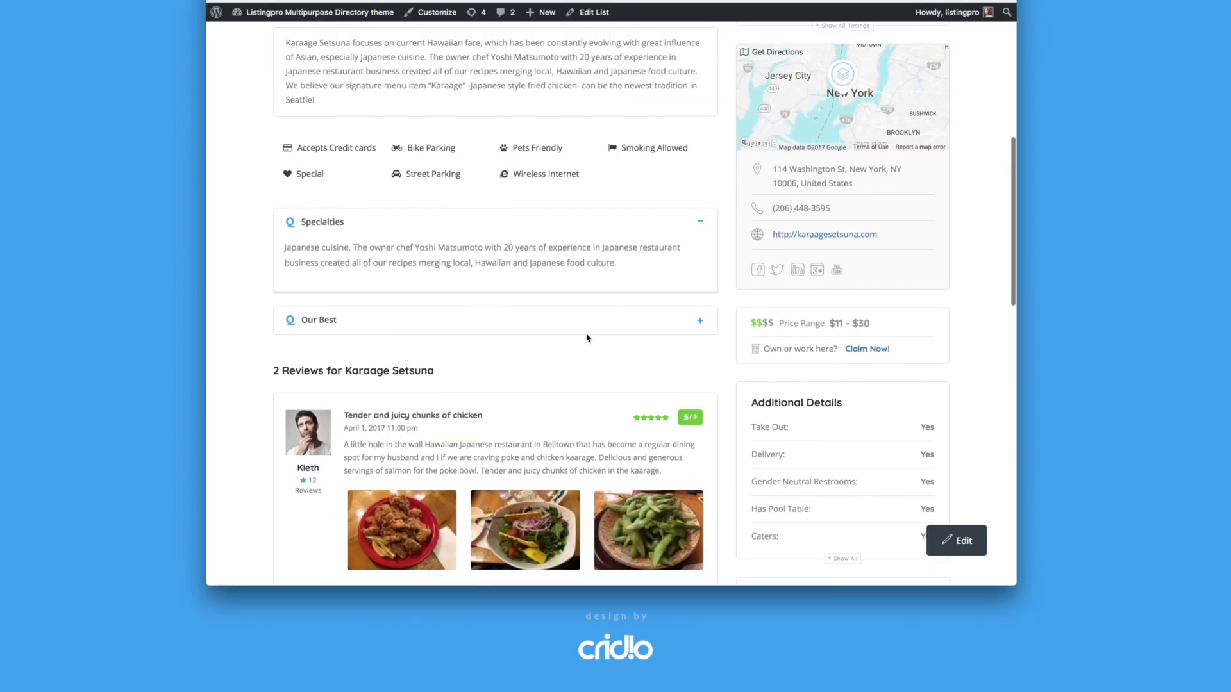
scroll(down, 3)
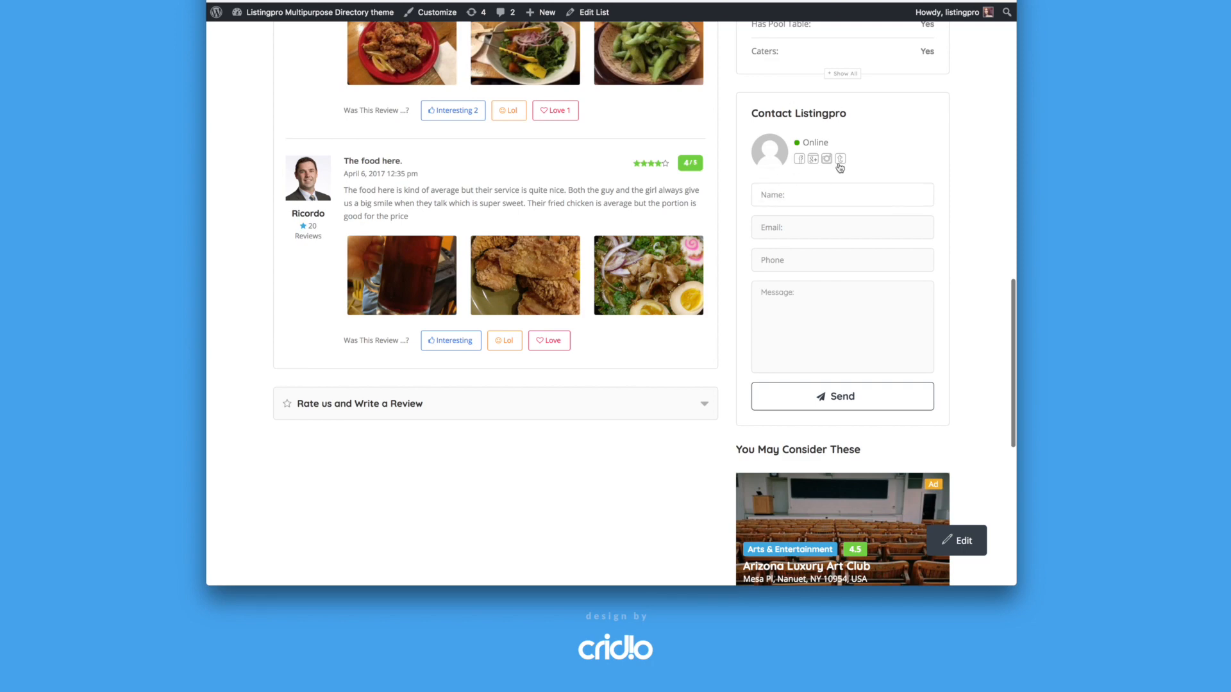
mouse_move(854, 184)
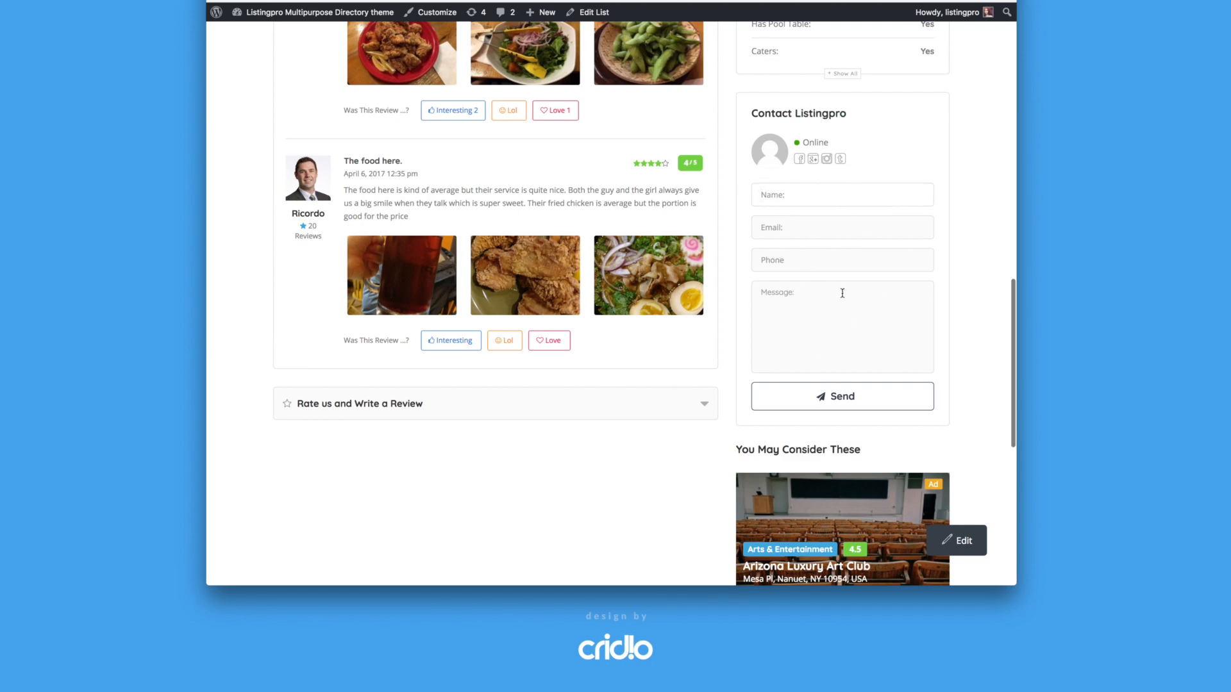
mouse_move(820, 406)
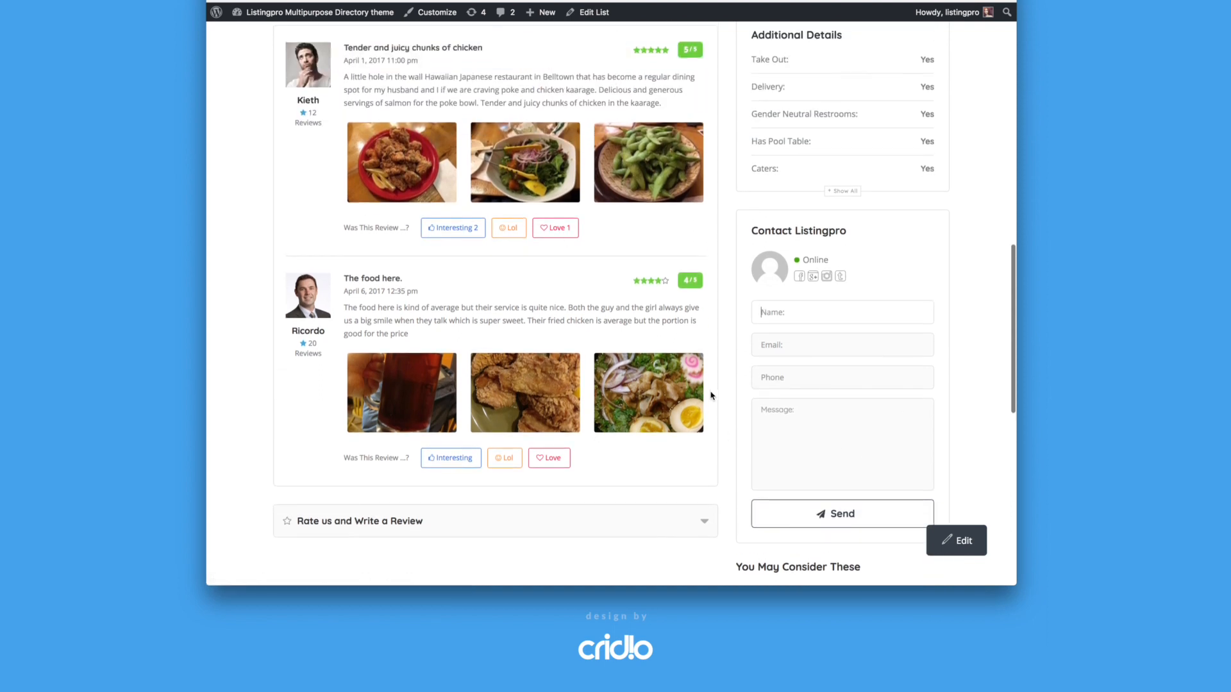
scroll(up, 3)
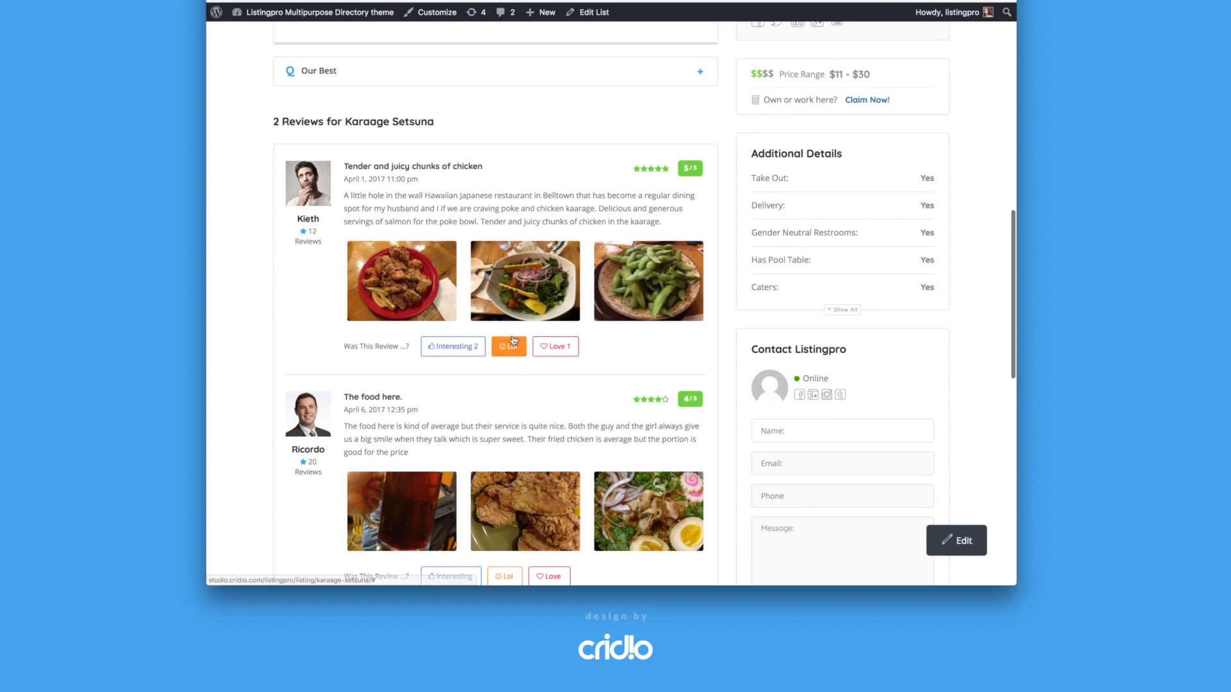
scroll(down, 3)
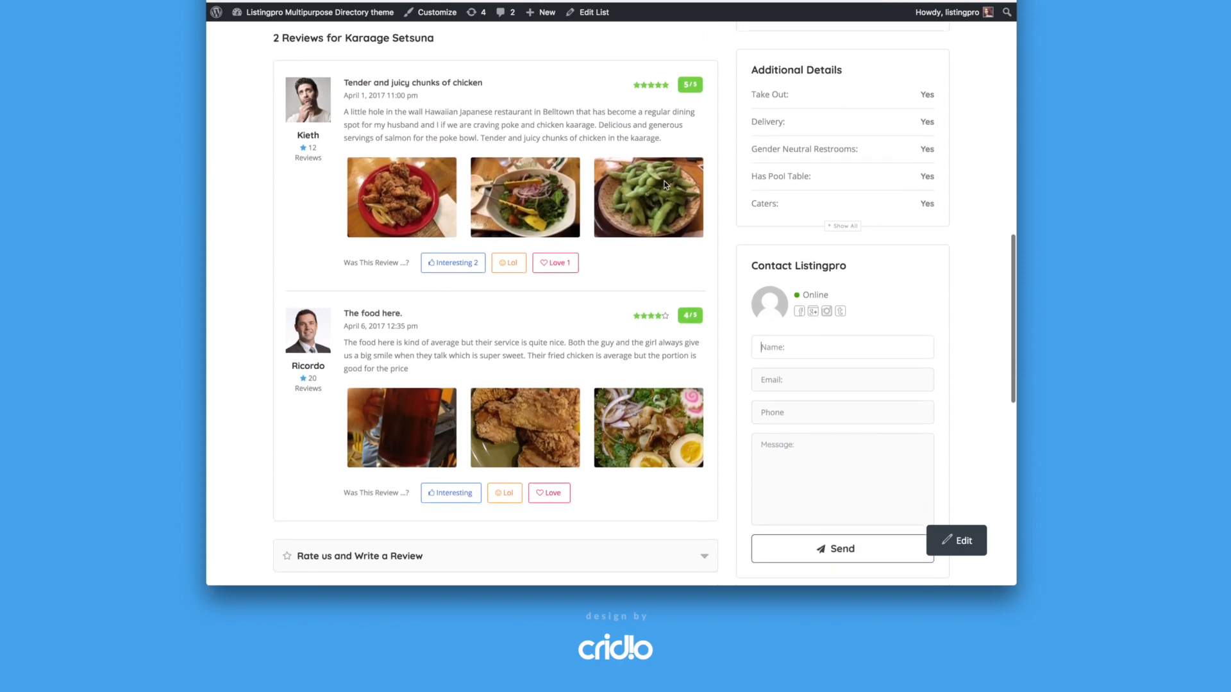
scroll(down, 3)
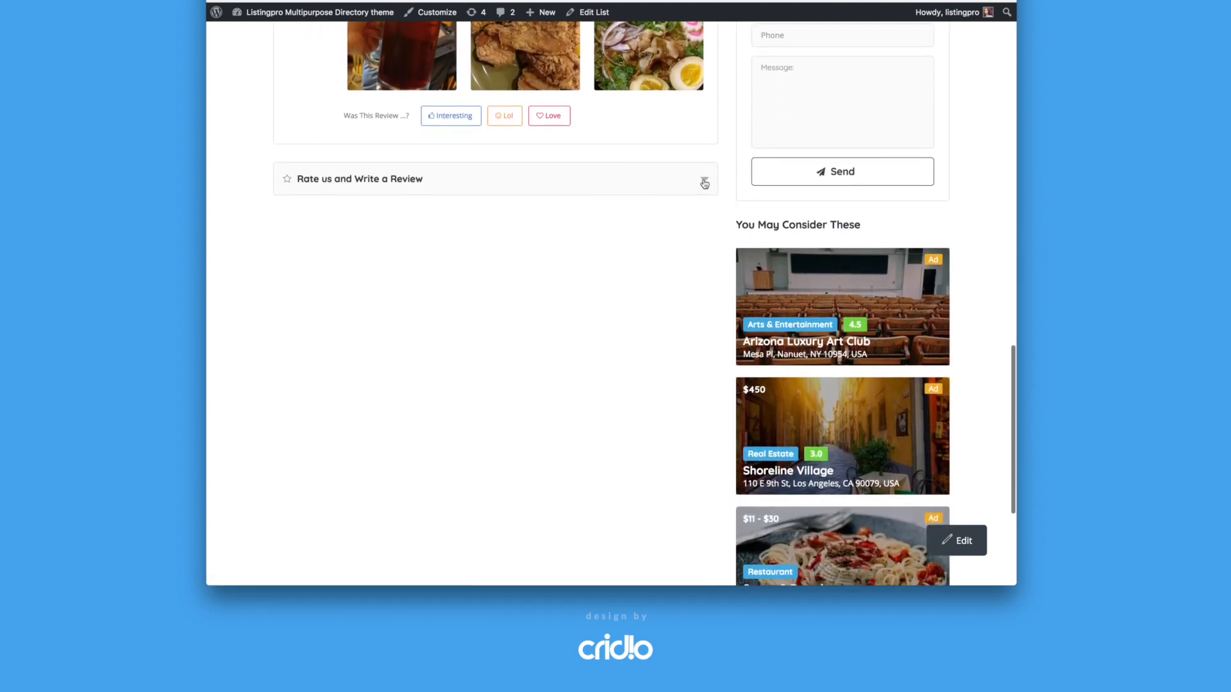